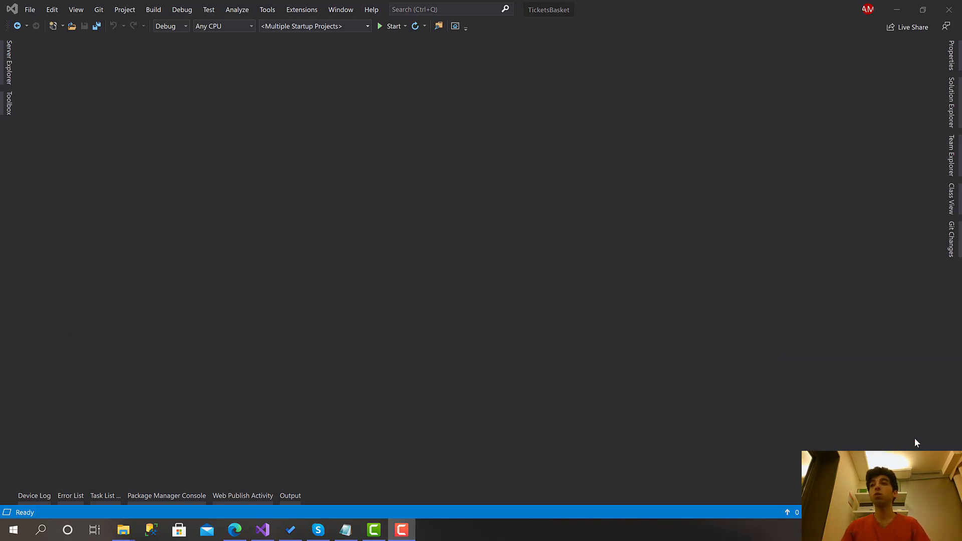
mouse_move(765, 386)
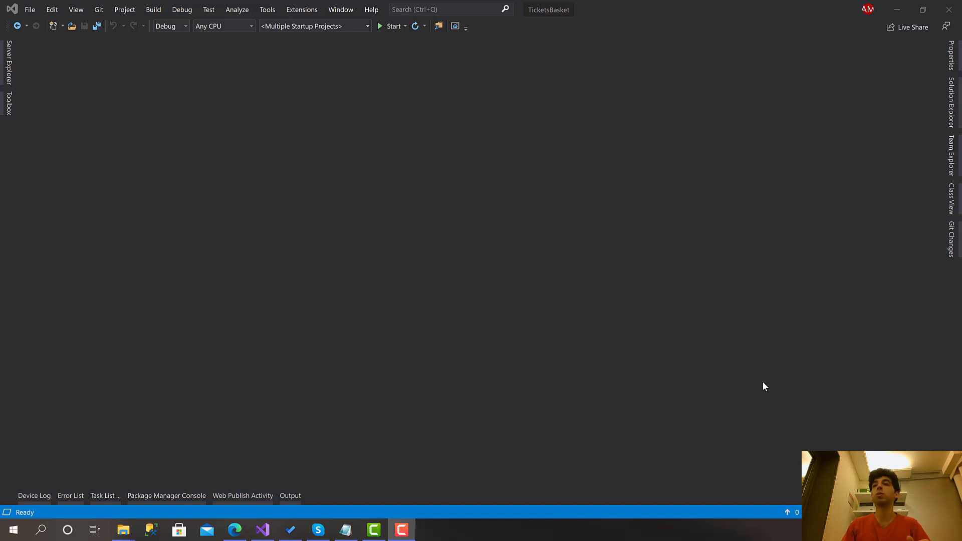
mouse_move(775, 367)
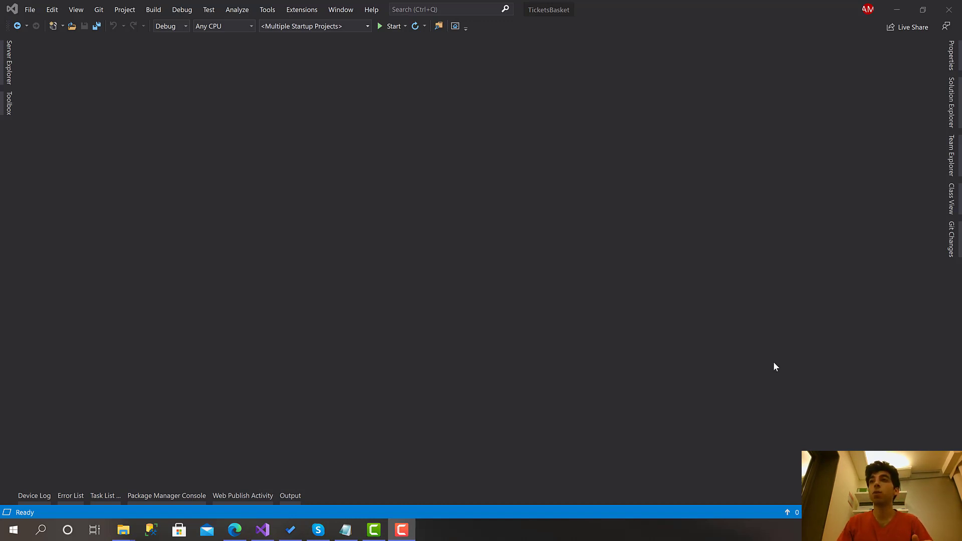
mouse_move(683, 164)
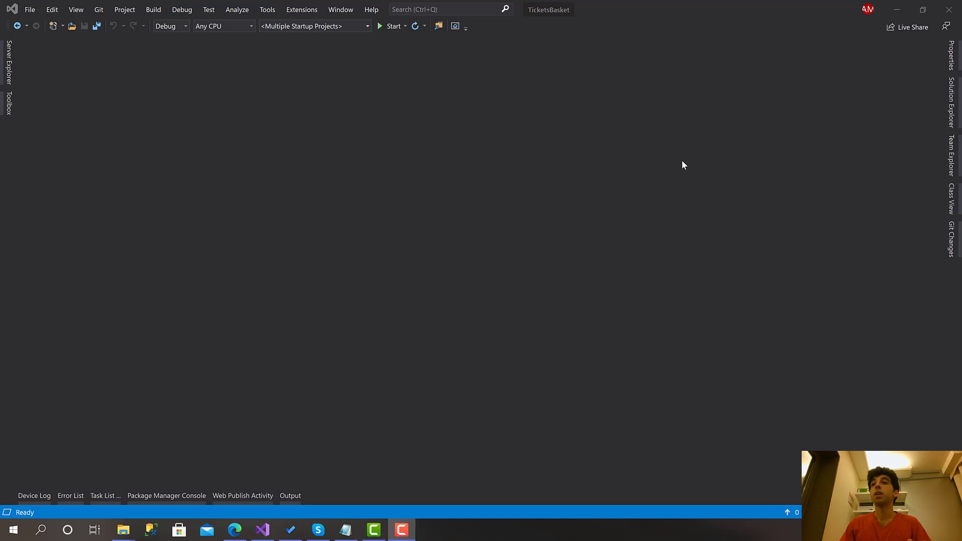
mouse_move(951, 104)
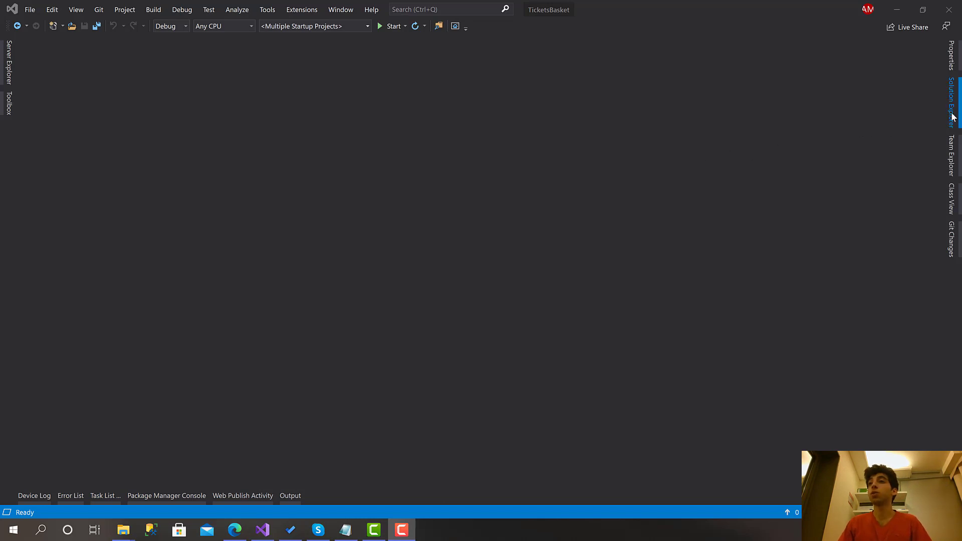
Step: Show Solution Explorer and collapse the TicketsBasket.Api project node
click(950, 105)
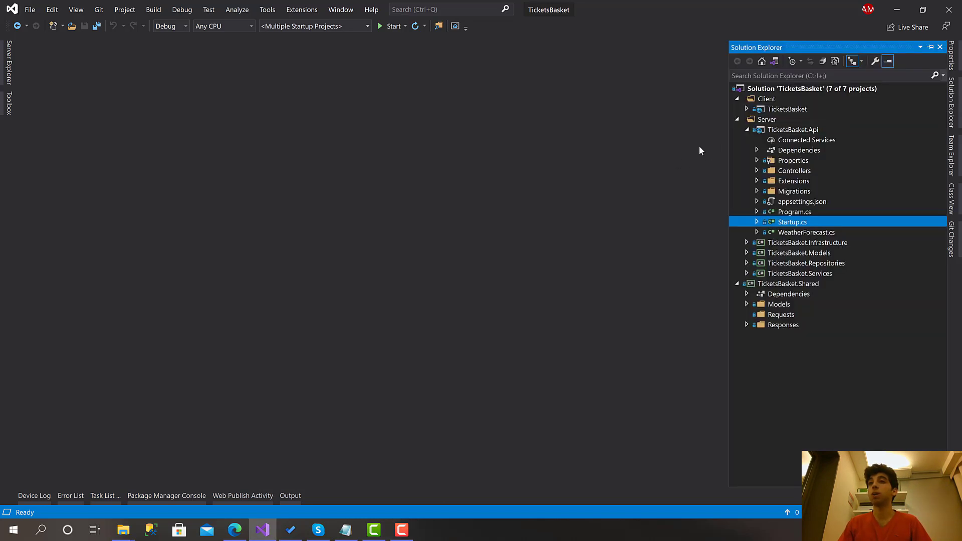
mouse_move(767, 191)
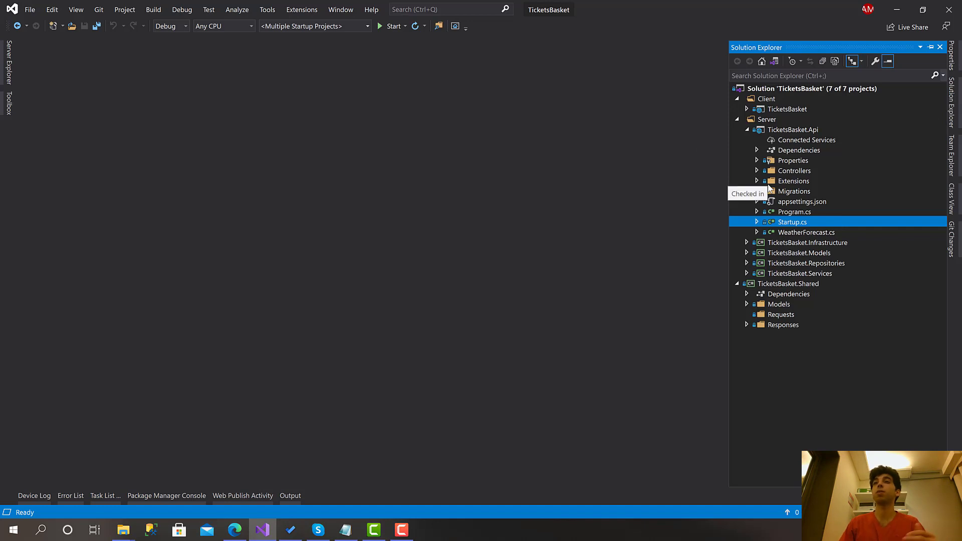
mouse_move(749, 143)
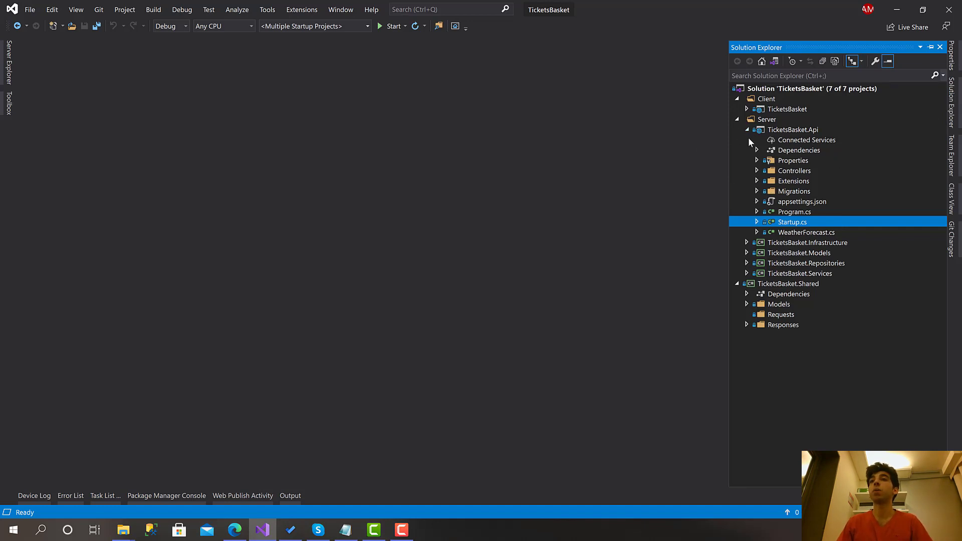
mouse_move(774, 120)
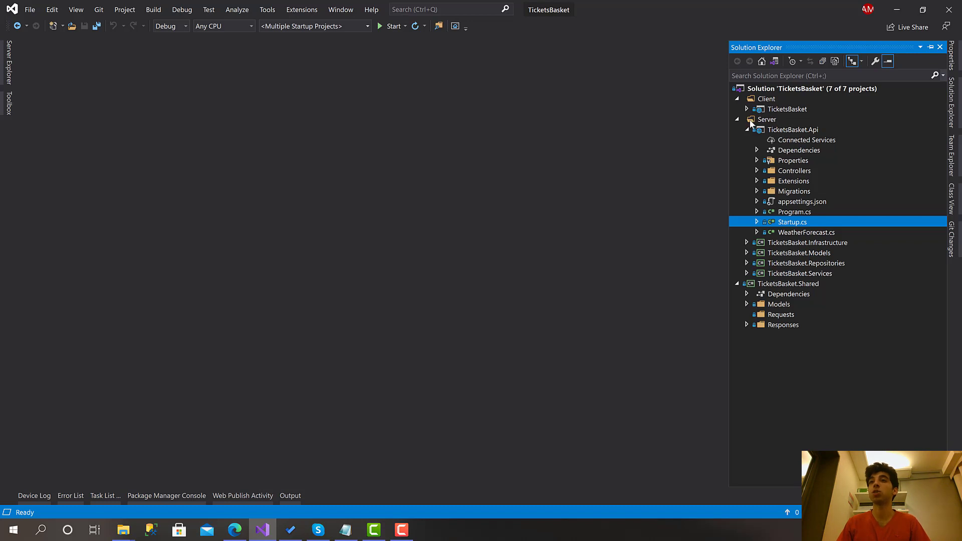
mouse_move(748, 135)
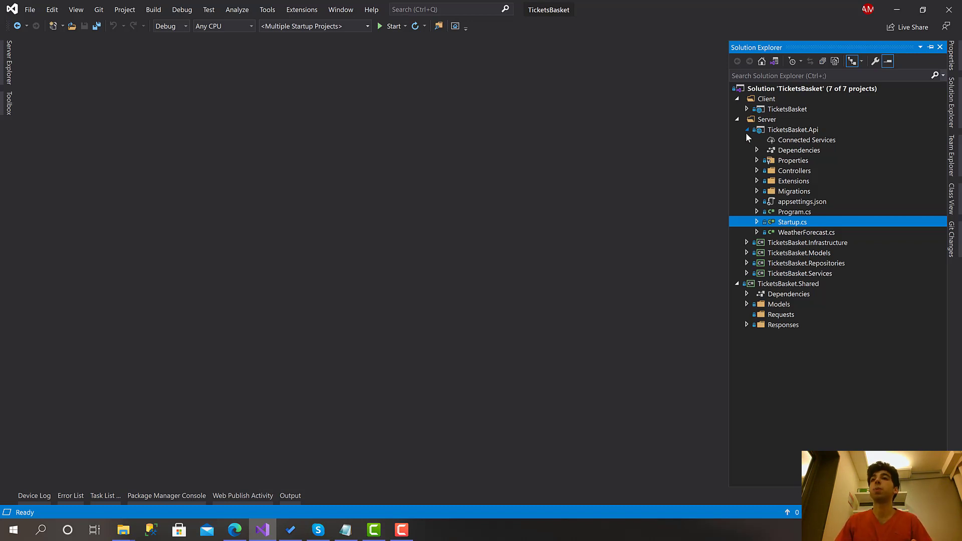
click(747, 129)
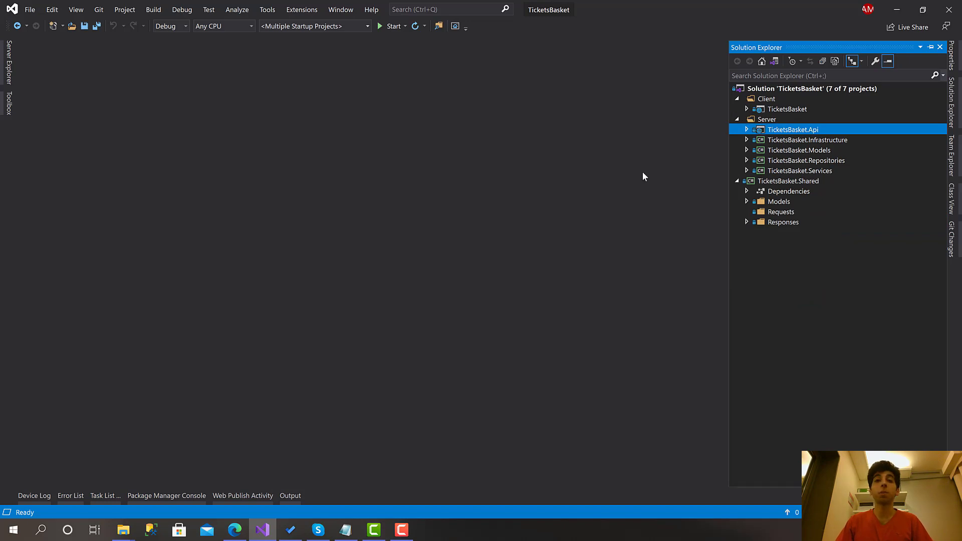
Step: In Edge, open the 'Migrate from ASP.NET Core 3.1 to 5.0' article at 'Update the target framework'
click(235, 530)
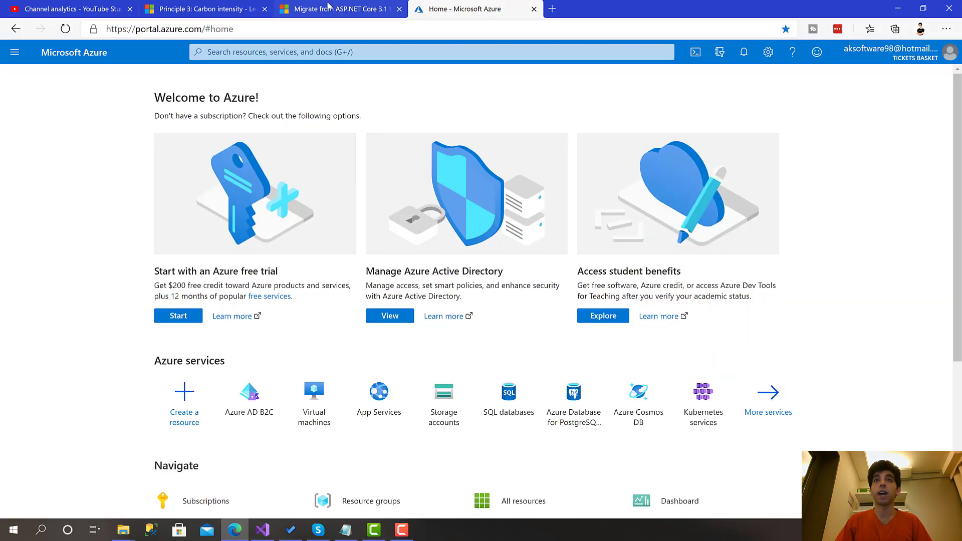
click(337, 9)
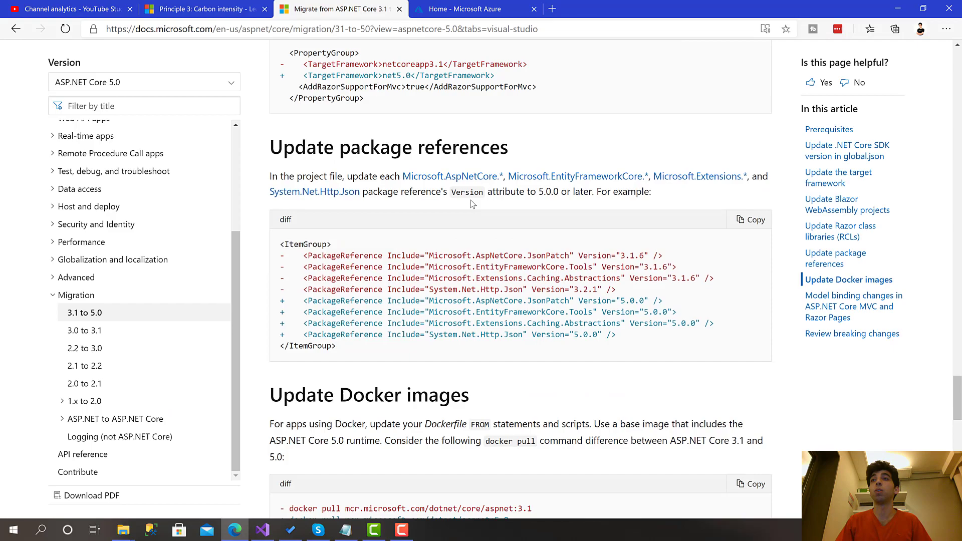
scroll(up, 3)
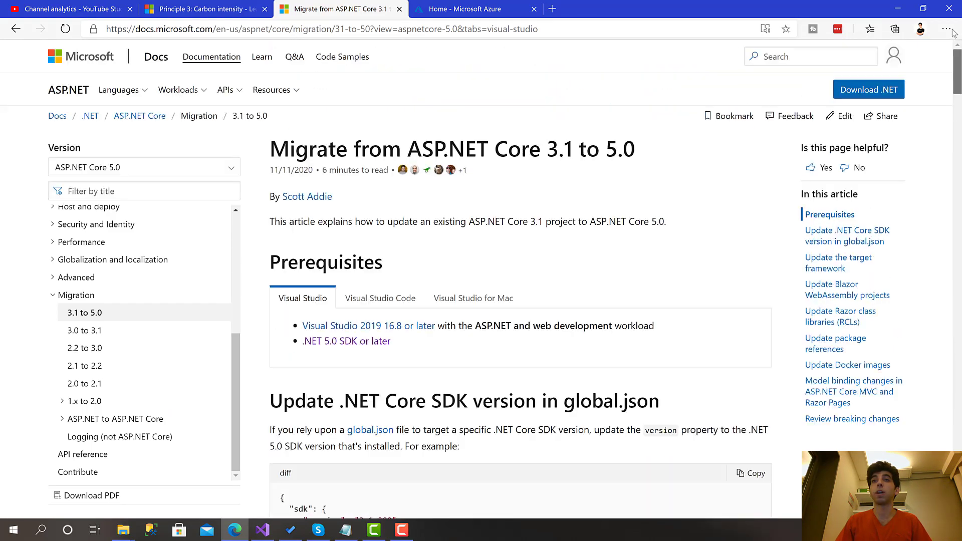
scroll(down, 3)
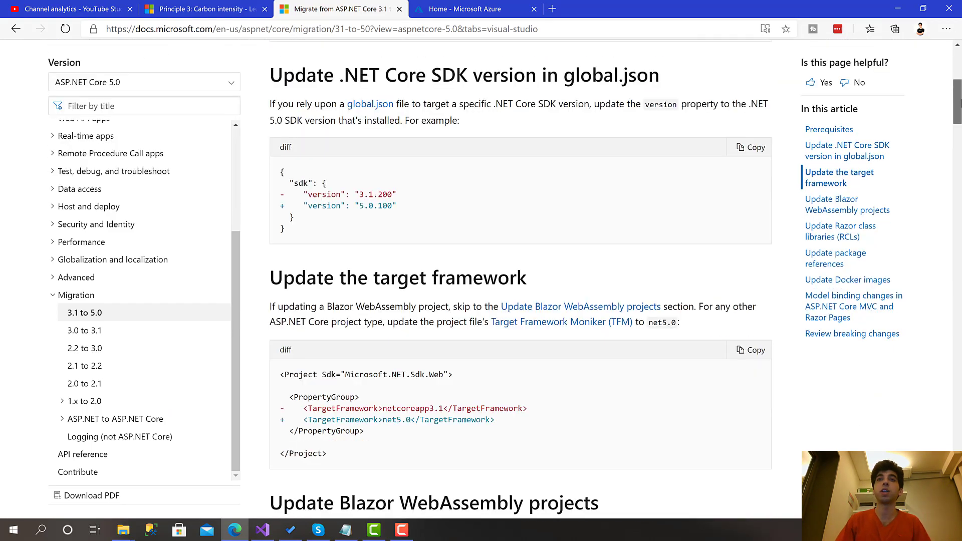
scroll(down, 3)
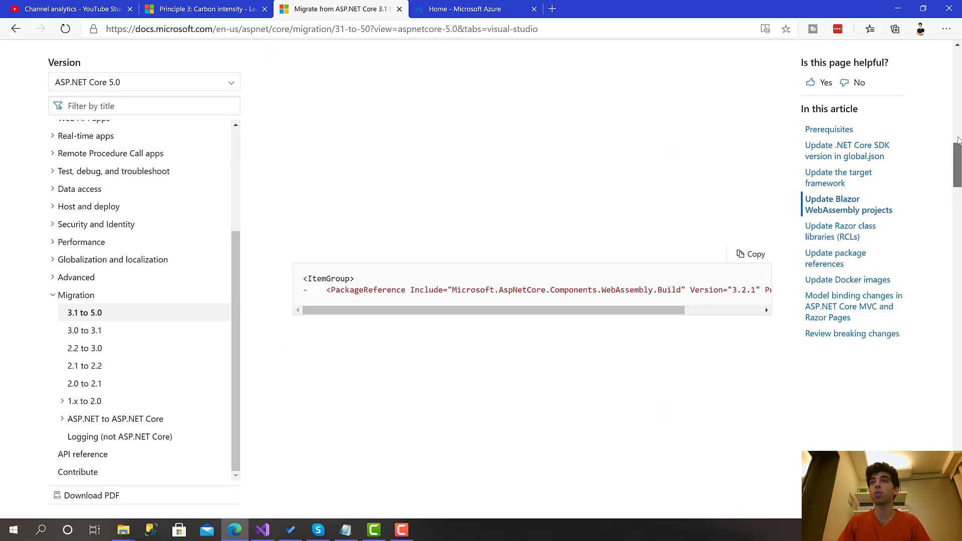
scroll(up, 3)
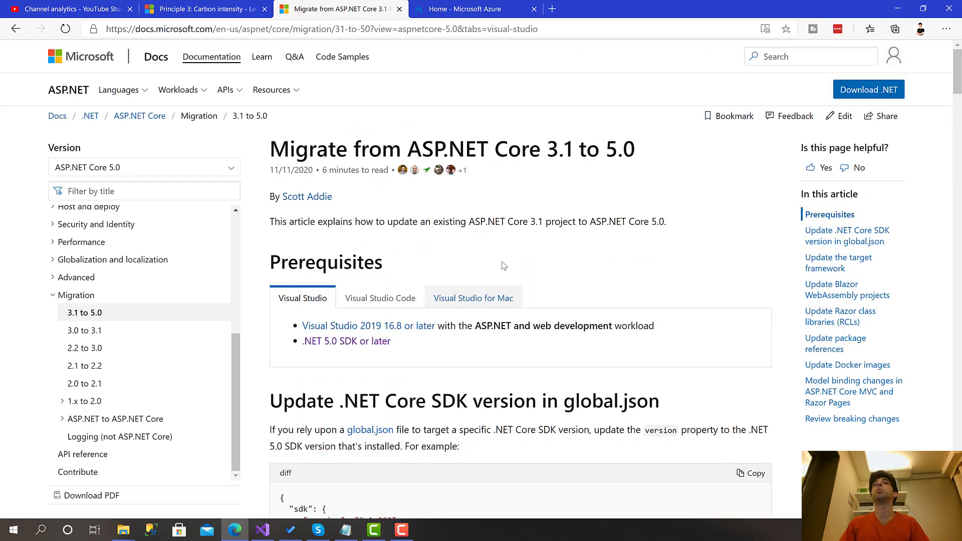
mouse_move(565, 236)
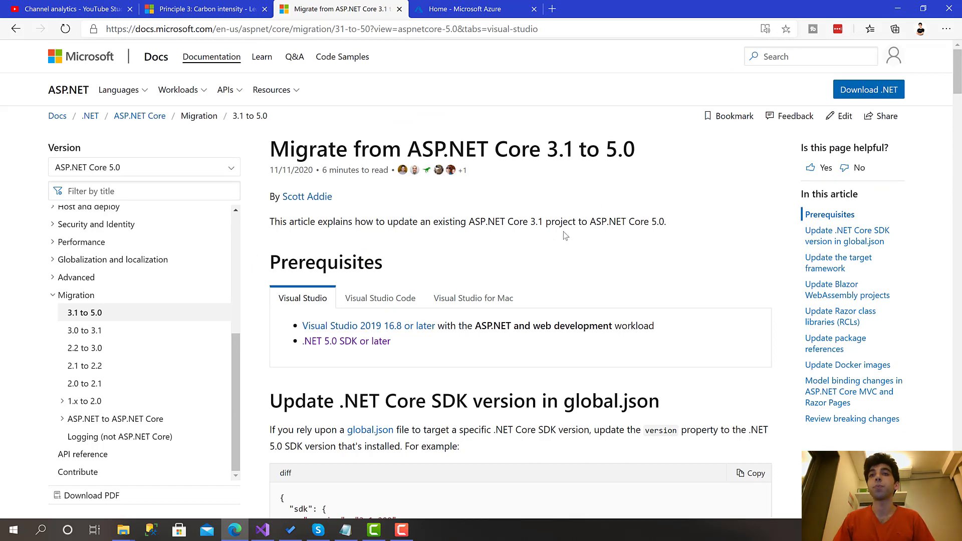
scroll(down, 3)
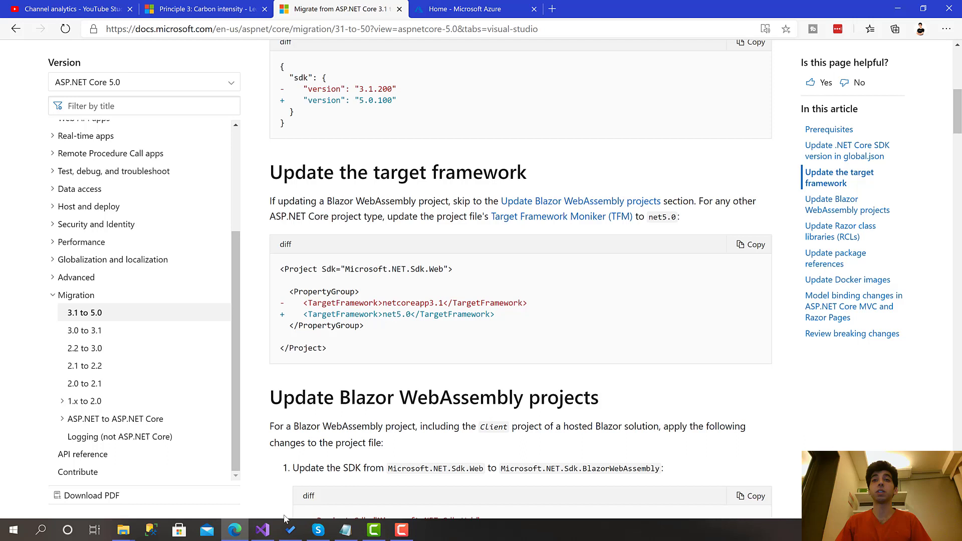
mouse_move(379, 262)
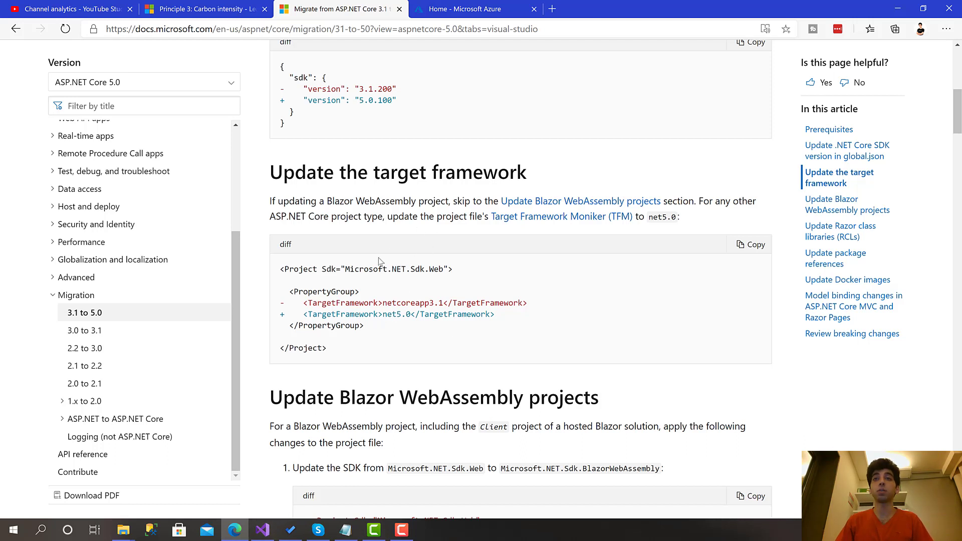
mouse_move(432, 295)
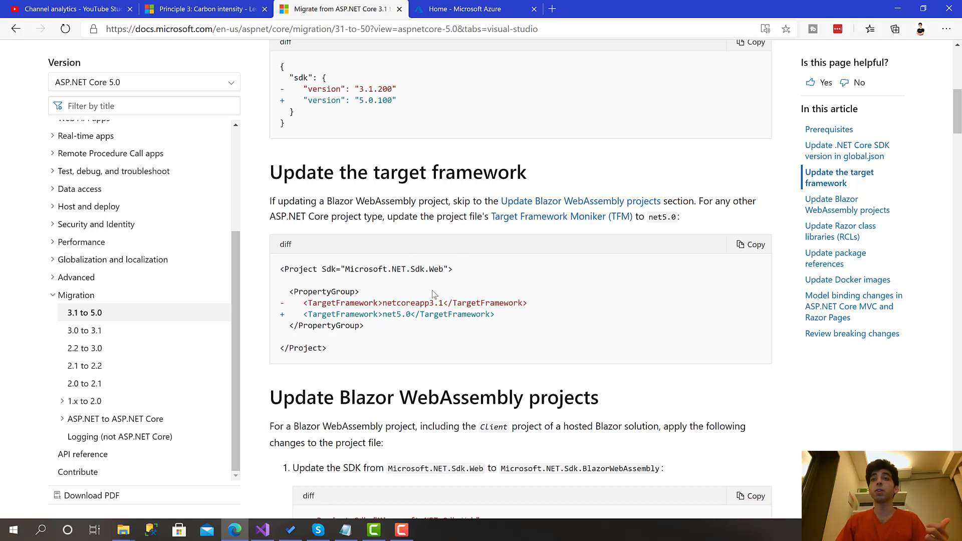
scroll(down, 3)
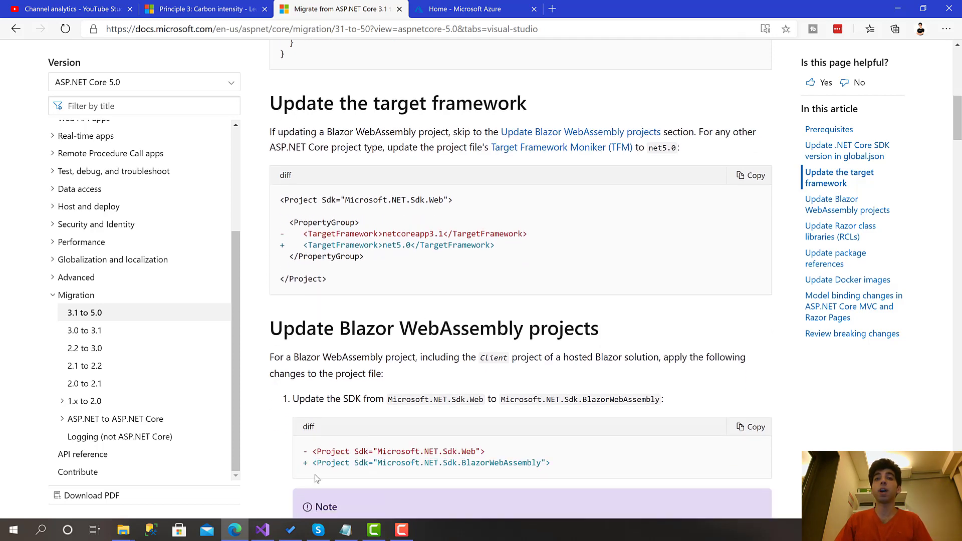
Step: Open TicketsBasket.csproj and delete its RazorLangVersion entry
click(260, 530)
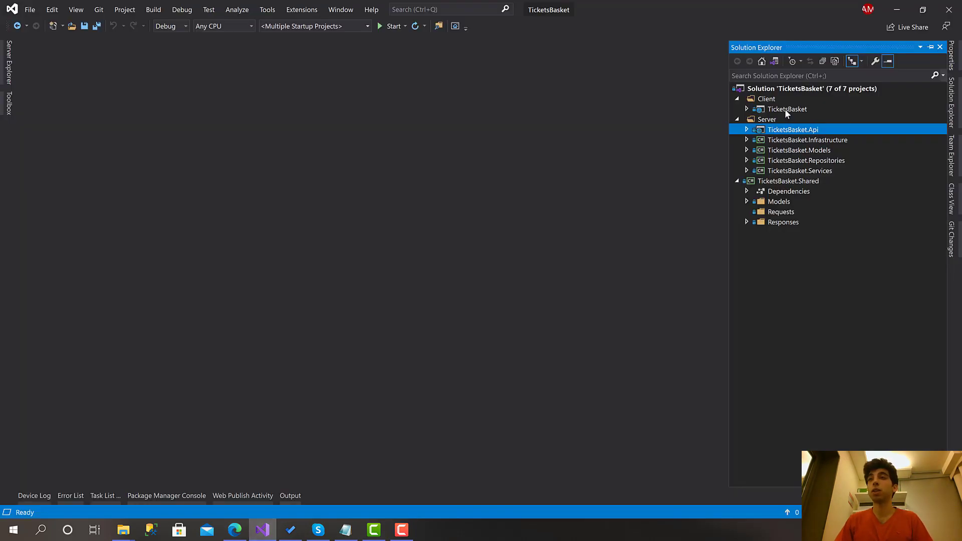
double_click(786, 108)
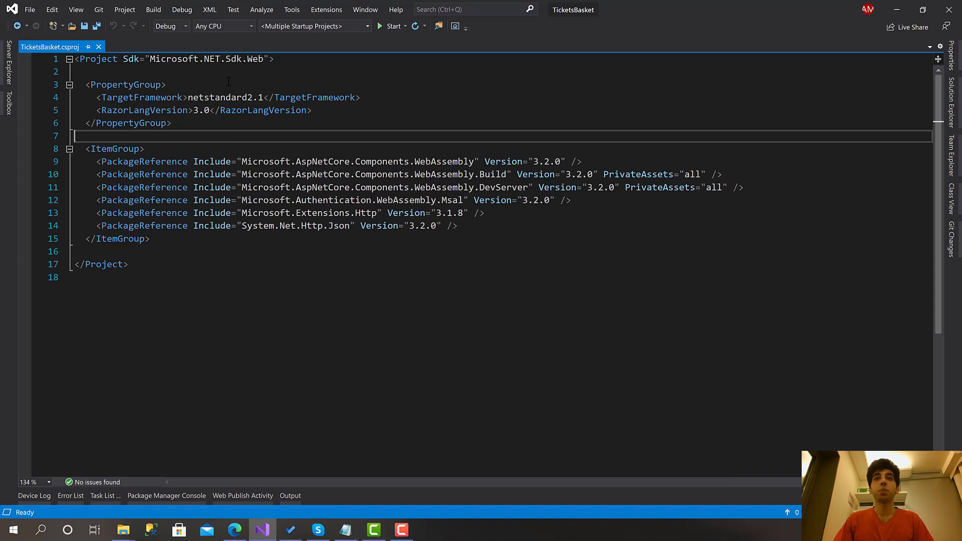
double_click(219, 98)
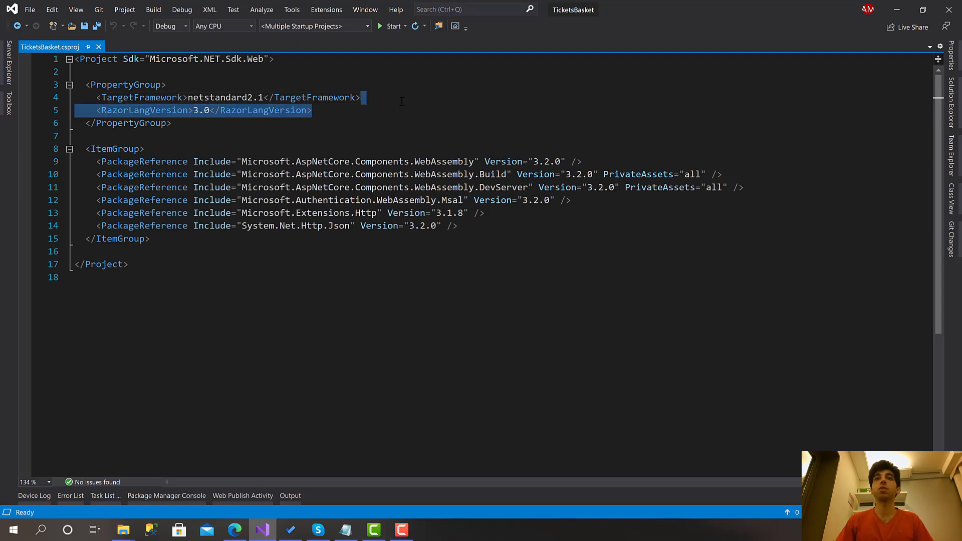
key(Delete)
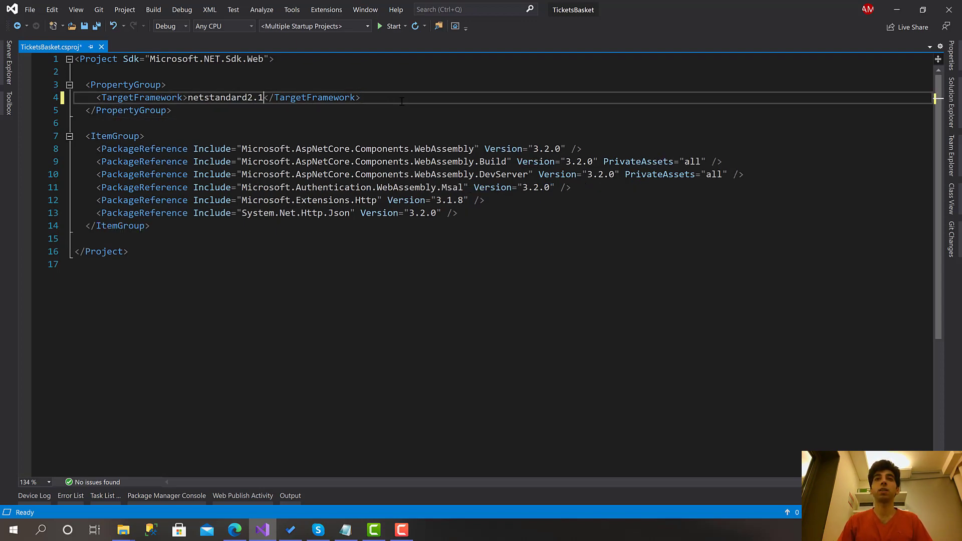
Step: Change the client project's TargetFramework from netstandard2.1 to net5
key(Backspace)
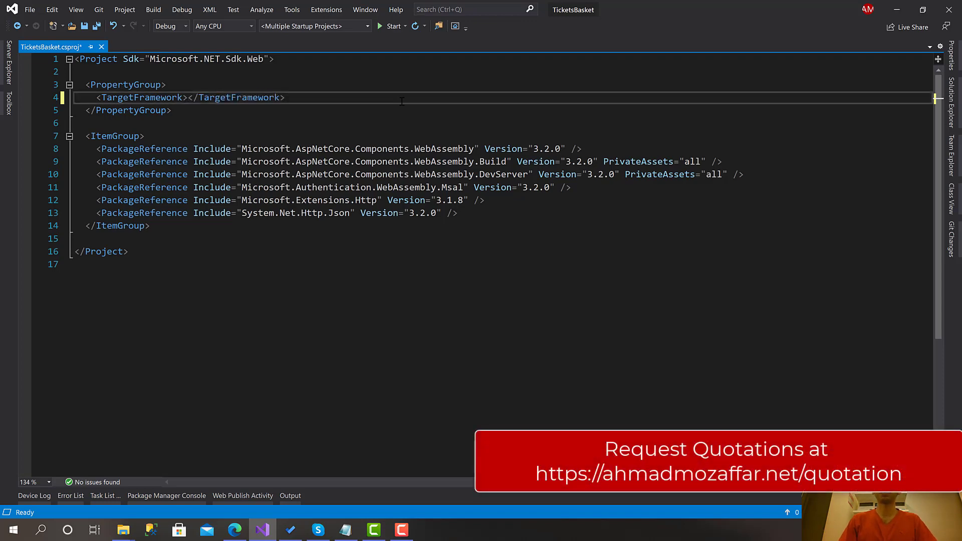
text(net5)
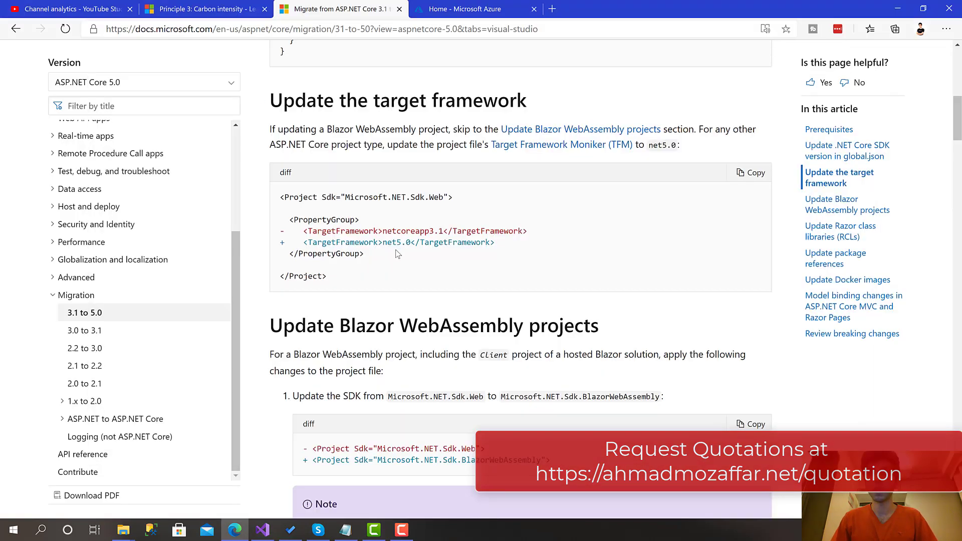
click(260, 529)
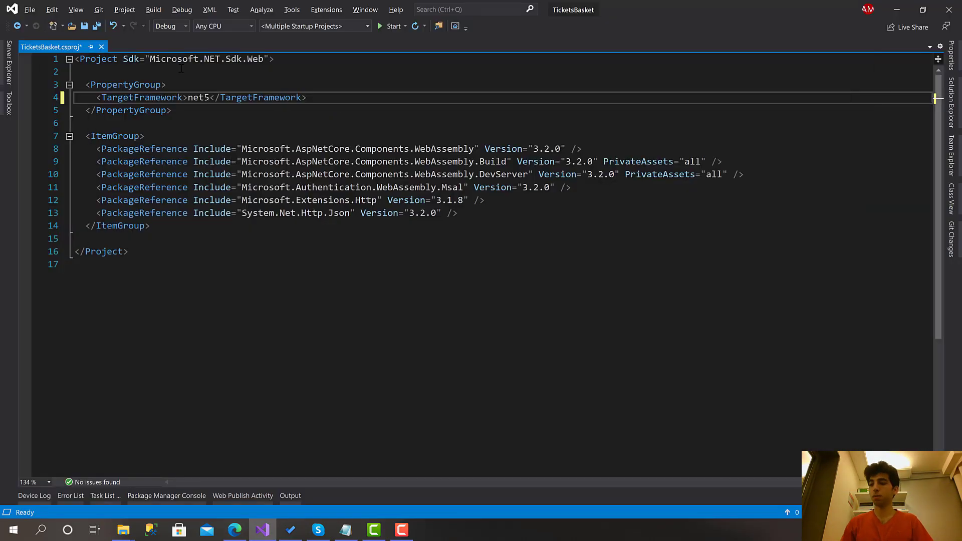
key(alt+tab)
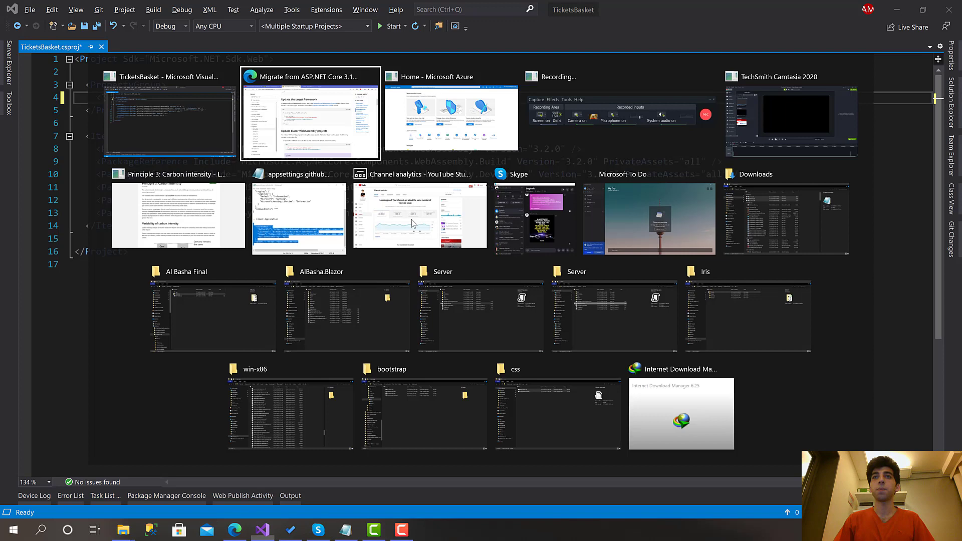
Step: Replace the csproj SDK line with Microsoft.NET.Sdk.BlazorWebAssembly copied from the guide
click(309, 114)
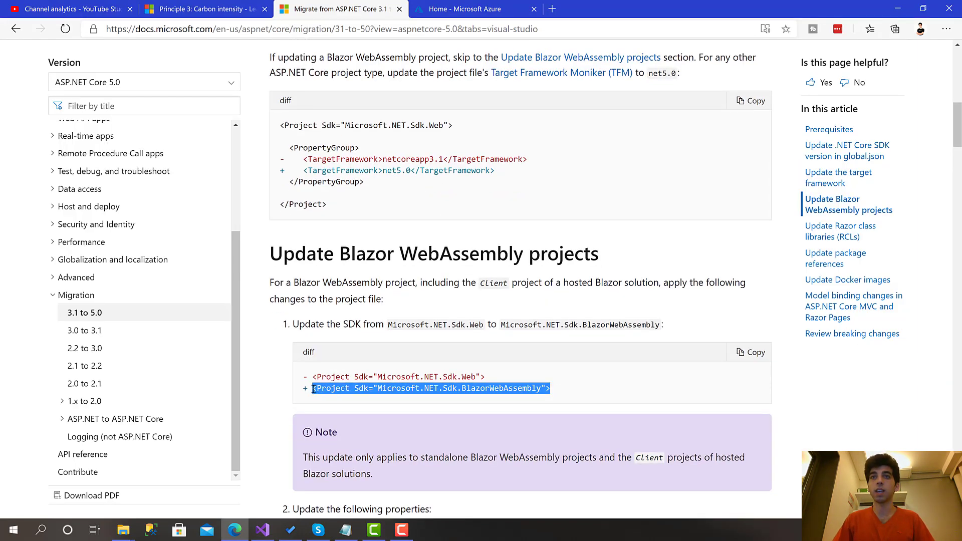
click(260, 529)
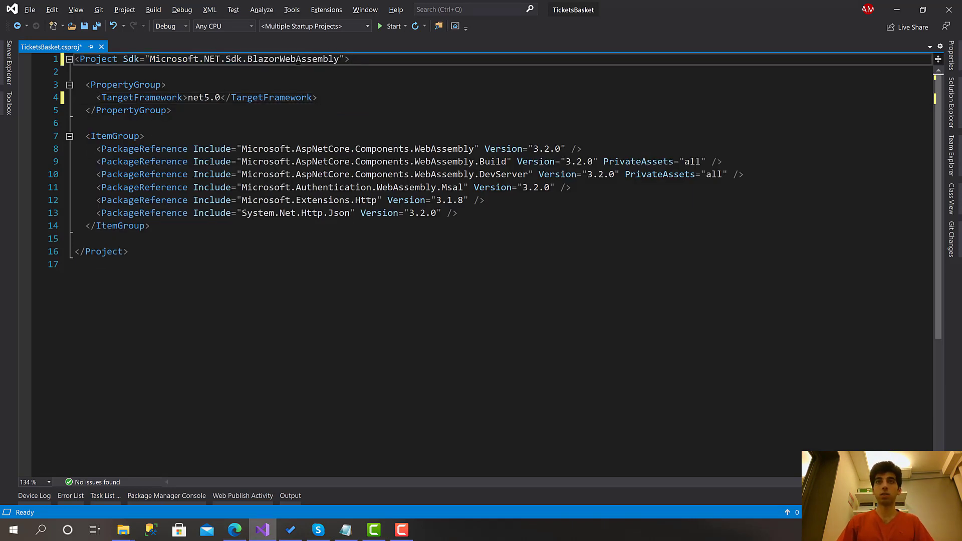
click(350, 59)
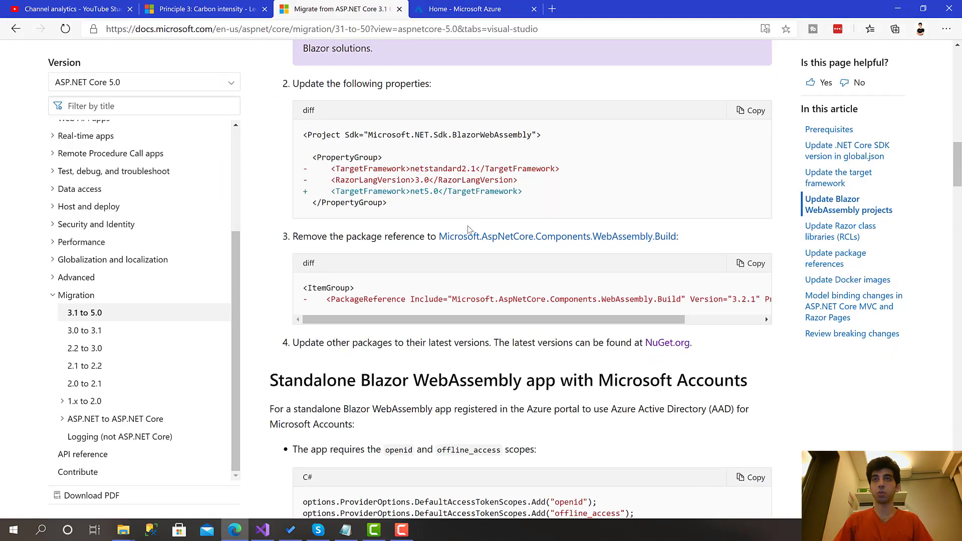
Step: Remove the WebAssembly.Build reference and set the DevServer and Msal package versions to 5.0.0
scroll(up, 3)
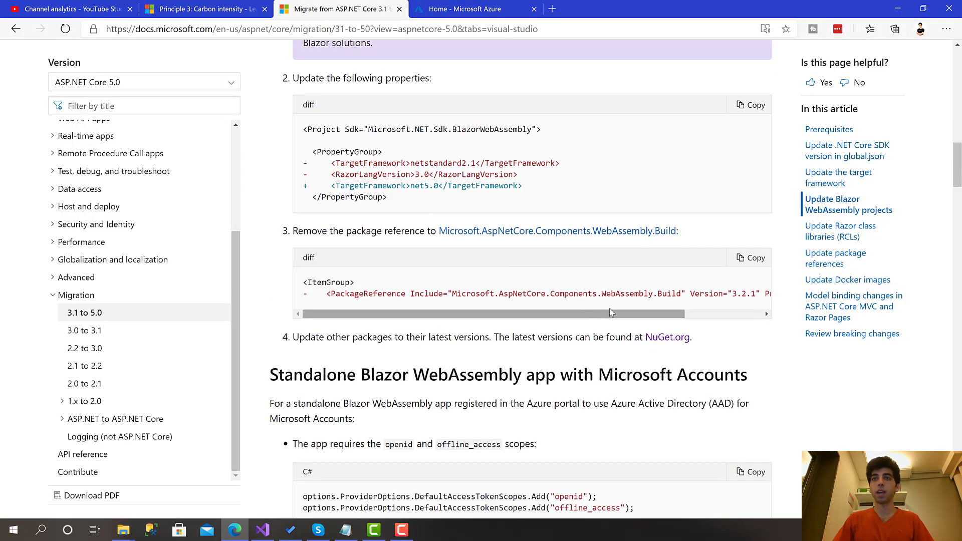
click(260, 529)
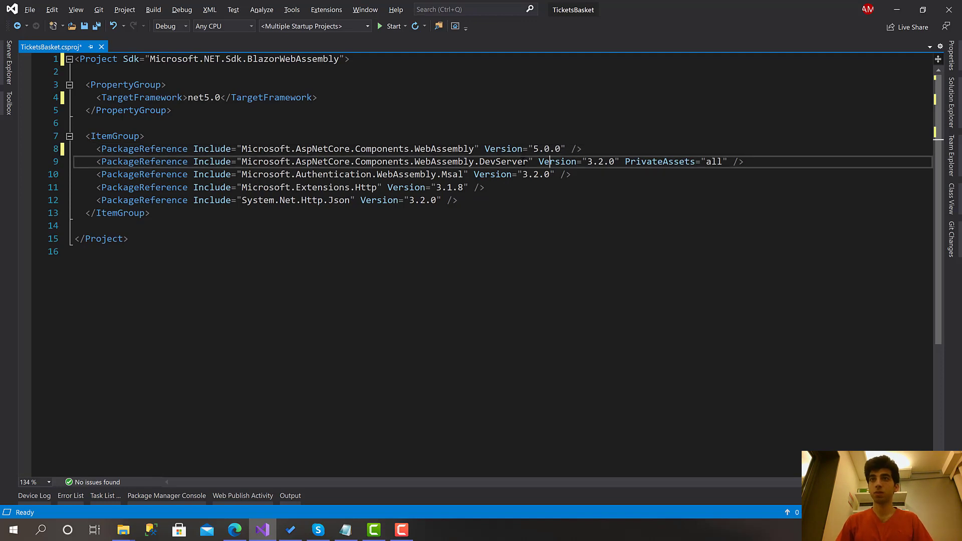
key(Backspace)
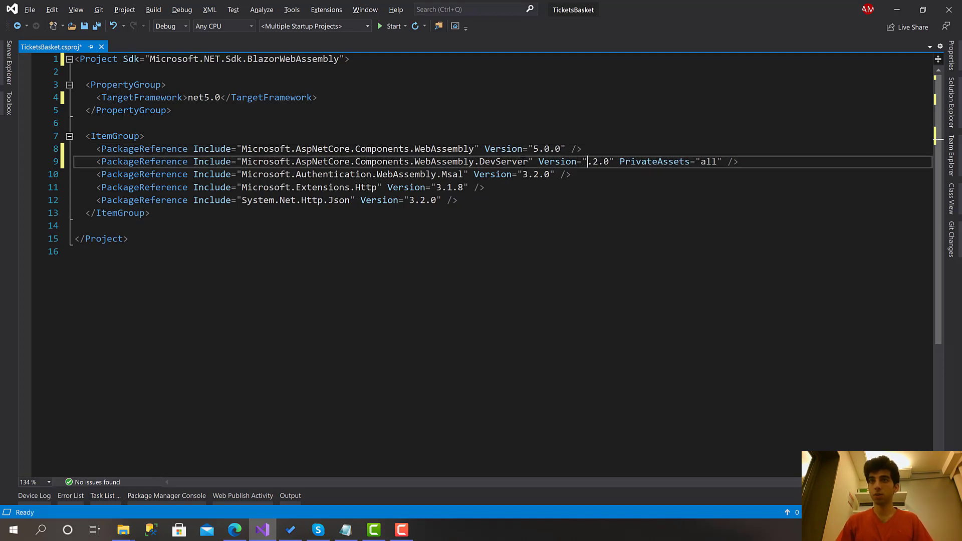
text(5.0.0)
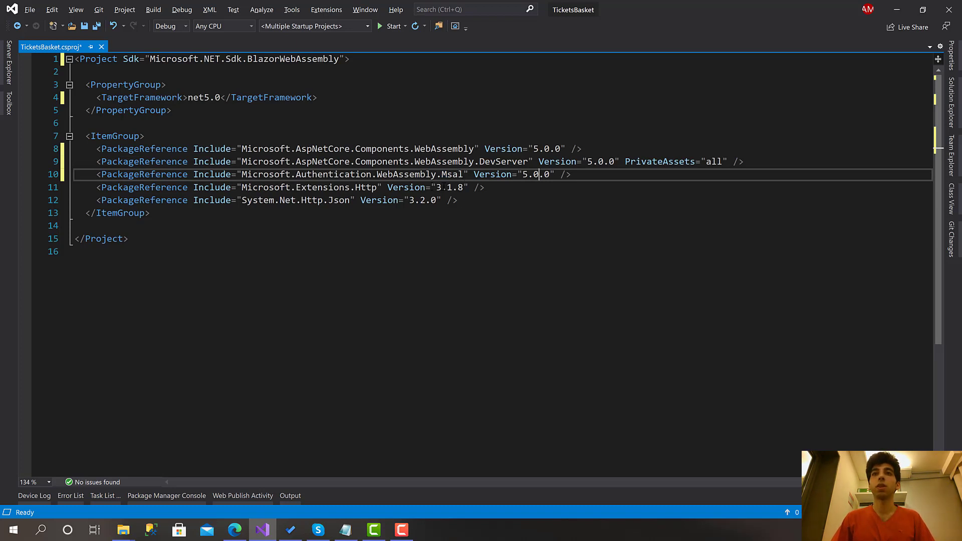
click(439, 187)
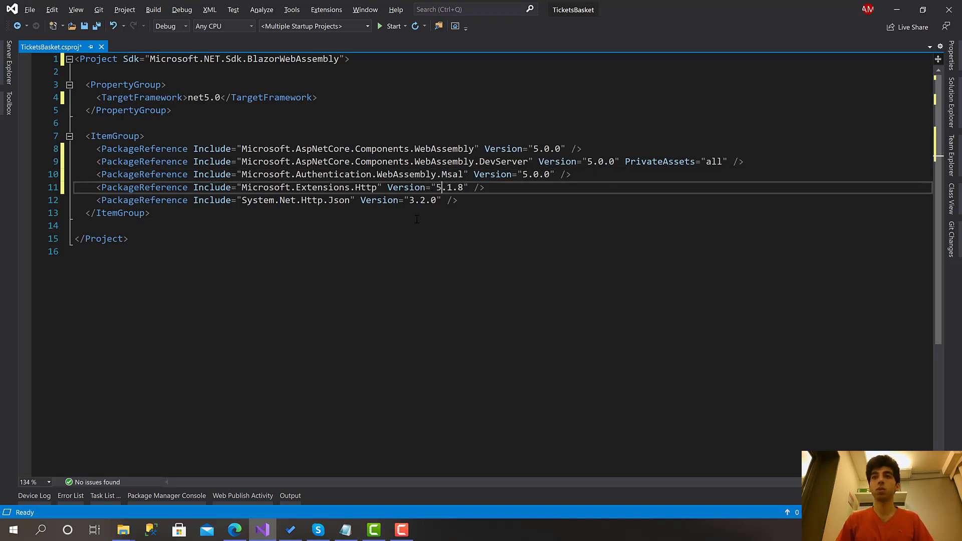
text(0)
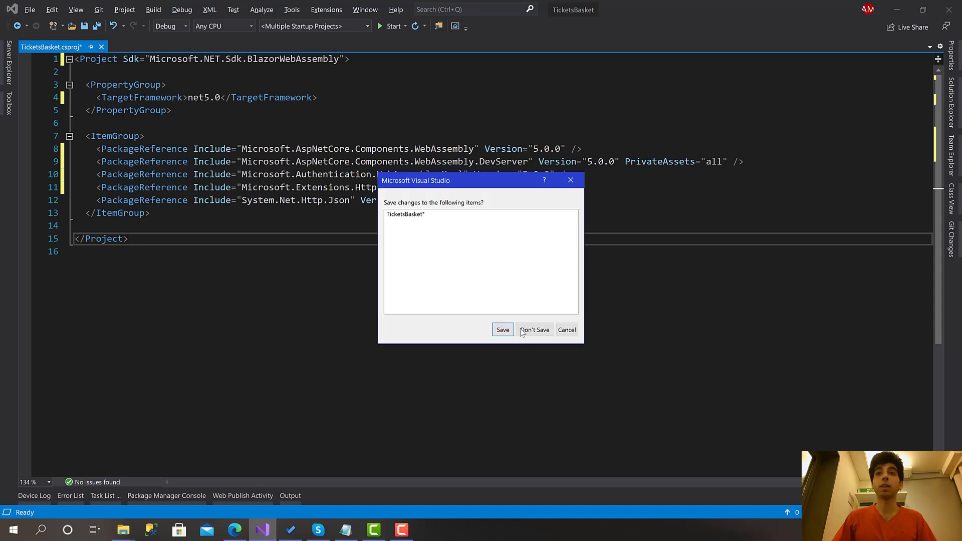
Step: Save the client project file, browse its Dependencies, collapse it and select TicketsBasket.Api
click(535, 329)
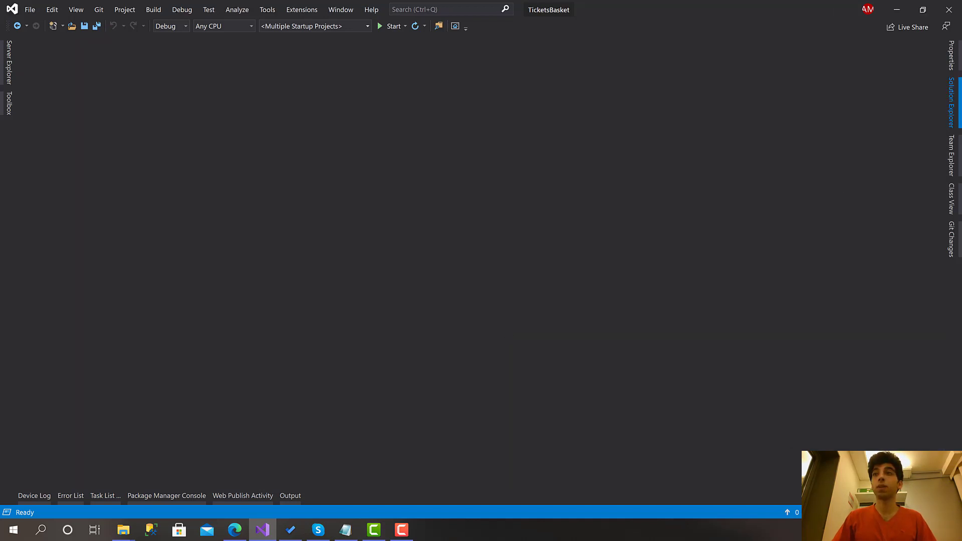
click(950, 98)
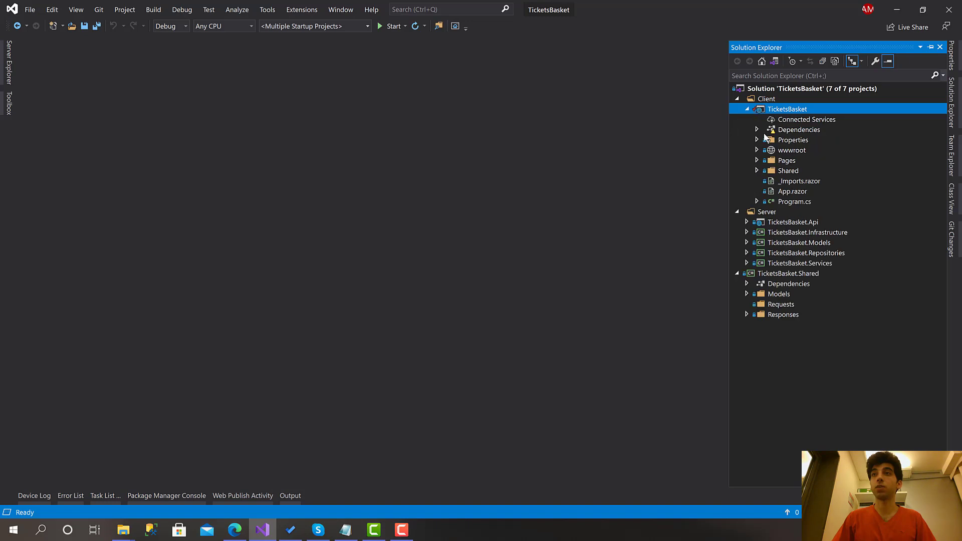
click(757, 129)
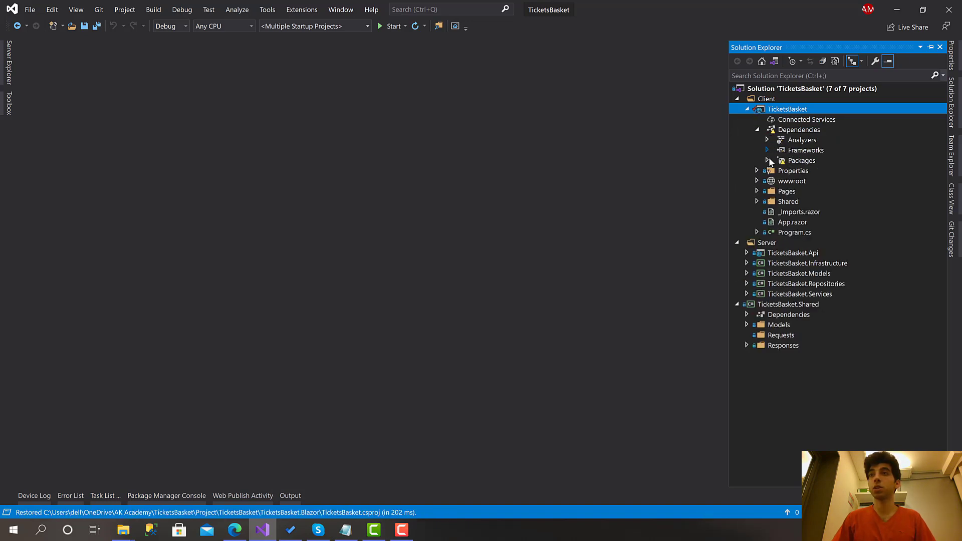
click(766, 160)
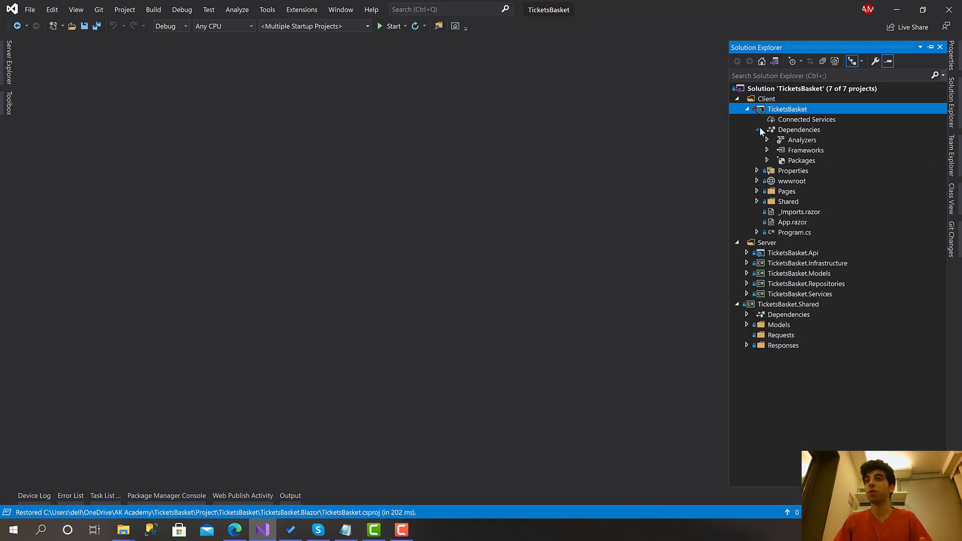
click(757, 129)
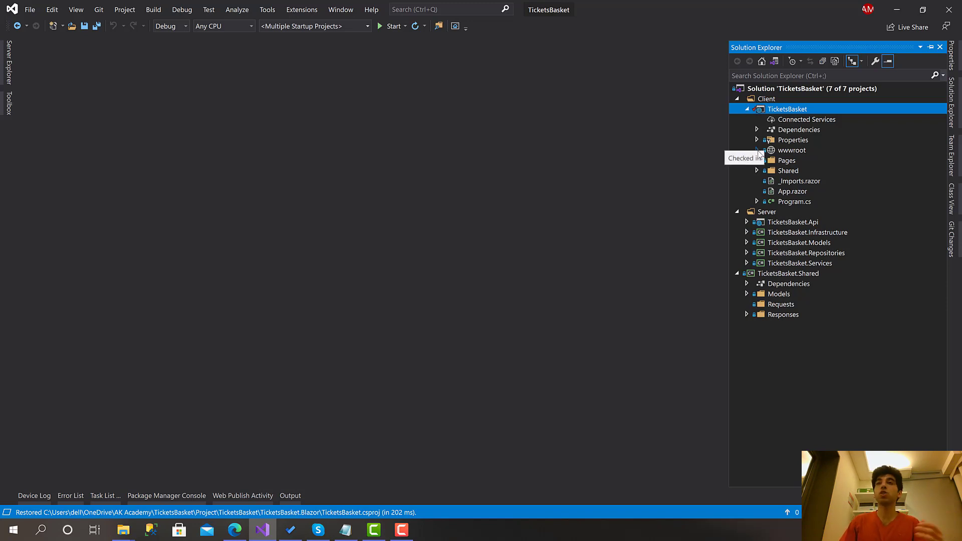
mouse_move(724, 162)
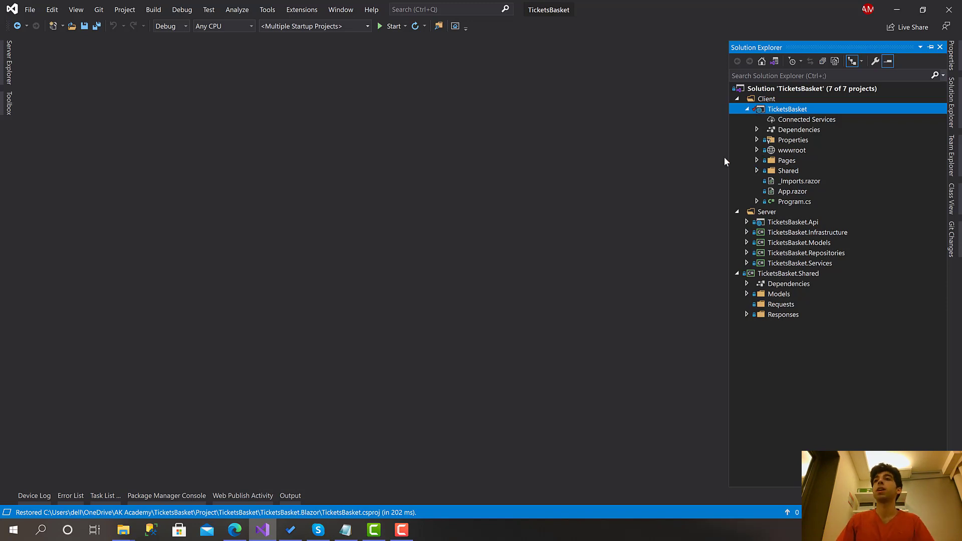
mouse_move(758, 150)
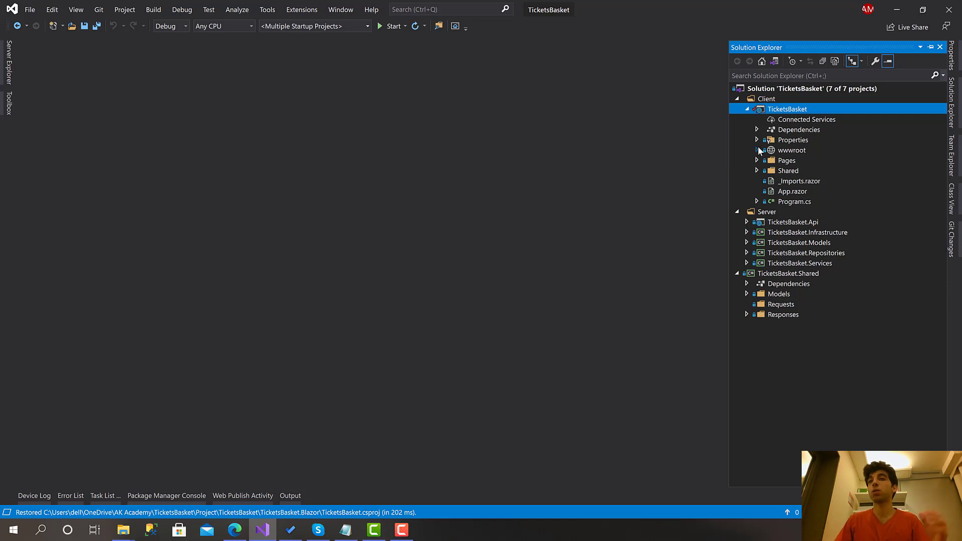
click(747, 109)
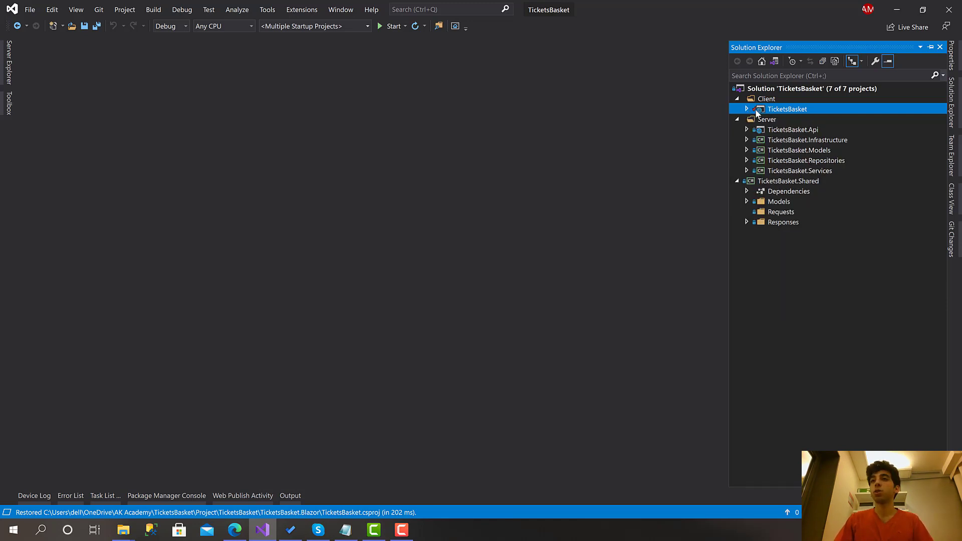
mouse_move(790, 150)
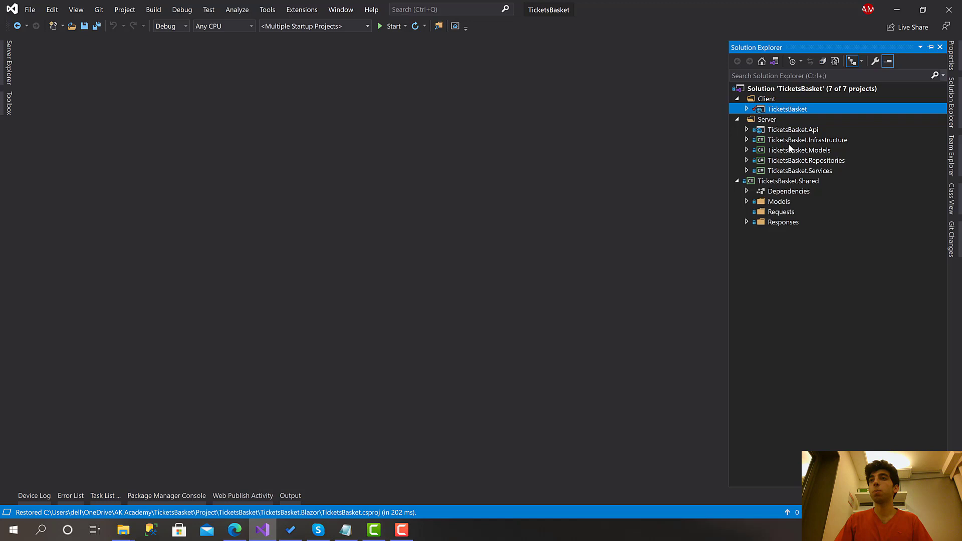
click(793, 129)
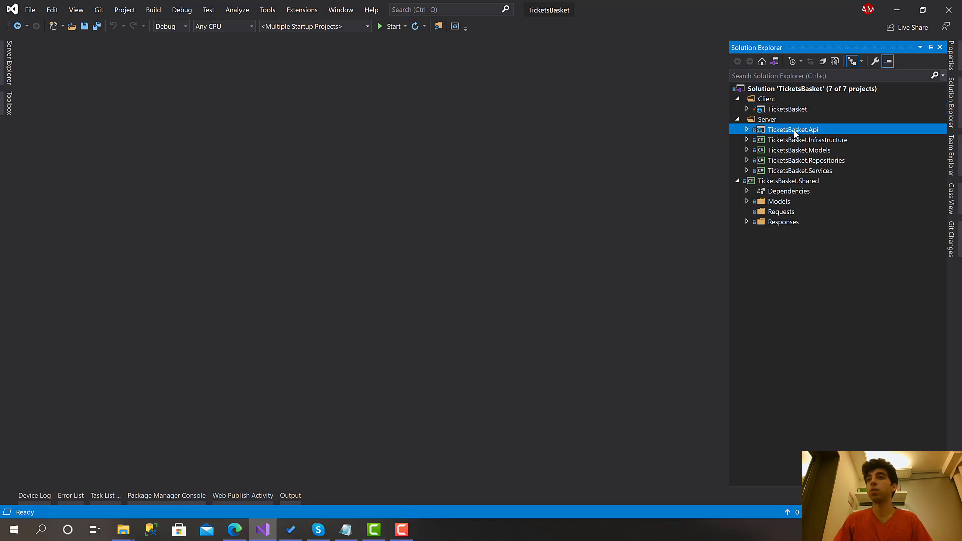
Step: Change TicketsBasket.Api's TargetFramework from netcoreapp3.1 to net5.0 and close the csproj
double_click(793, 129)
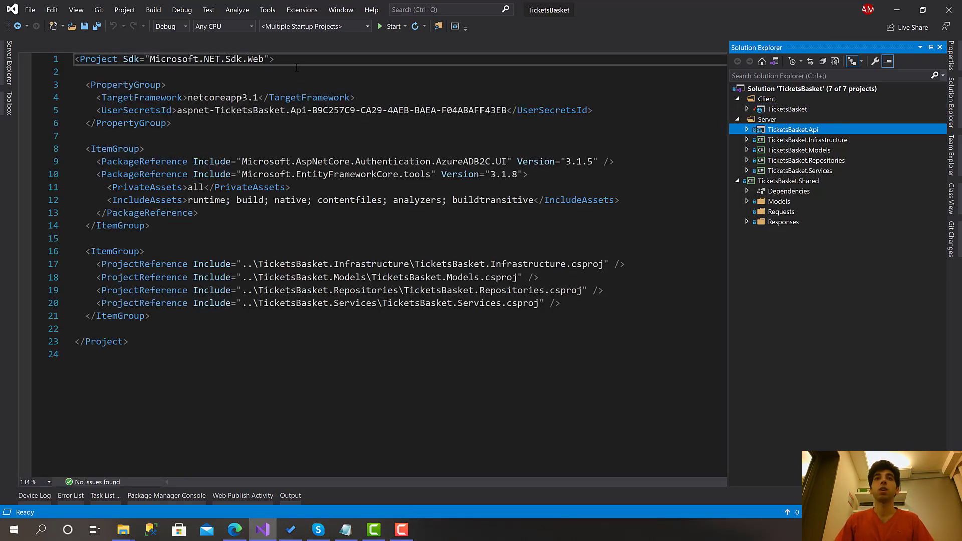
double_click(220, 96)
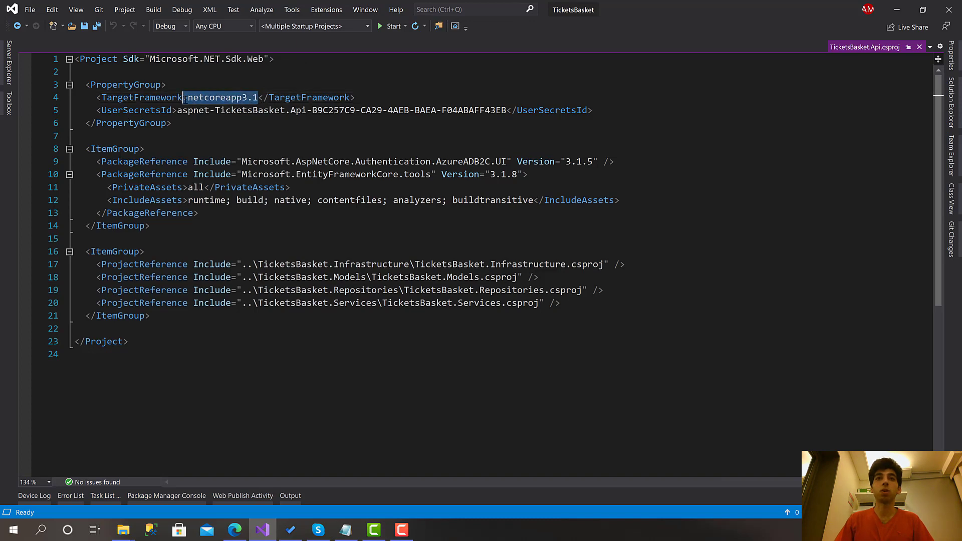
text(net5)
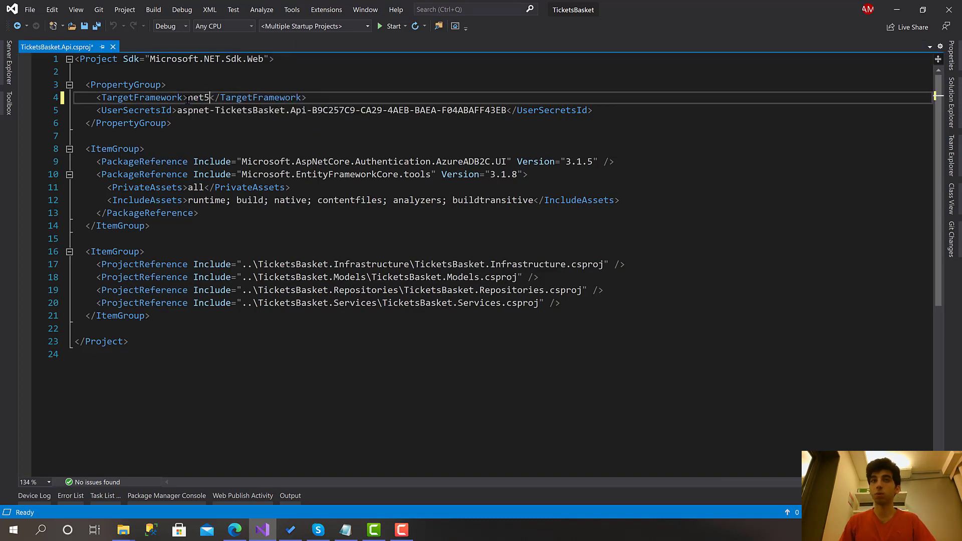
text(.0)
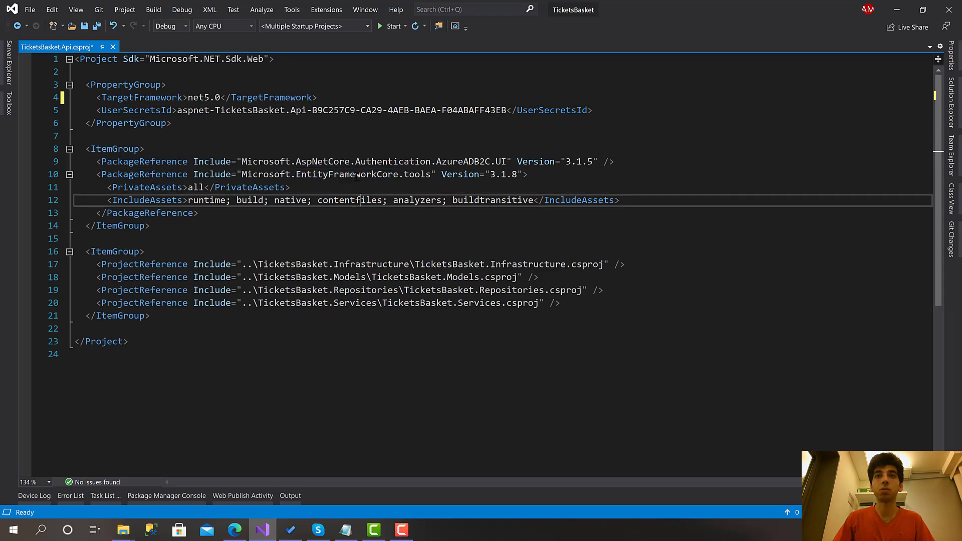
double_click(346, 174)
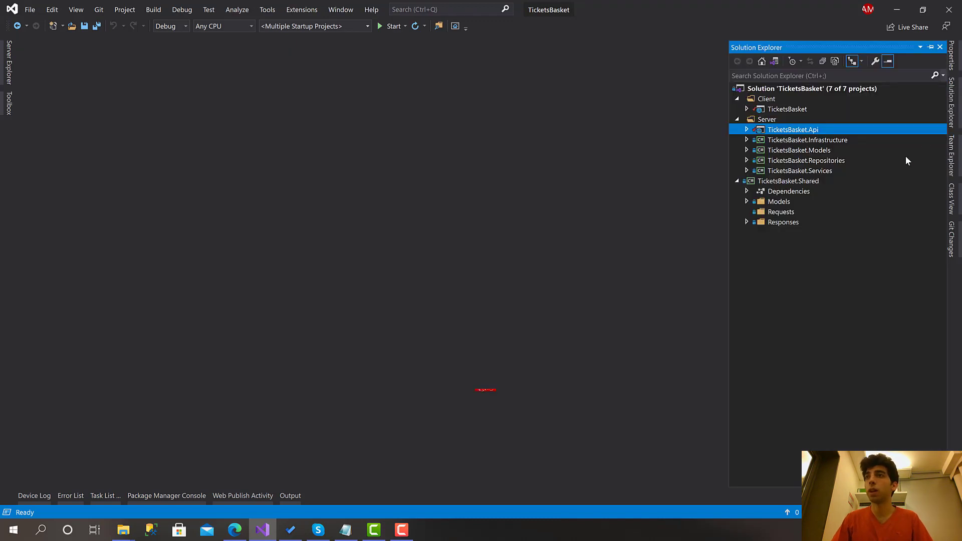
Step: Update TicketsBasket.Api's AzureADB2C.UI and EntityFrameworkCore.Tools packages to 5.0.0, accepting the licenses
right_click(791, 129)
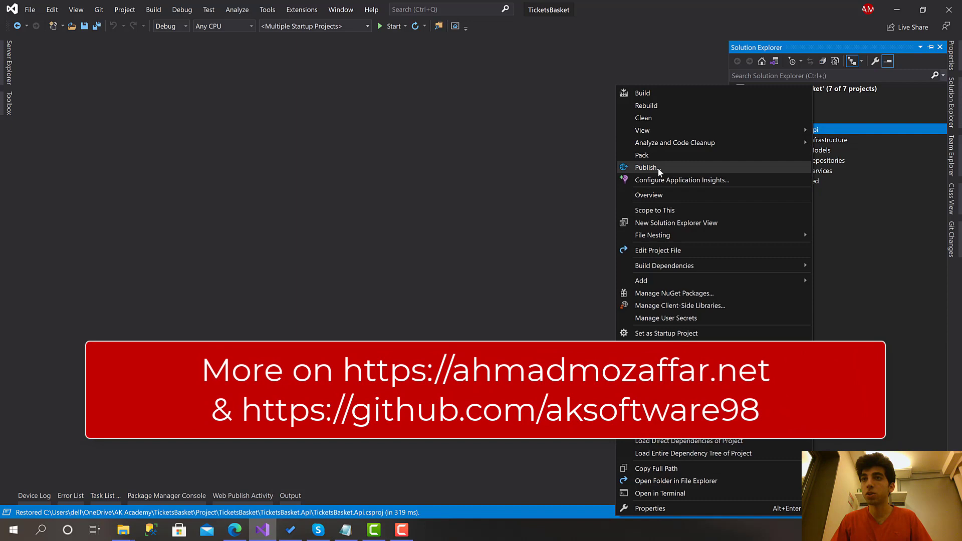
mouse_move(744, 226)
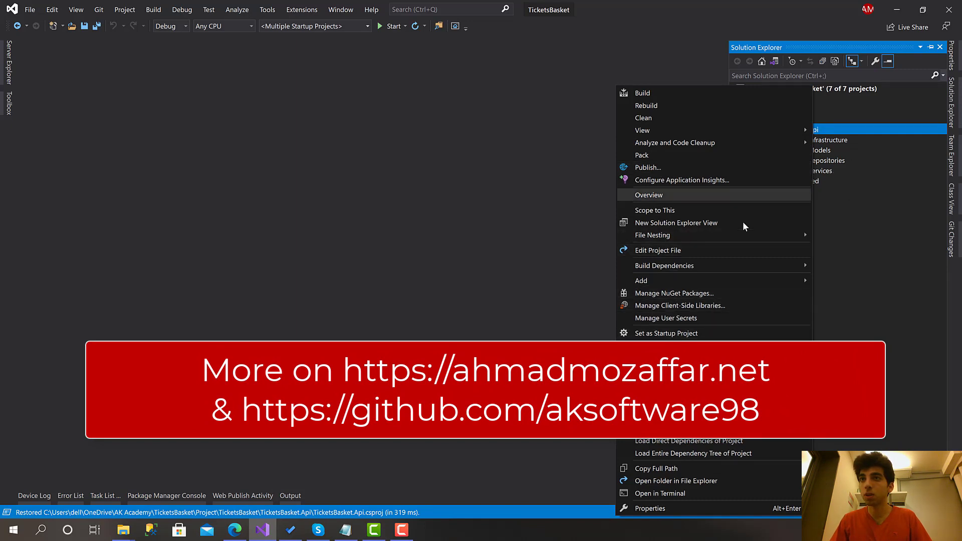
click(674, 293)
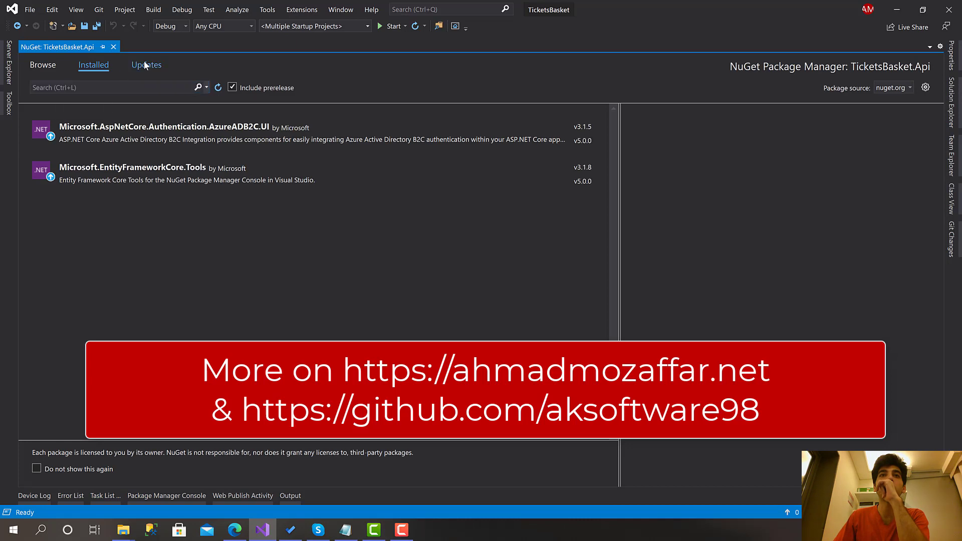
click(145, 65)
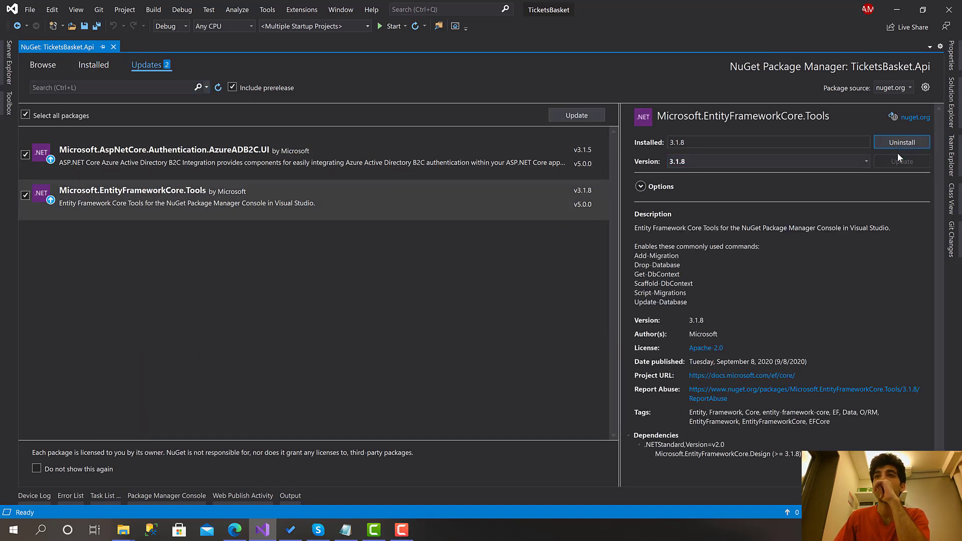
mouse_move(575, 115)
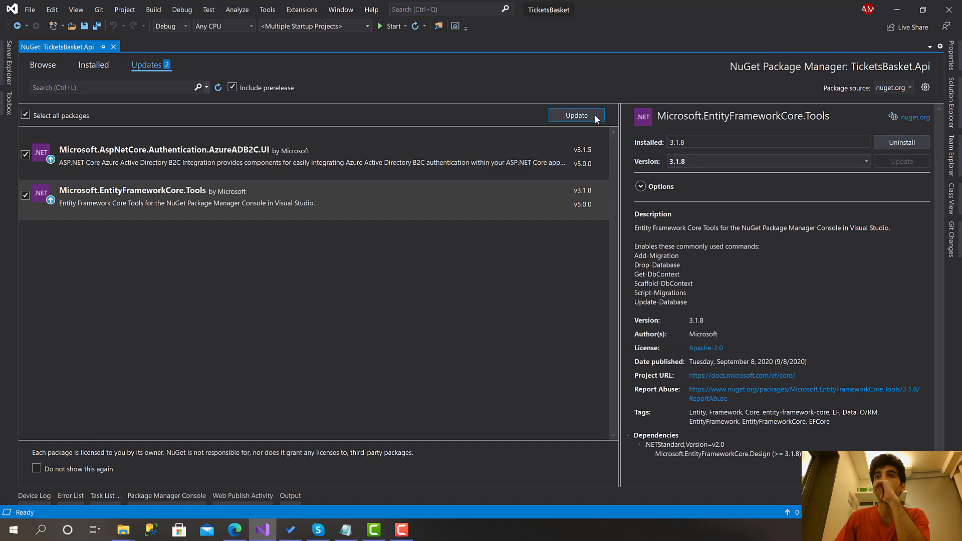
click(576, 115)
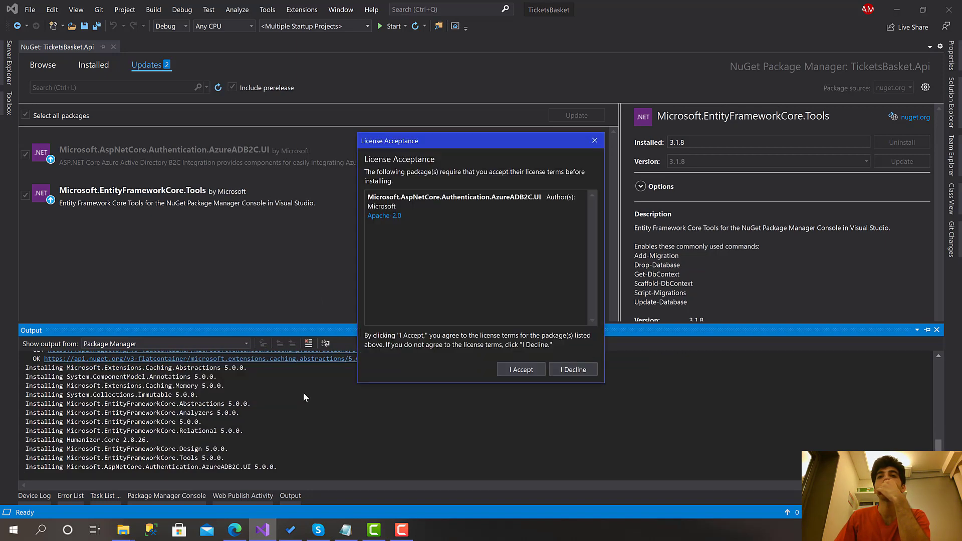
click(519, 368)
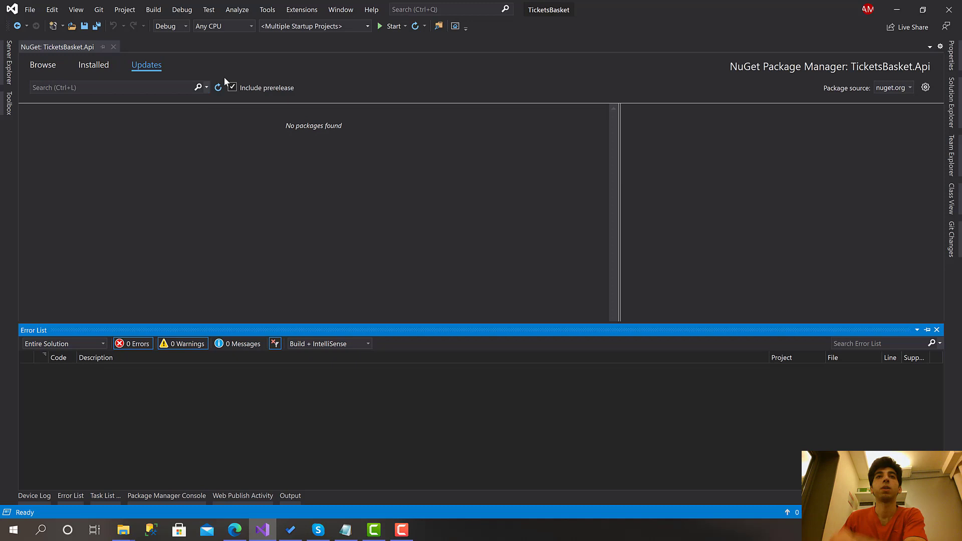
click(113, 47)
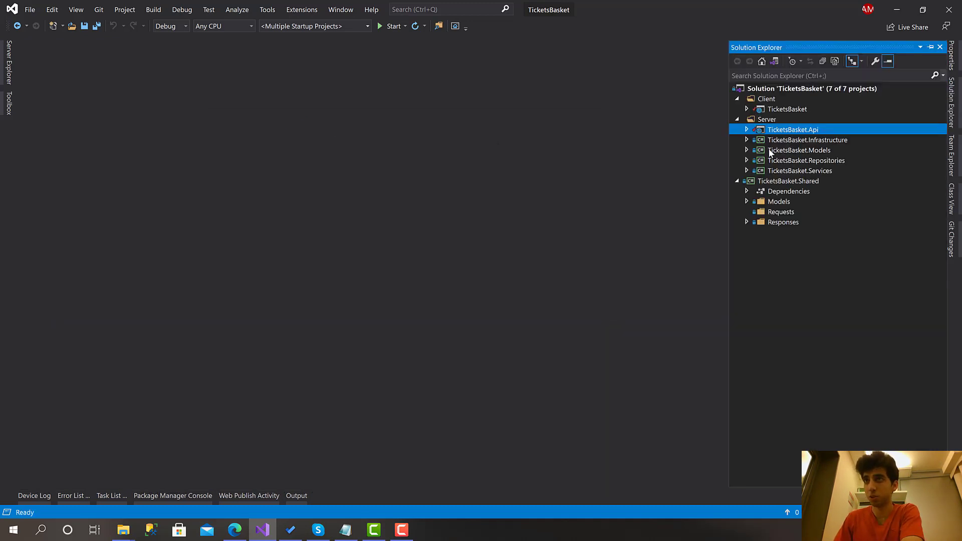
mouse_move(768, 158)
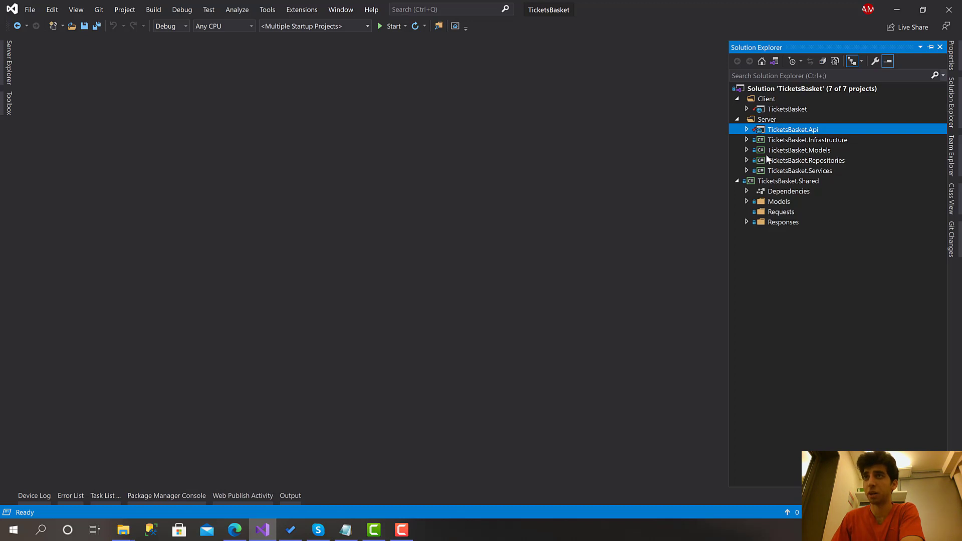
Step: Try updating TicketsBasket.Models' EntityFrameworkCore.SqlServer to 5.0.0, which fails on netstandard2.0
click(747, 150)
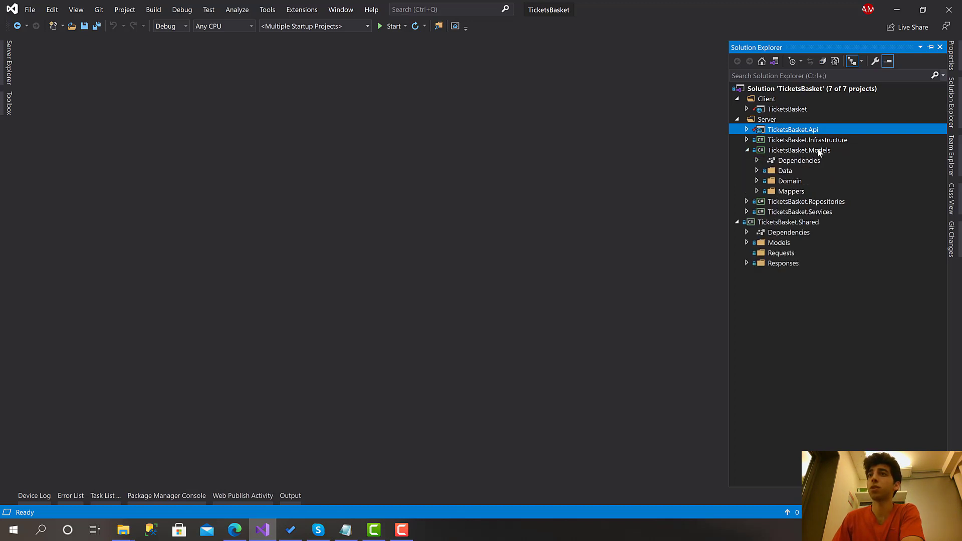
mouse_move(784, 169)
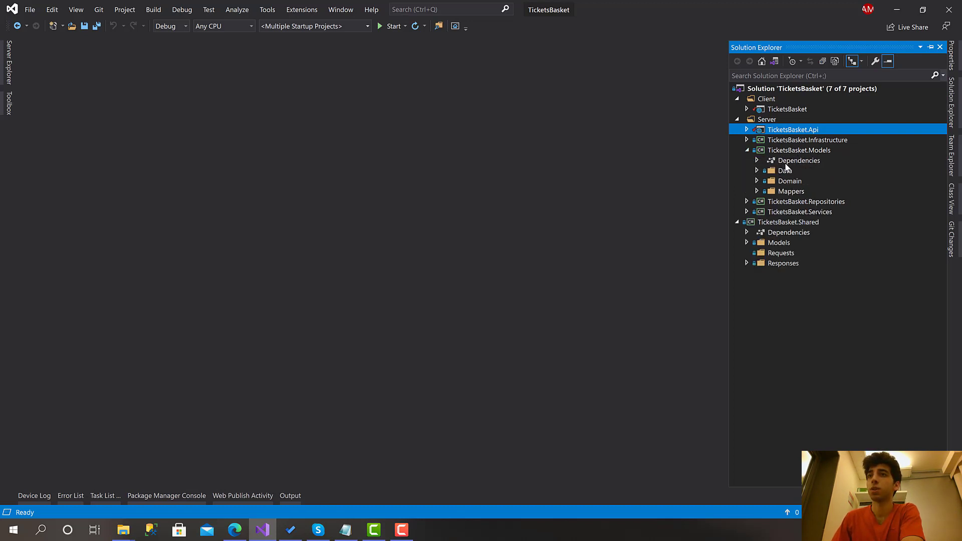
click(799, 161)
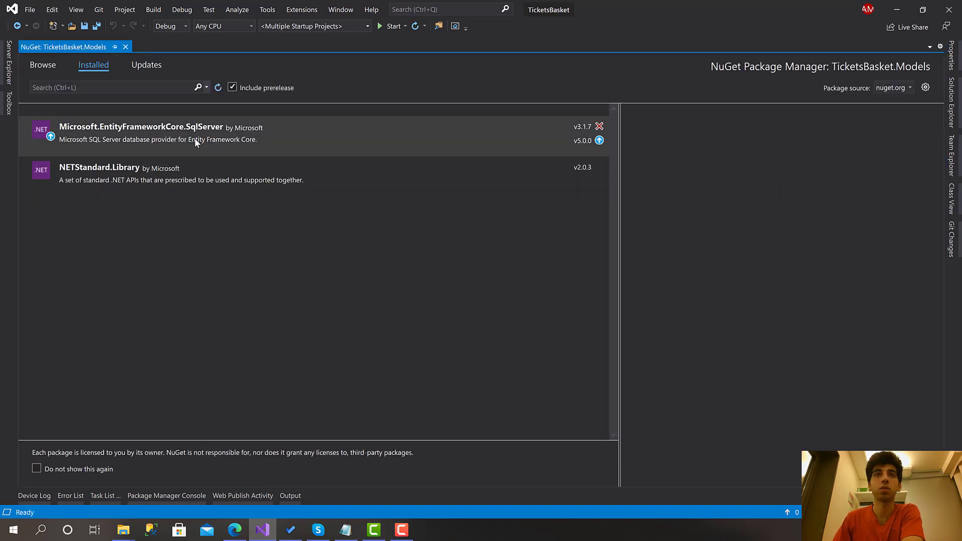
click(141, 133)
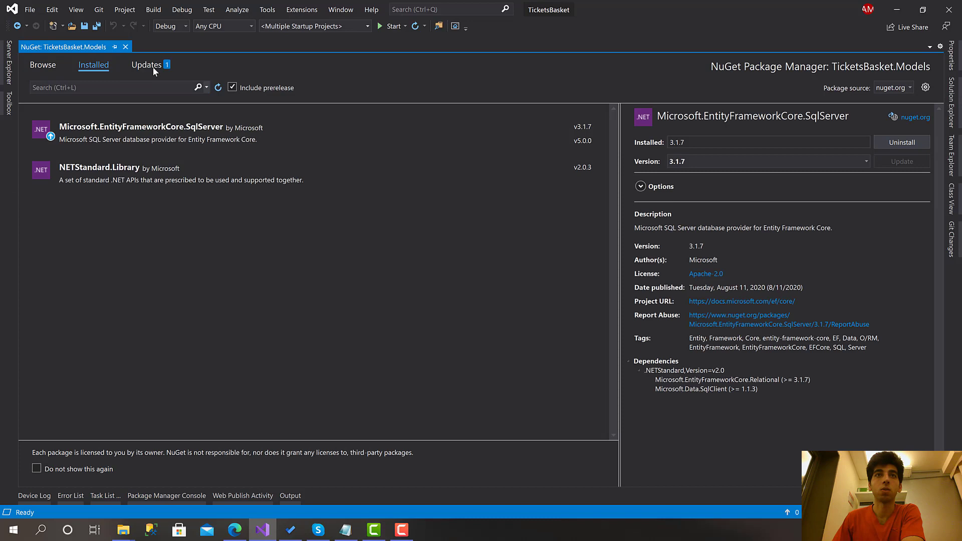
click(146, 65)
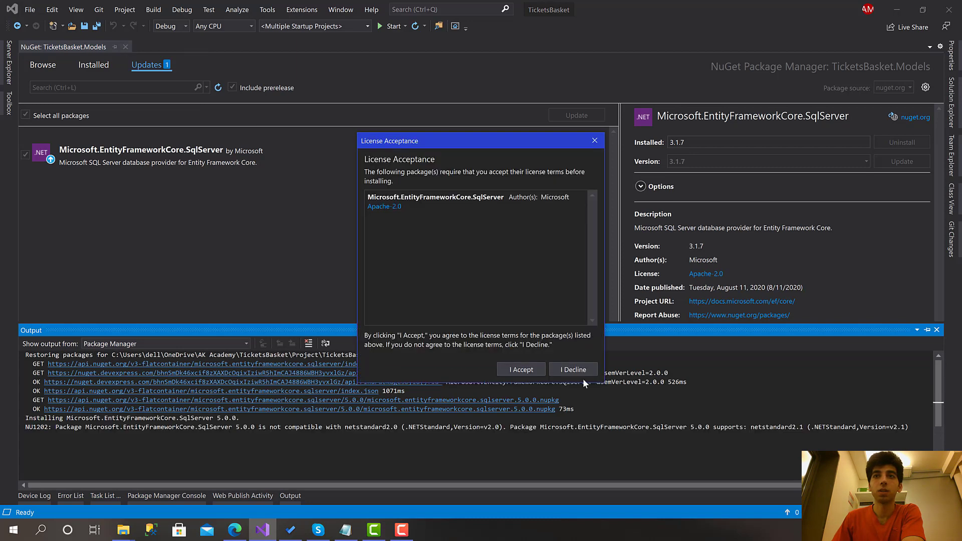
click(519, 369)
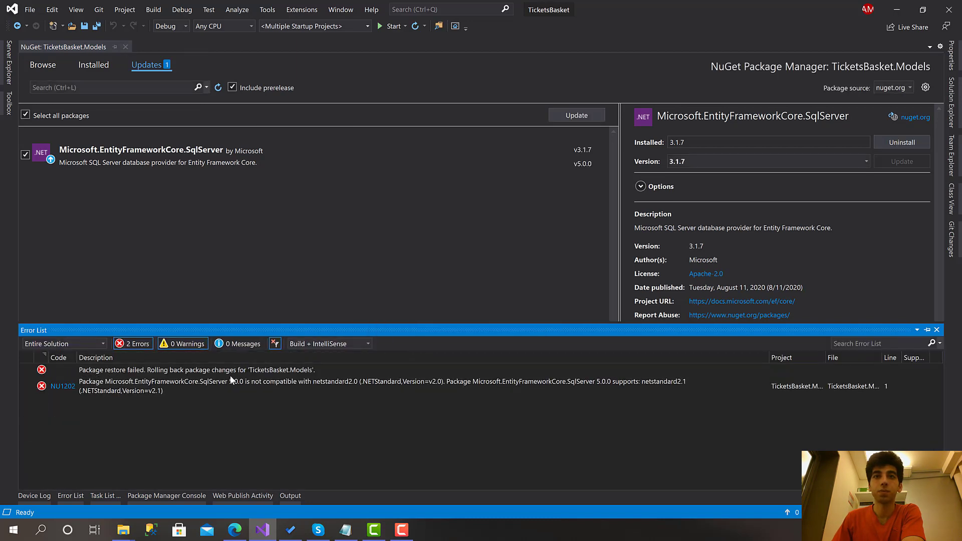
mouse_move(256, 384)
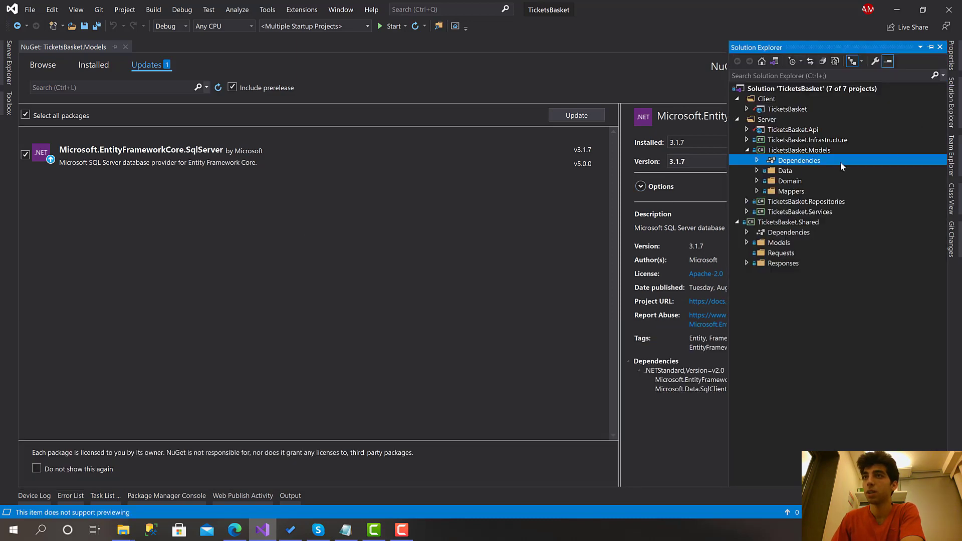
Step: Check EntityFrameworkCore.SqlServer in Models' NuGet Updates, update it to 5.0.0 and accept the license
right_click(798, 150)
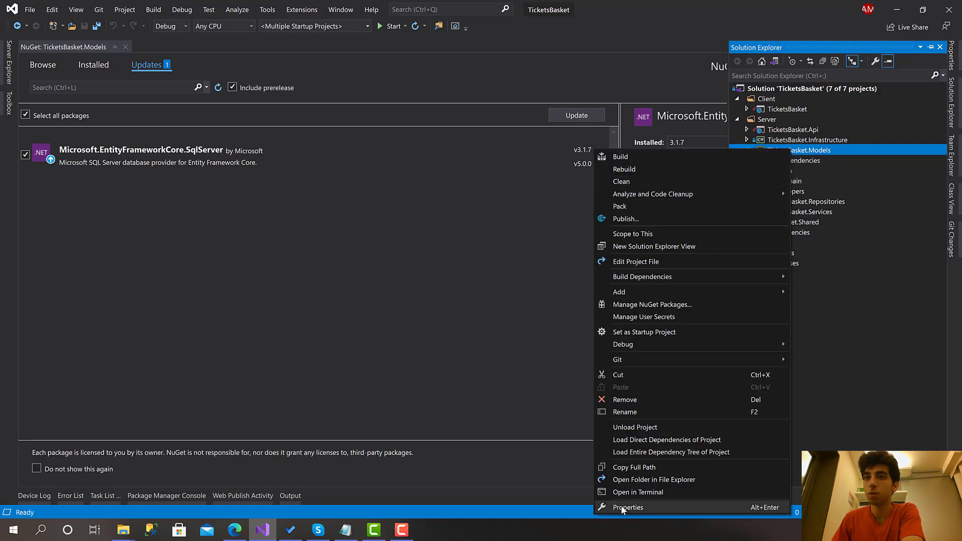
click(628, 507)
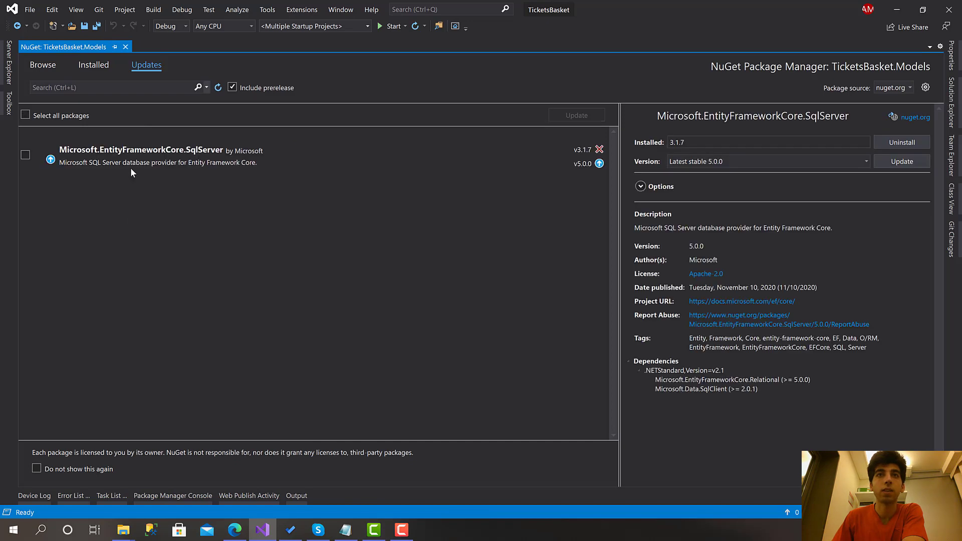
click(26, 115)
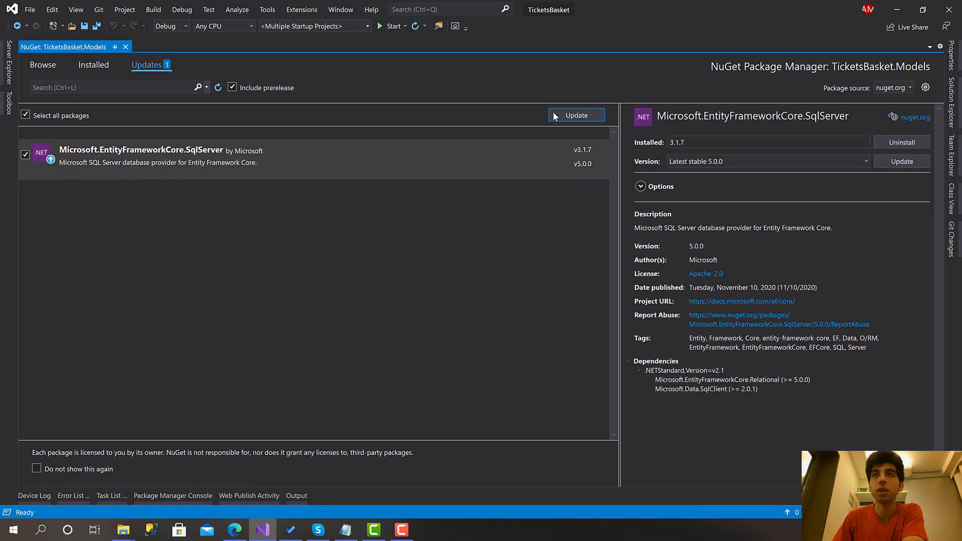
click(574, 115)
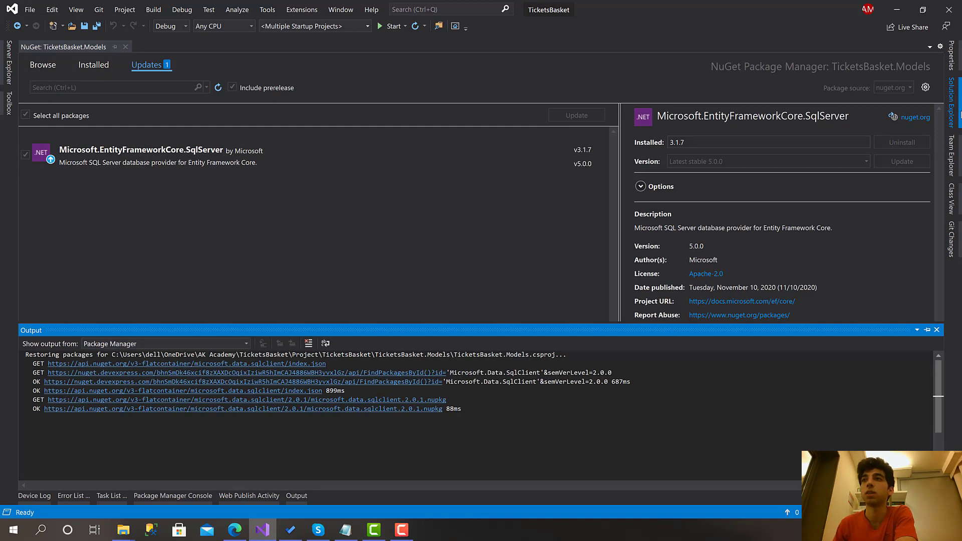
scroll(down, 3)
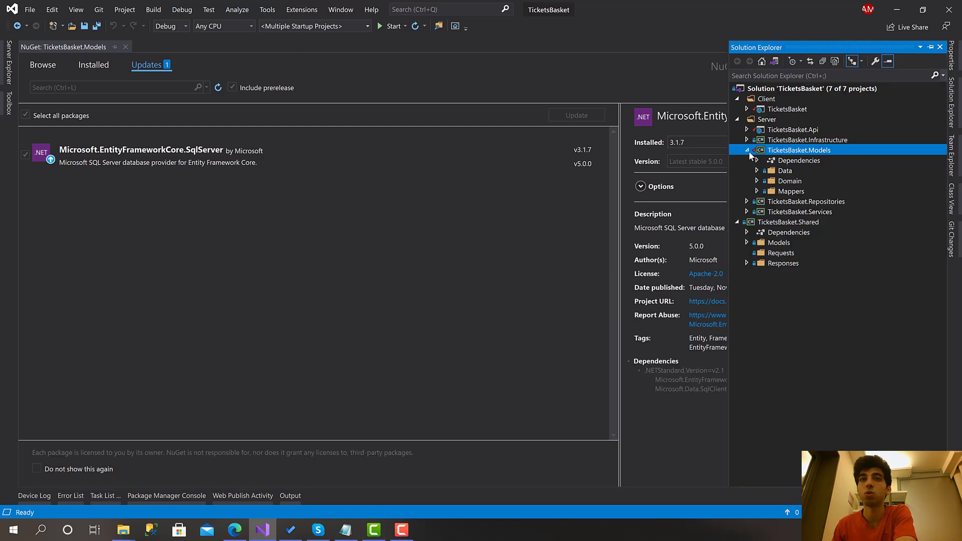
click(574, 115)
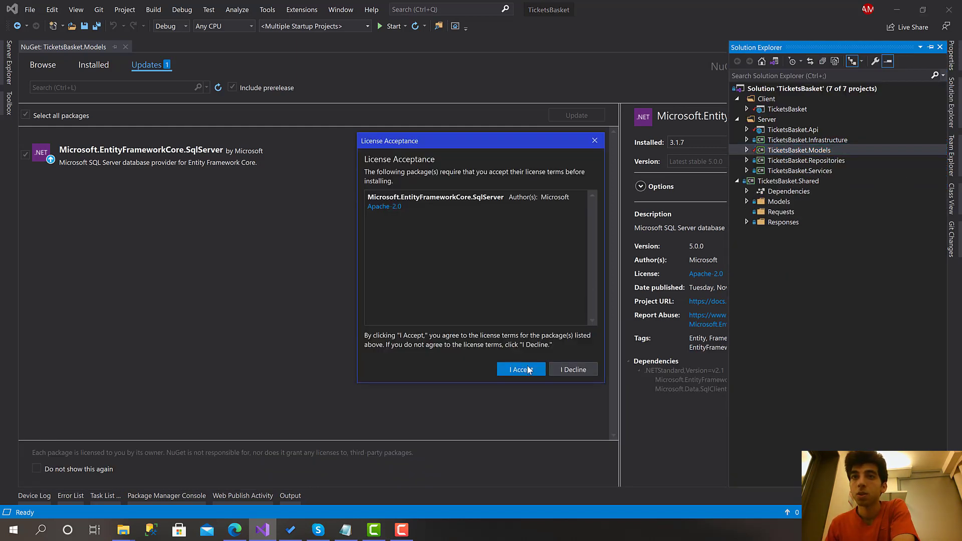
click(520, 369)
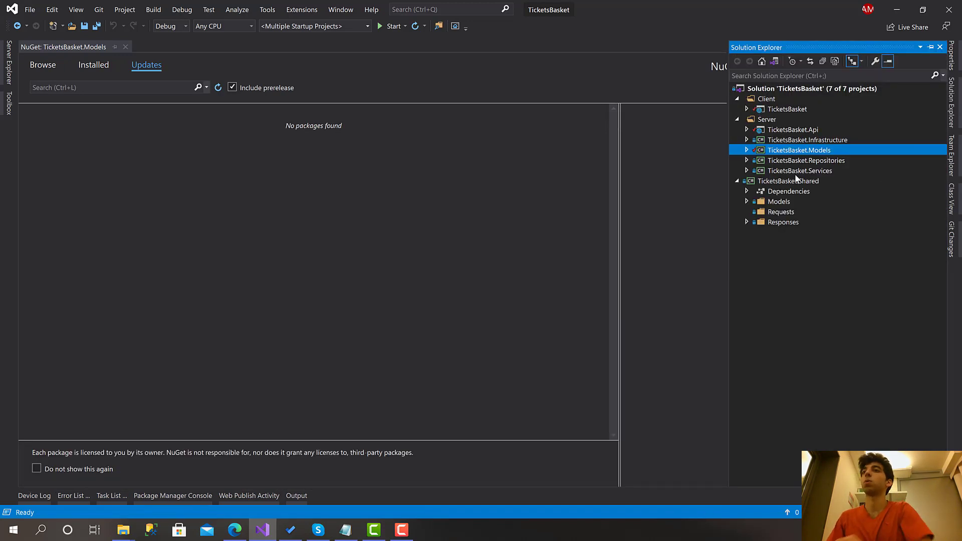
mouse_move(745, 162)
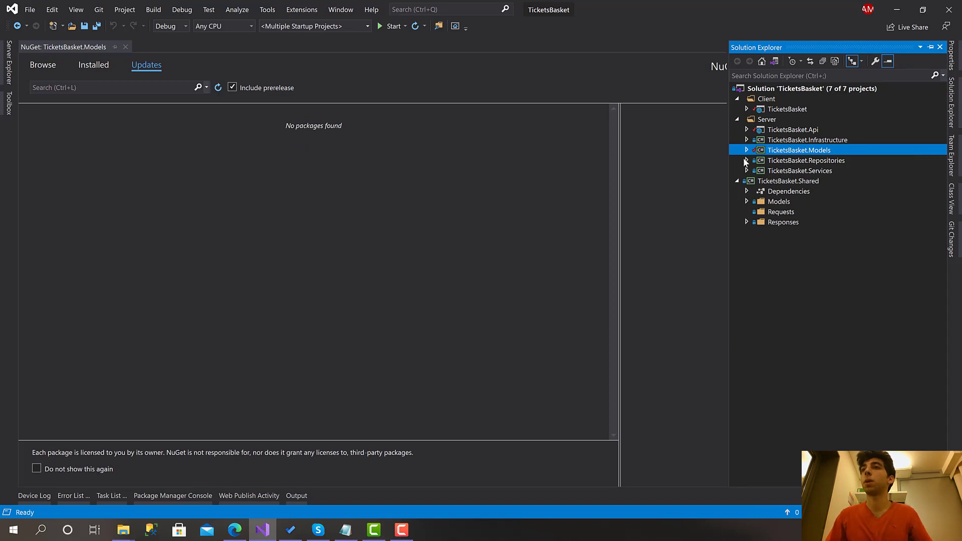
Step: Retarget the Repositories, Services and Shared project files to netstandard2.1
right_click(806, 161)
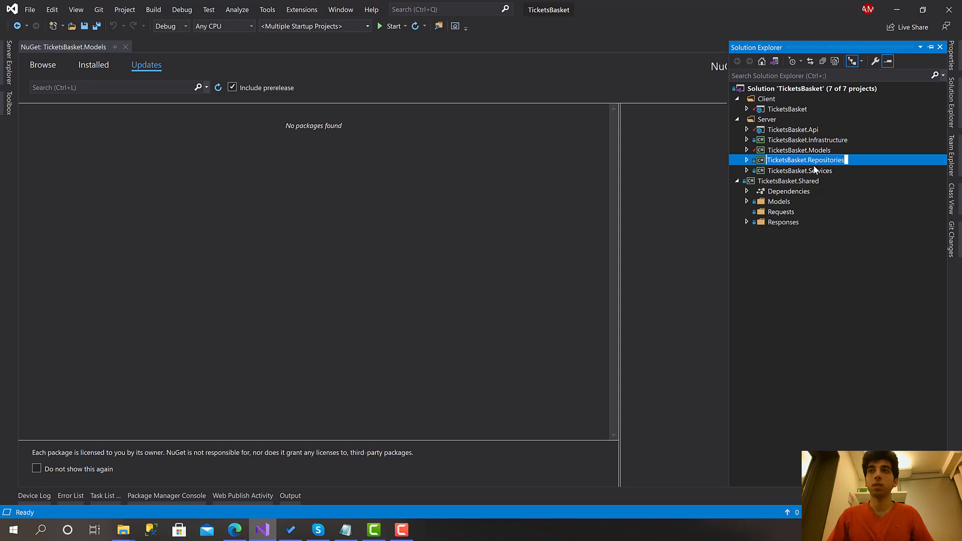
double_click(805, 160)
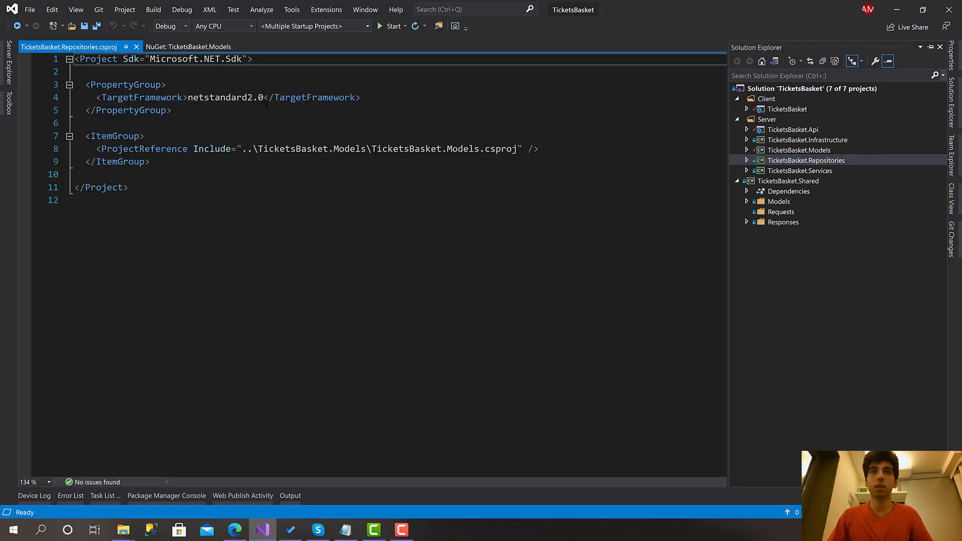
text(1)
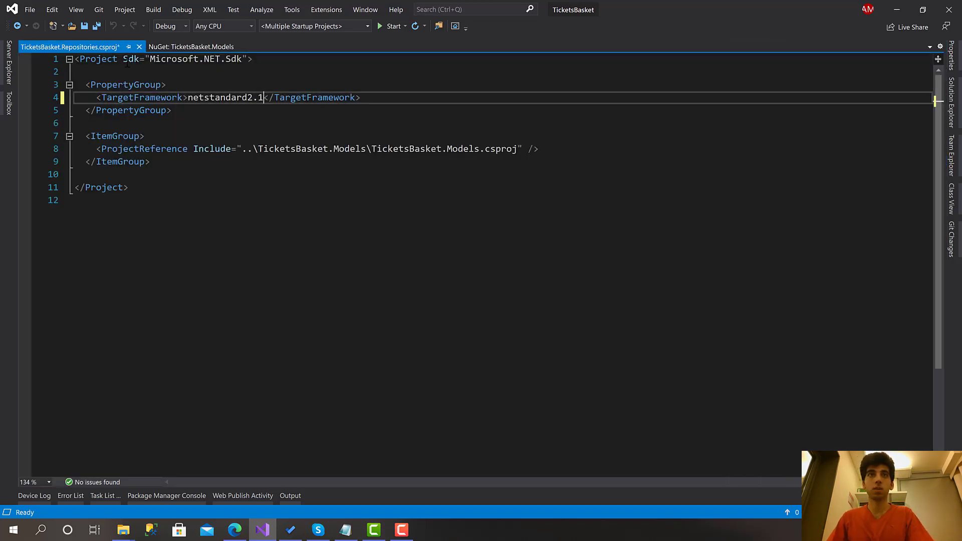
click(191, 47)
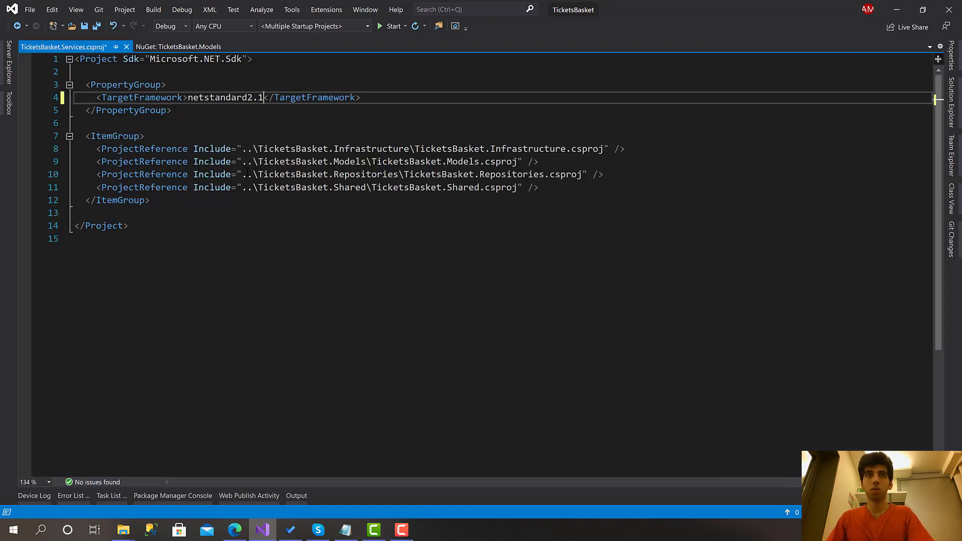
click(178, 47)
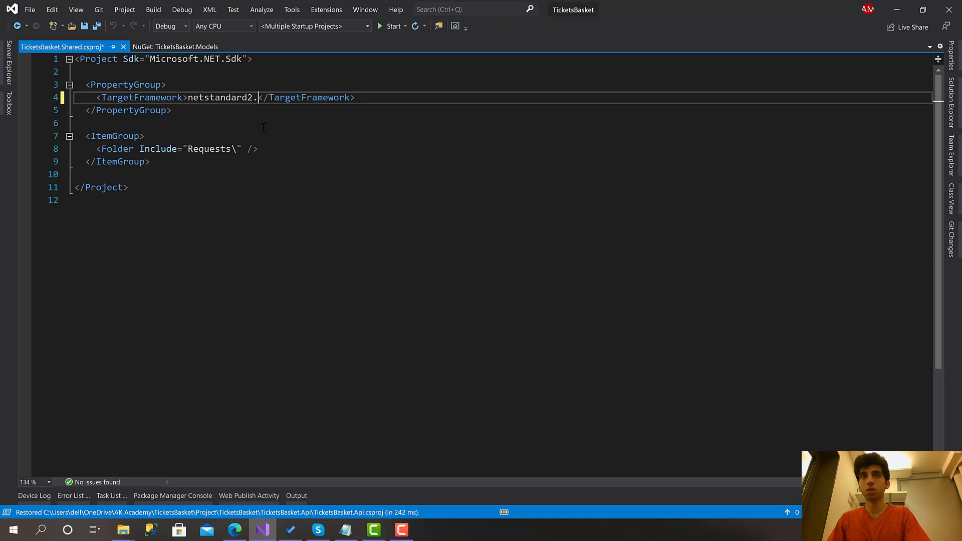
text(1)
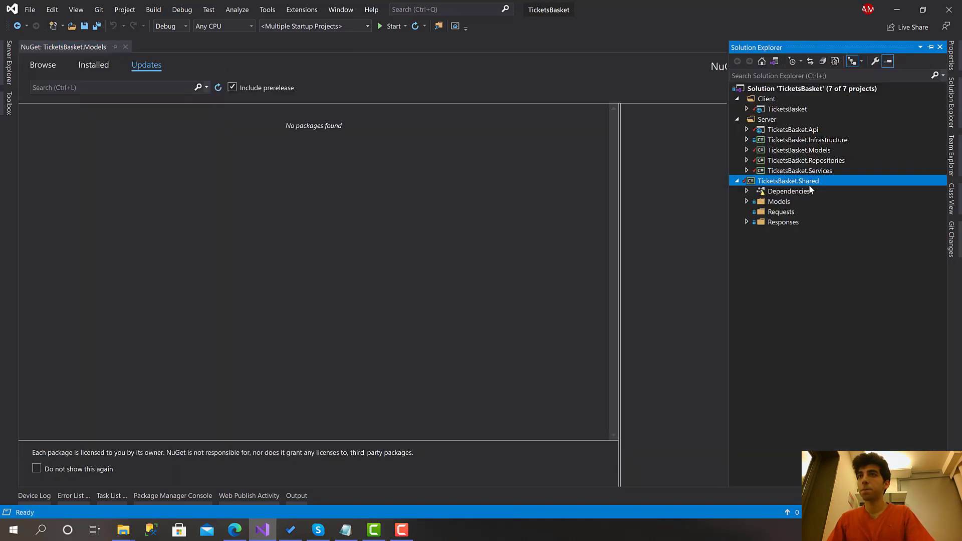
Step: Retarget Infrastructure to netstandard2.1 and close its file and the Models NuGet tab
double_click(807, 140)
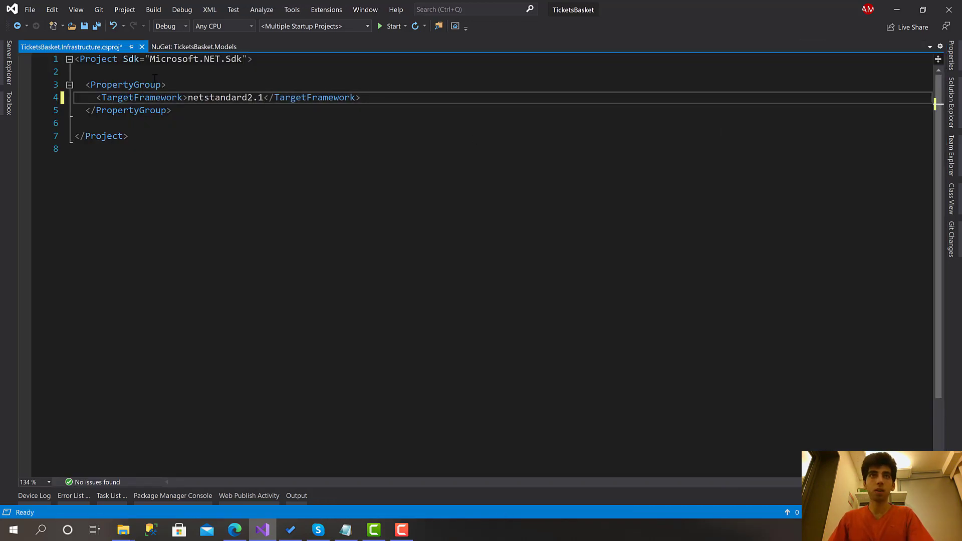
click(194, 47)
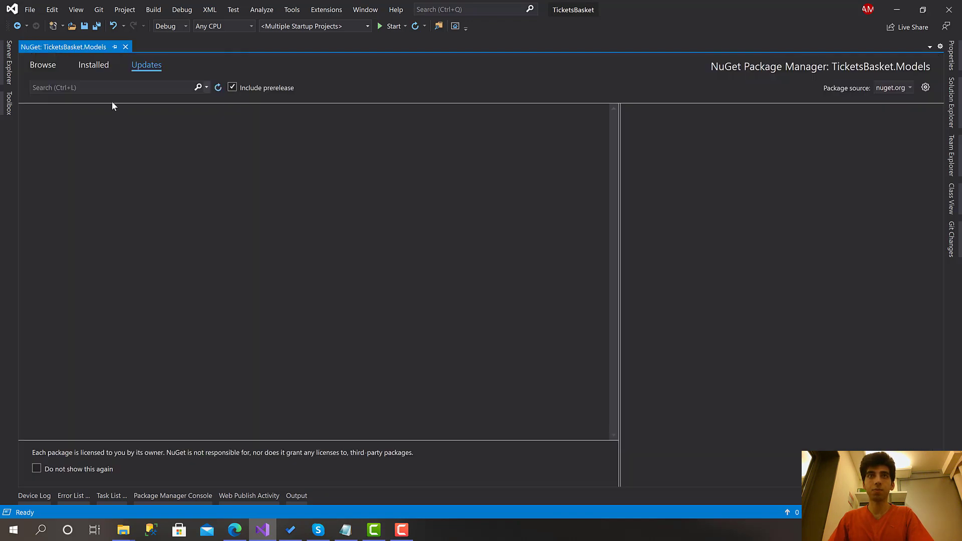
click(125, 47)
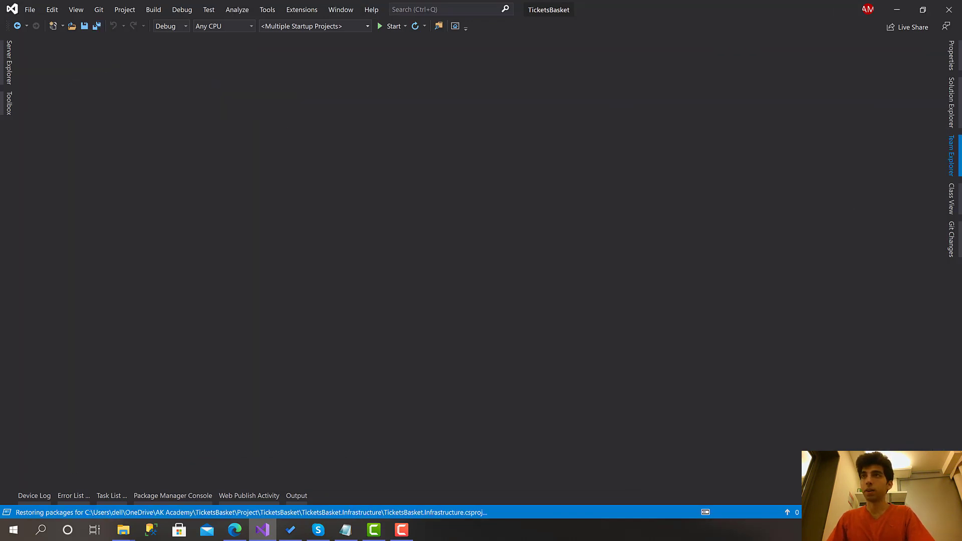
Step: Collapse the Services, Repositories and Infrastructure nodes and expand the client TicketsBasket project
click(950, 104)
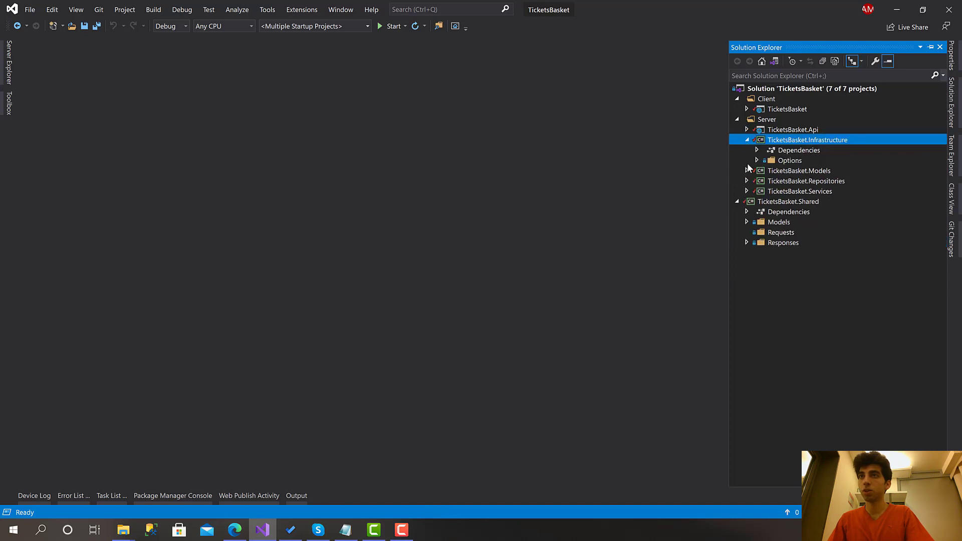
click(746, 181)
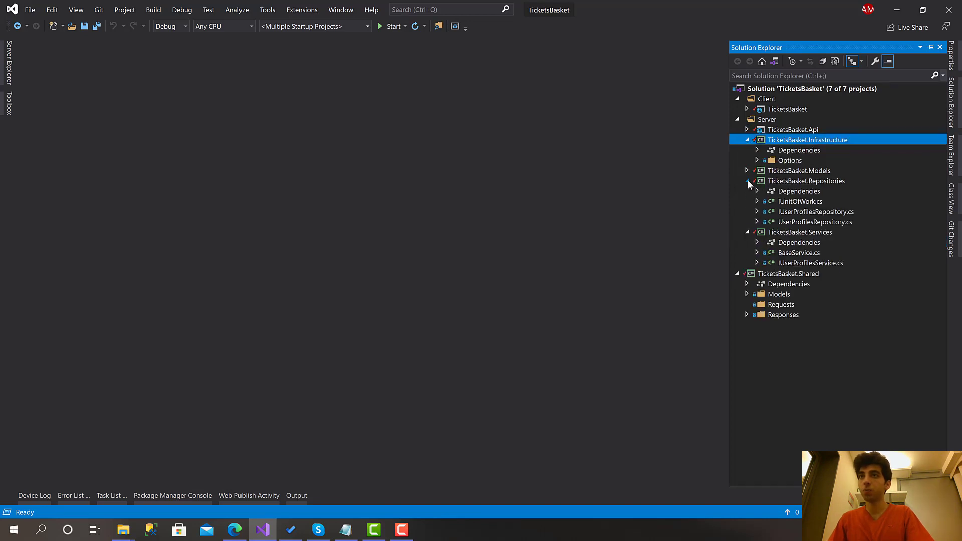
click(746, 232)
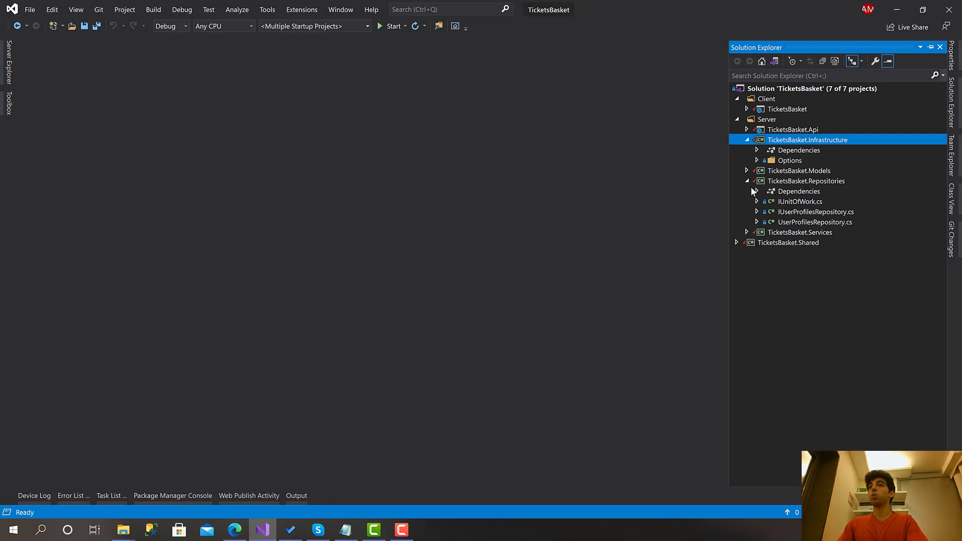
click(746, 181)
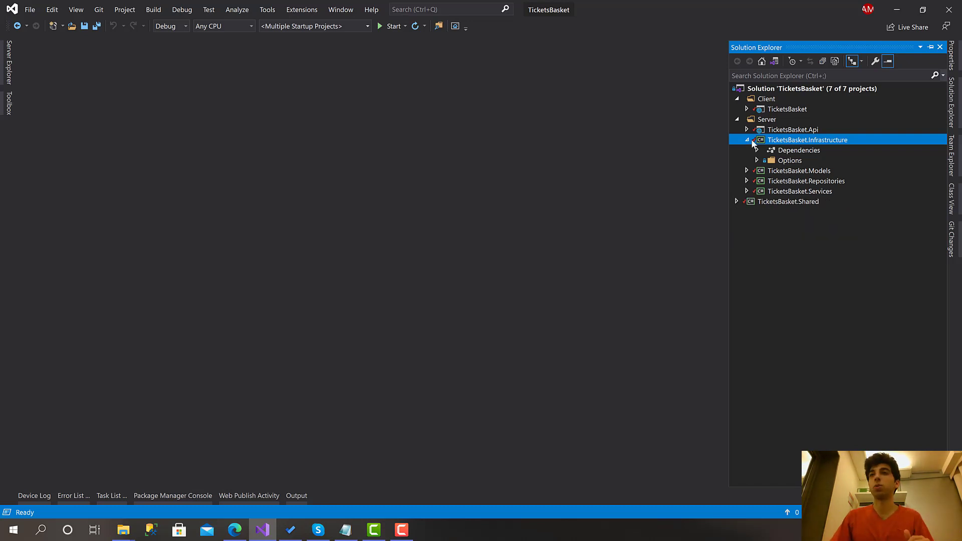
click(747, 139)
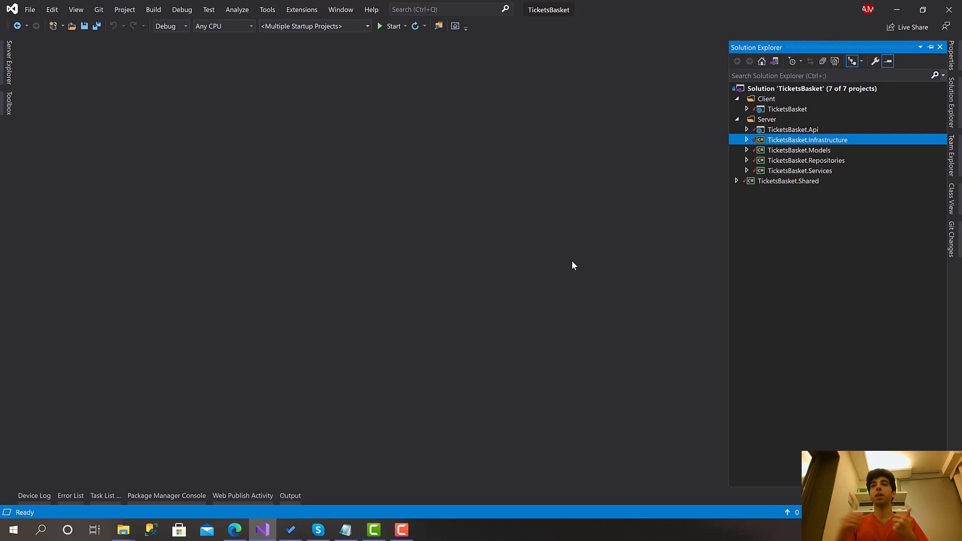
click(746, 109)
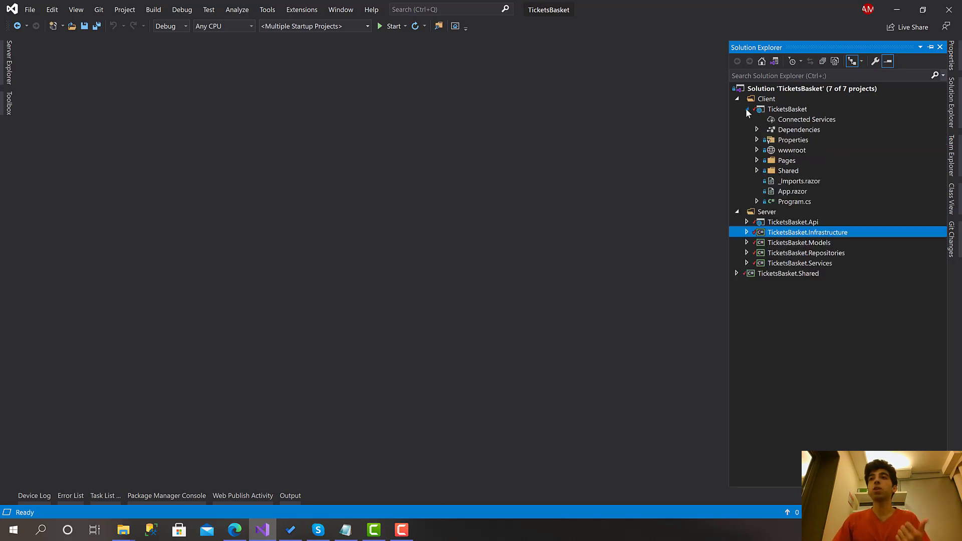
mouse_move(770, 135)
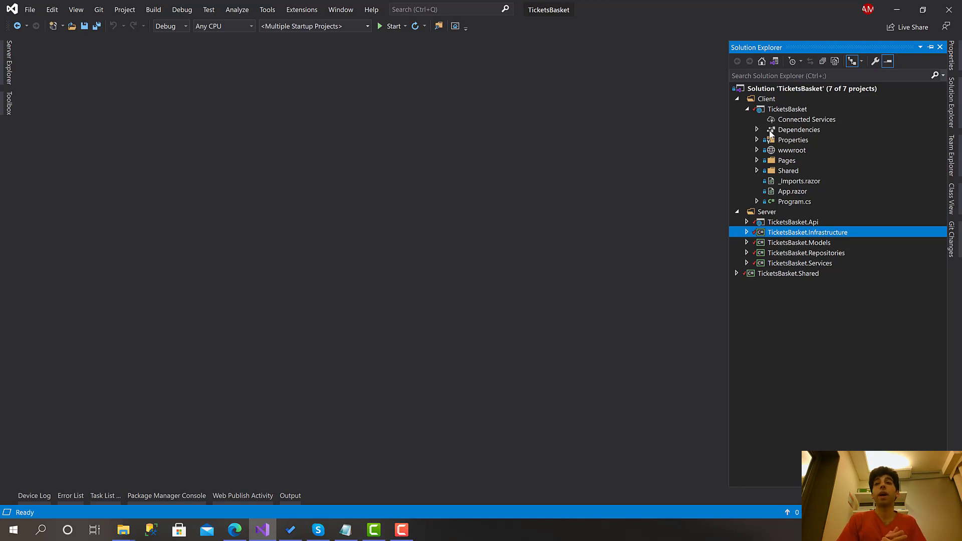
mouse_move(358, 380)
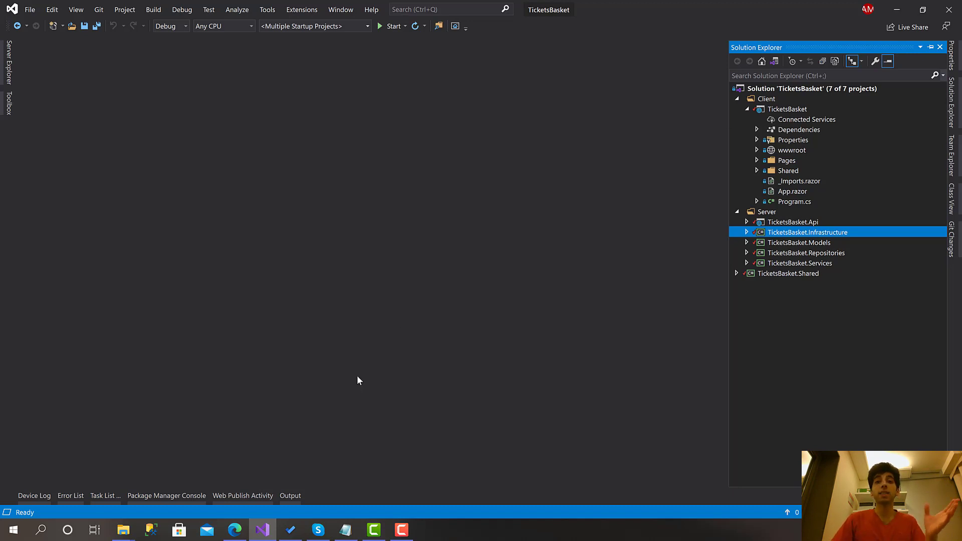
mouse_move(235, 529)
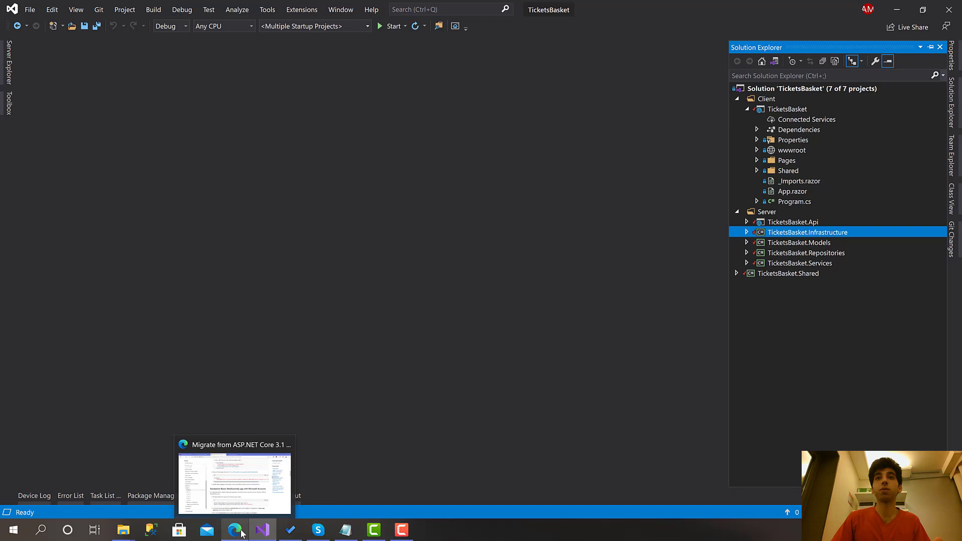
Step: In Edge, go from Azure AD B2C to App registrations and select ticketsbasket_client
click(235, 529)
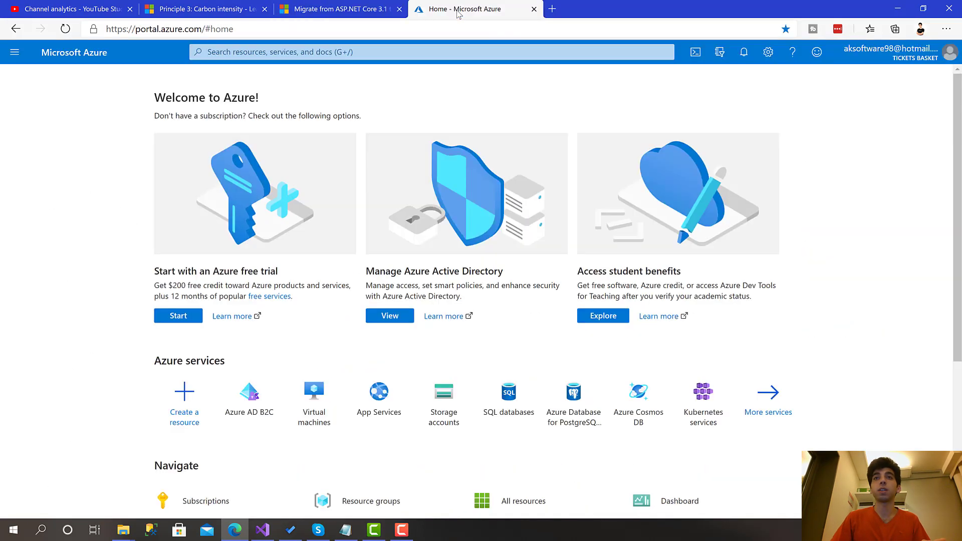
click(248, 399)
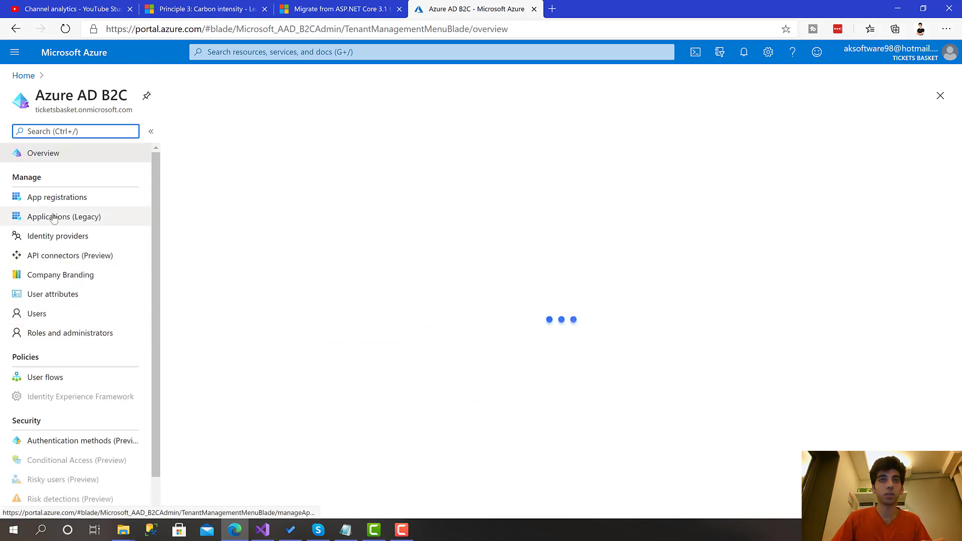
click(57, 197)
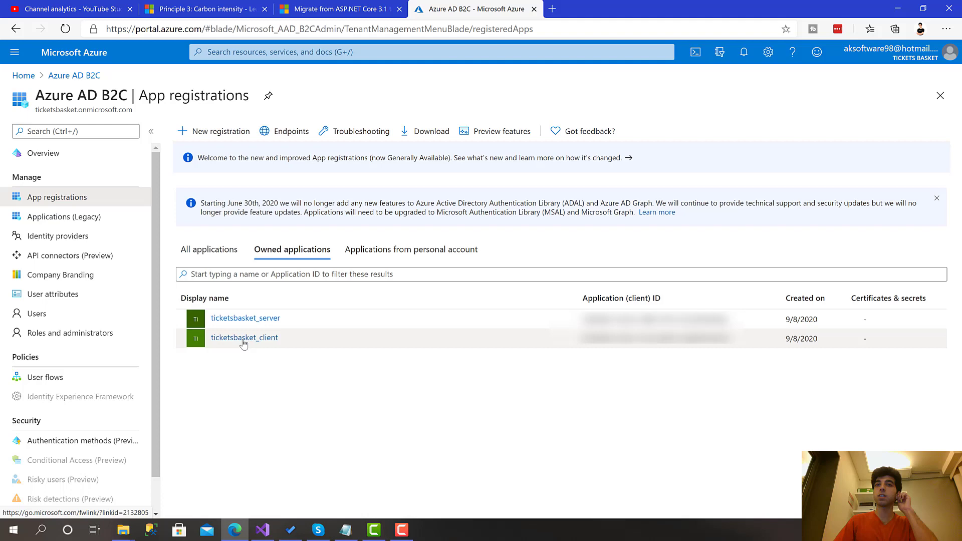
click(244, 337)
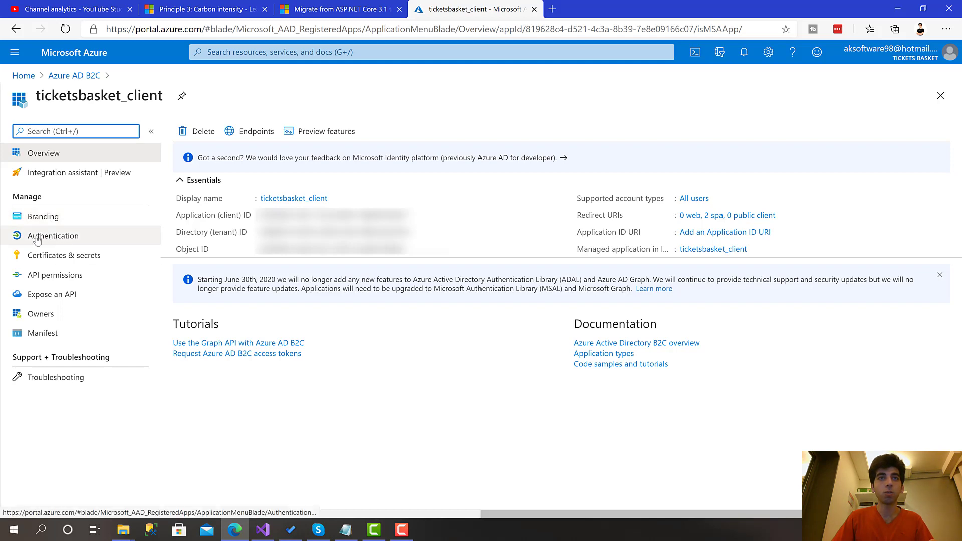
Step: Uncheck implicit-grant Access tokens and ID tokens for ticketsbasket_client, then save and confirm Disable
click(53, 235)
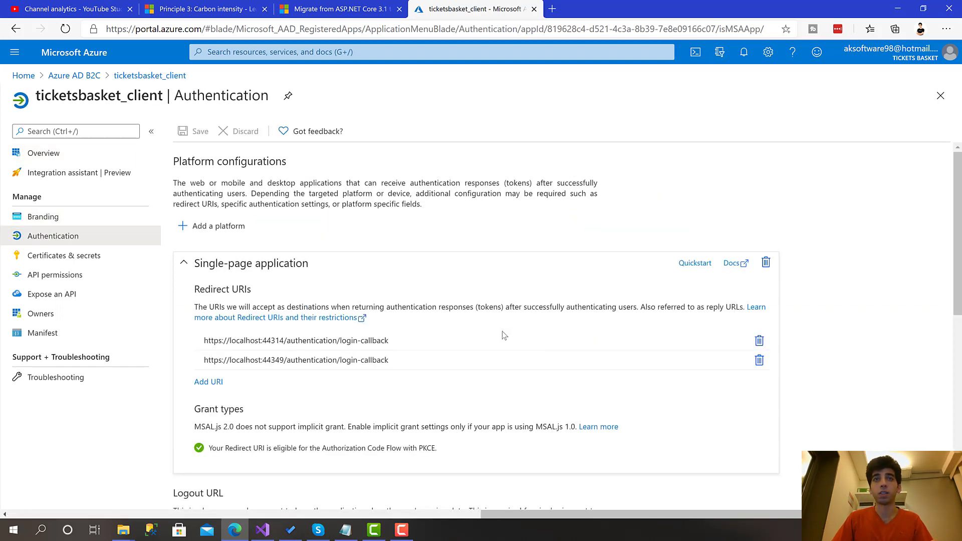
scroll(down, 3)
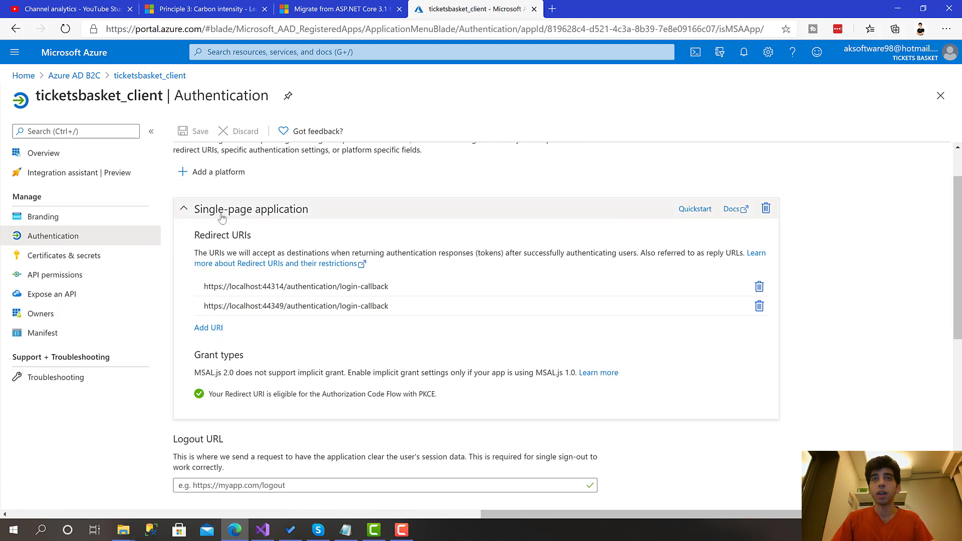
double_click(218, 355)
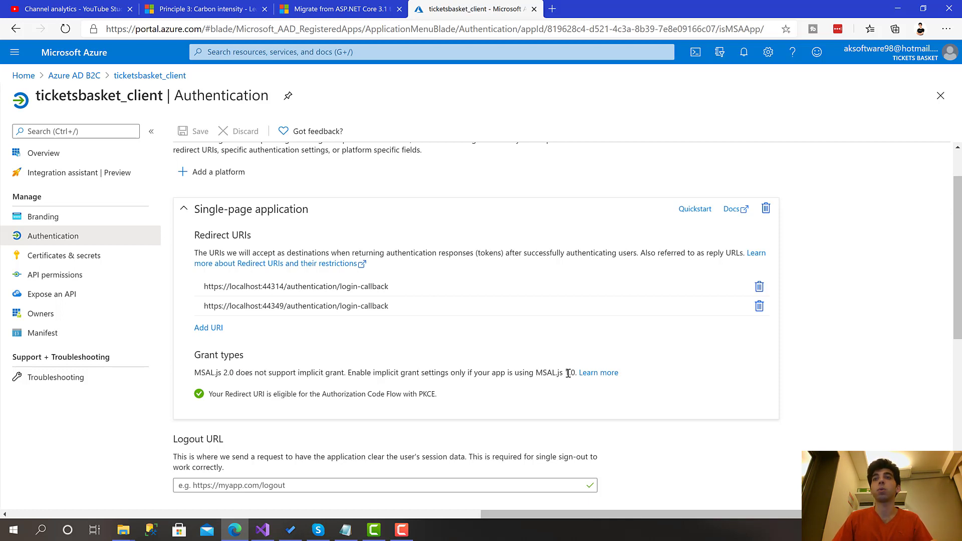
scroll(down, 3)
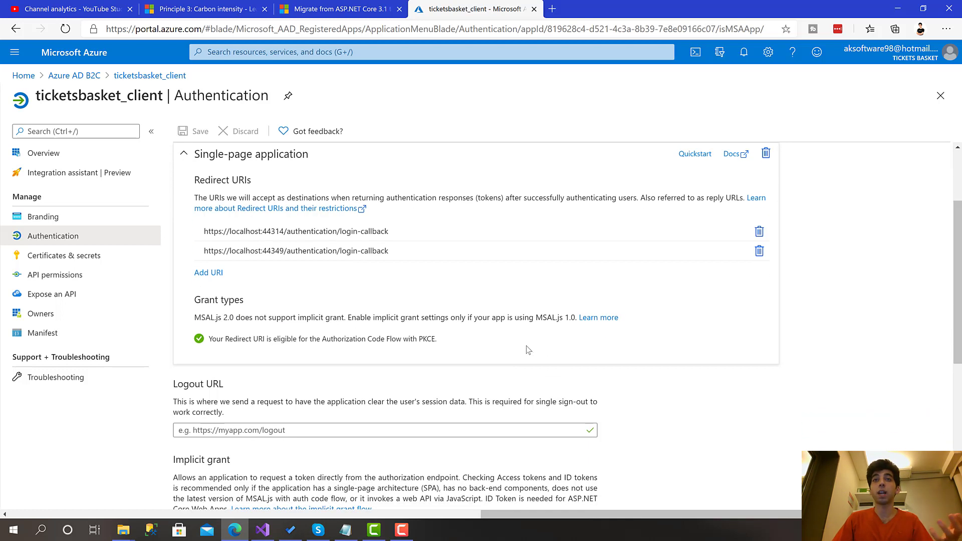
scroll(down, 3)
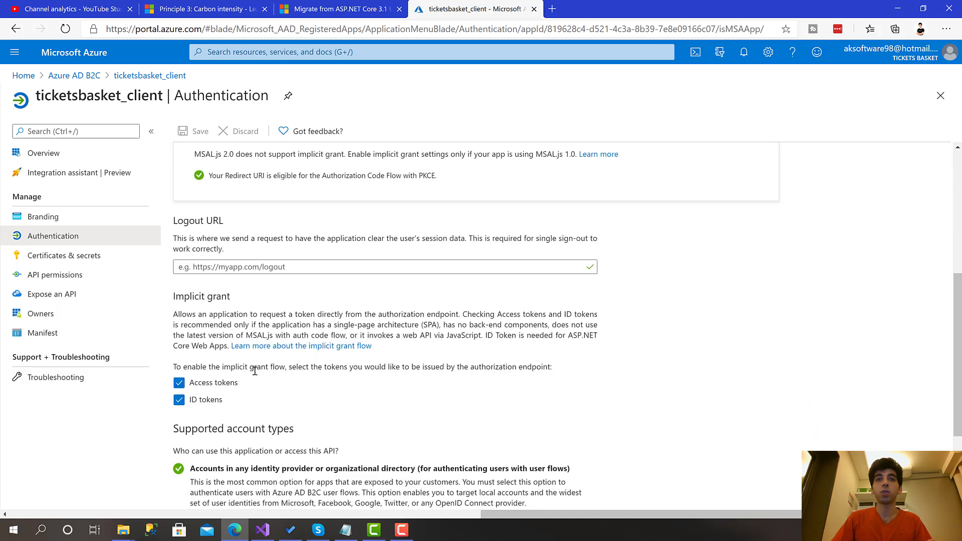
click(178, 398)
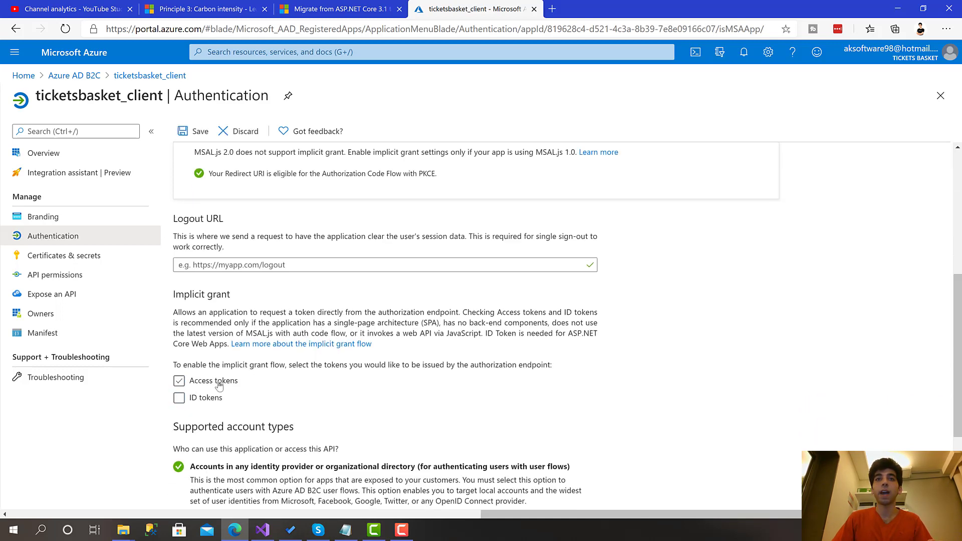
click(178, 380)
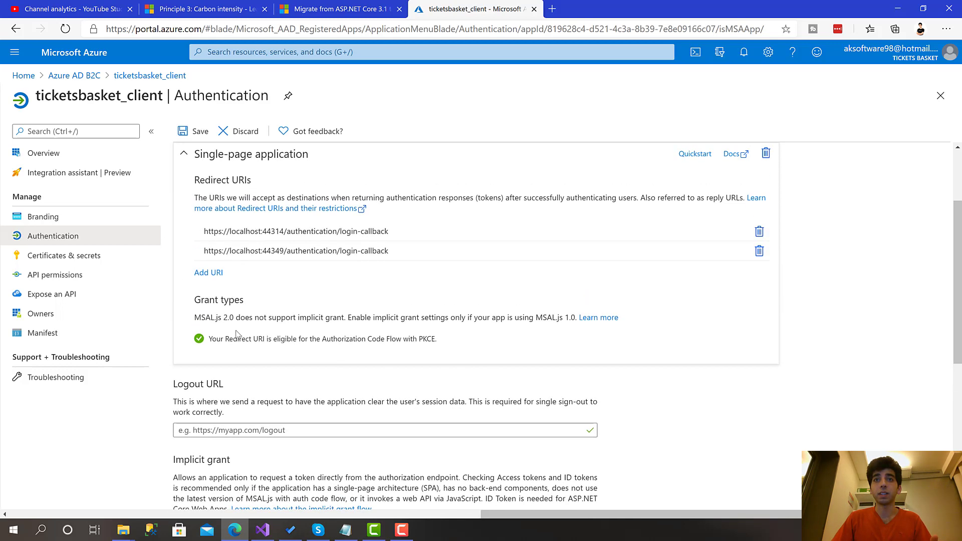
scroll(up, 3)
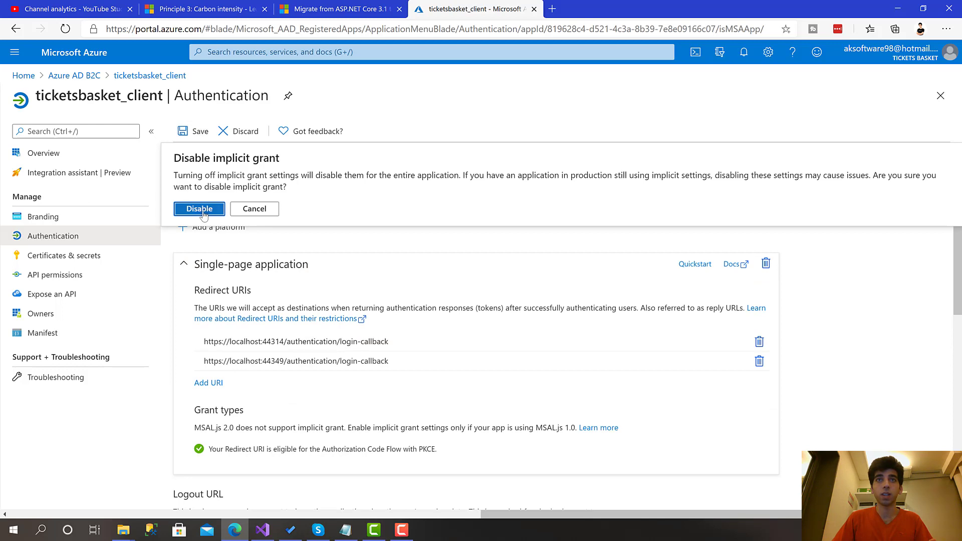
click(199, 209)
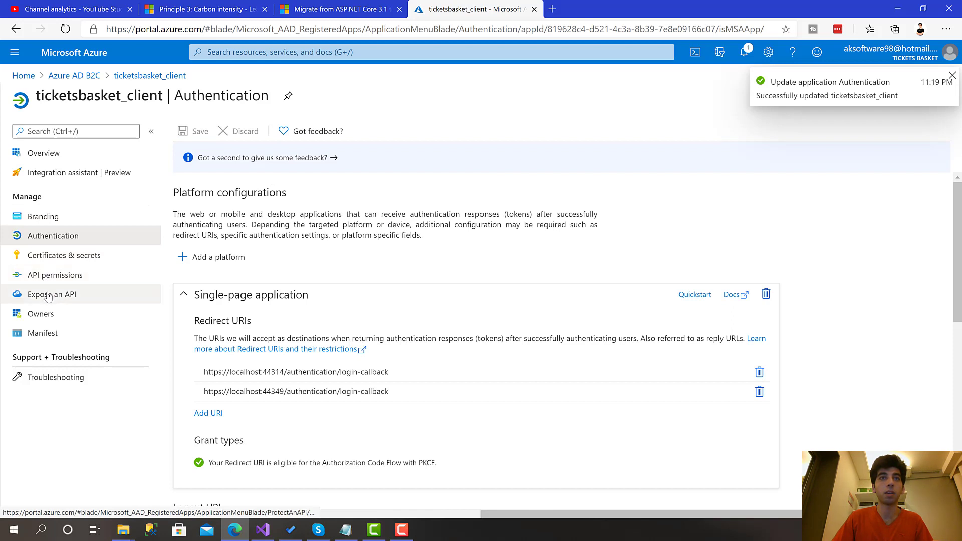
Step: Review ticketsbasket_client's API permissions, including Api.ReadWrite, then close the portal tab
click(54, 274)
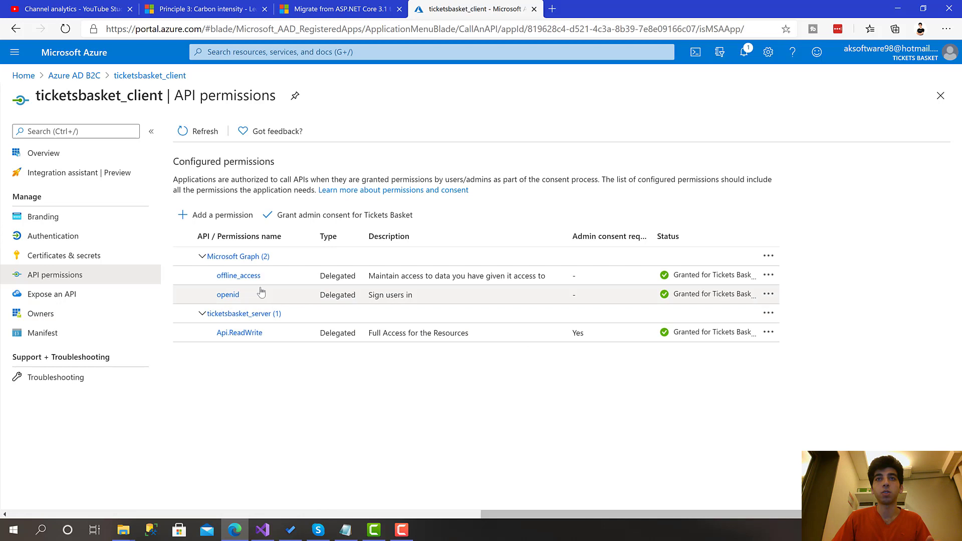
mouse_move(195, 288)
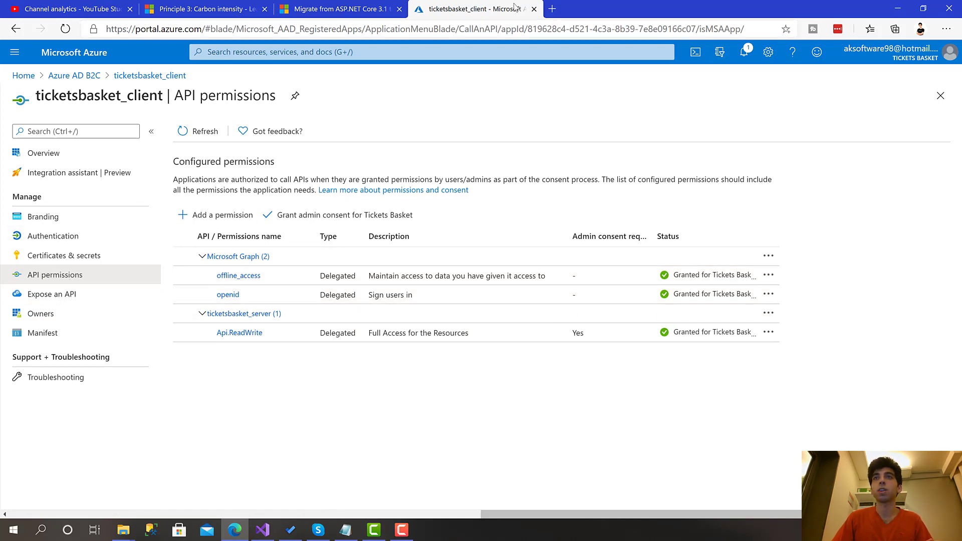
mouse_move(532, 12)
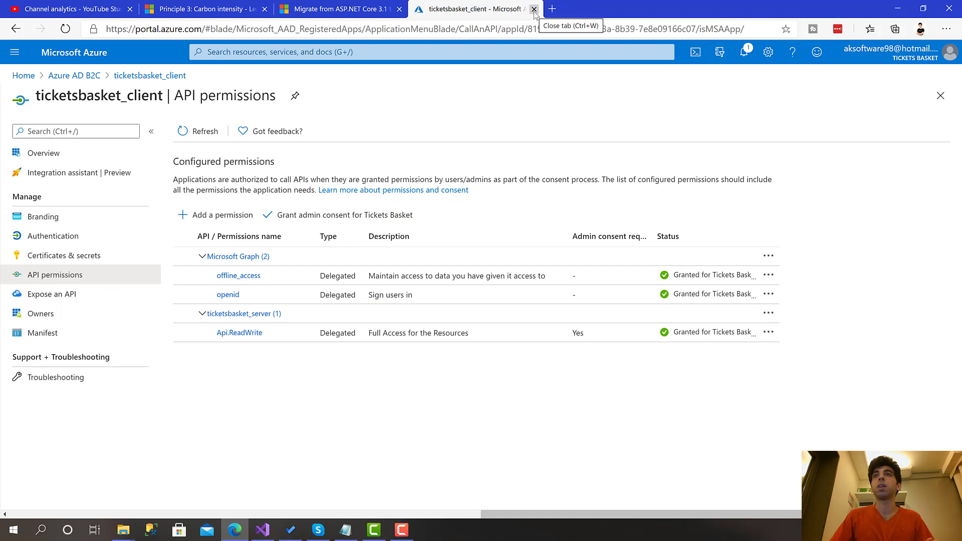
click(261, 529)
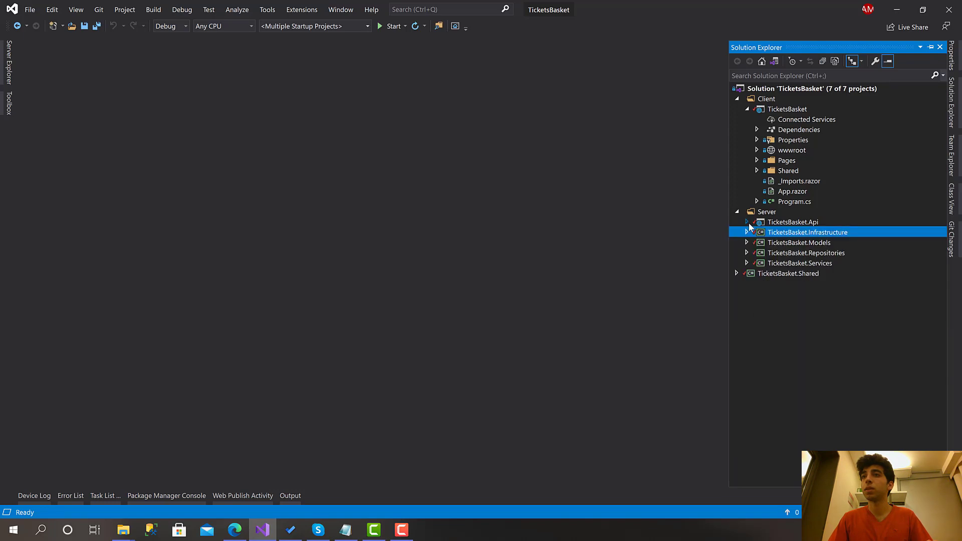
Step: In Program.cs, duplicate the DefaultAccessTokenScopes.Add line twice and start replacing the copied arguments with literal scopes
double_click(794, 201)
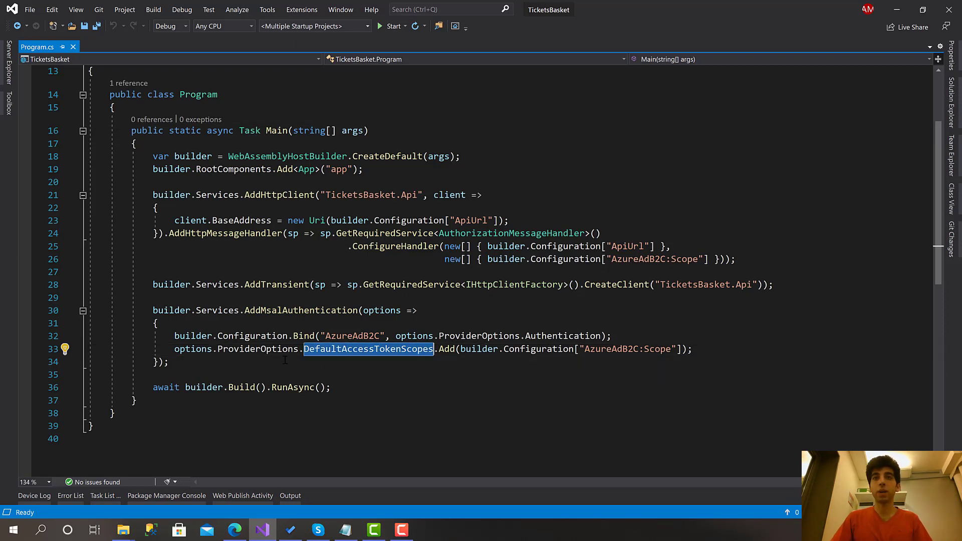
key(Ctrl+D)
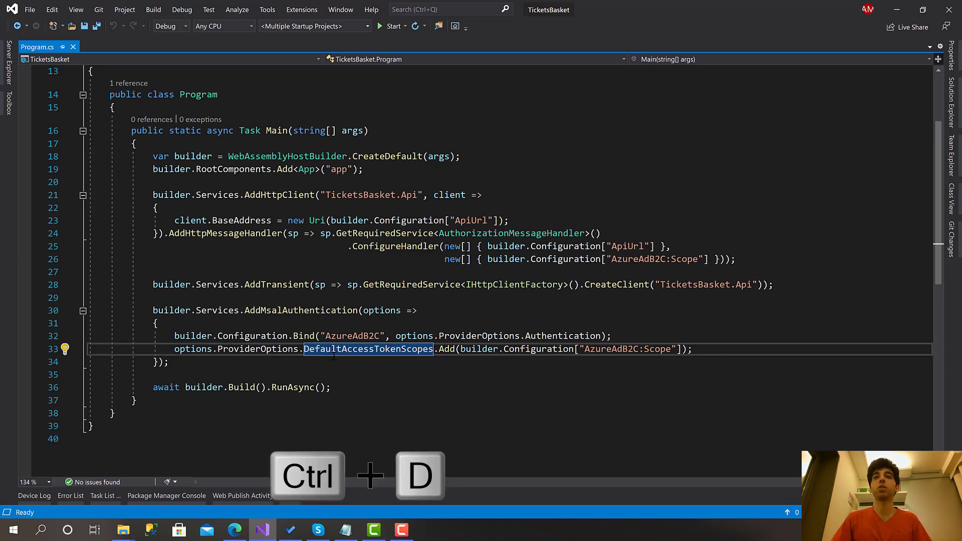
key(ctrl+d)
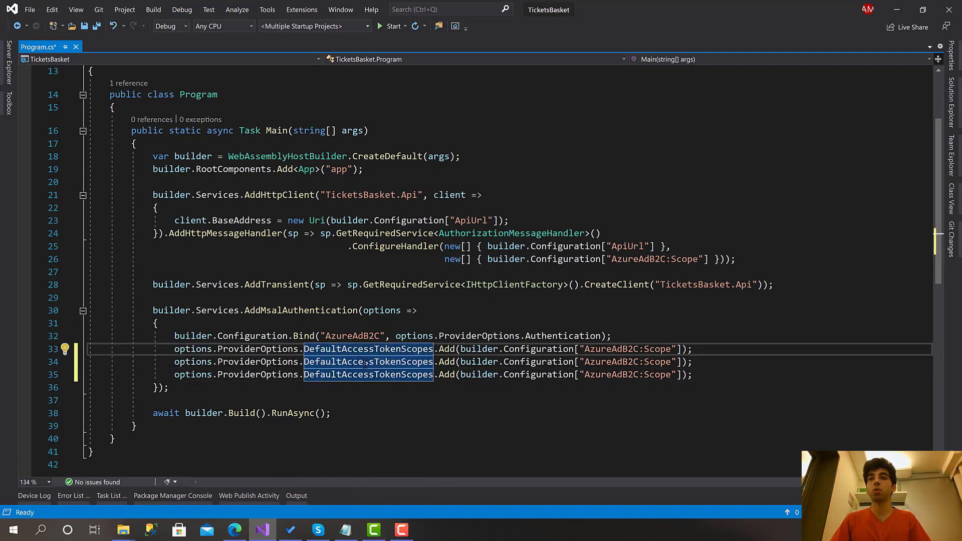
double_click(478, 361)
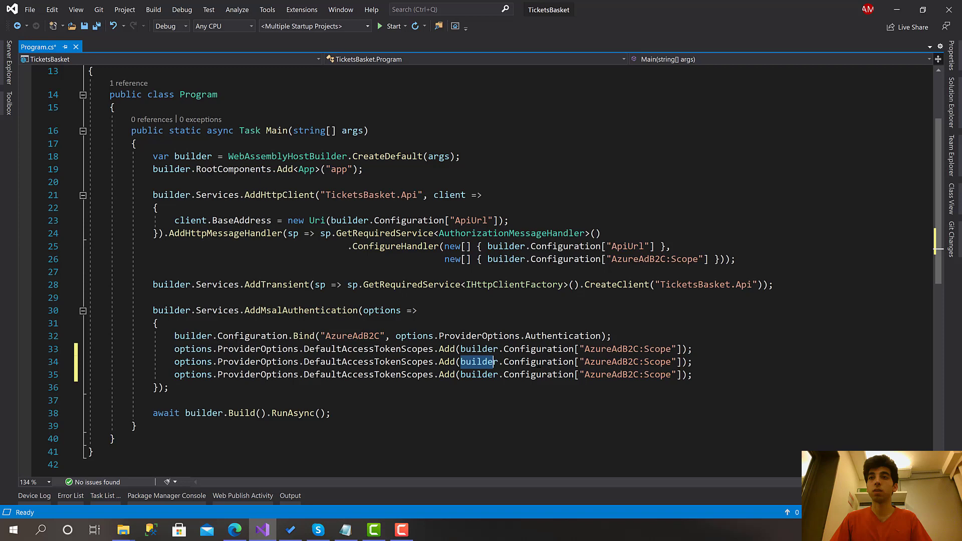
key(Delete)
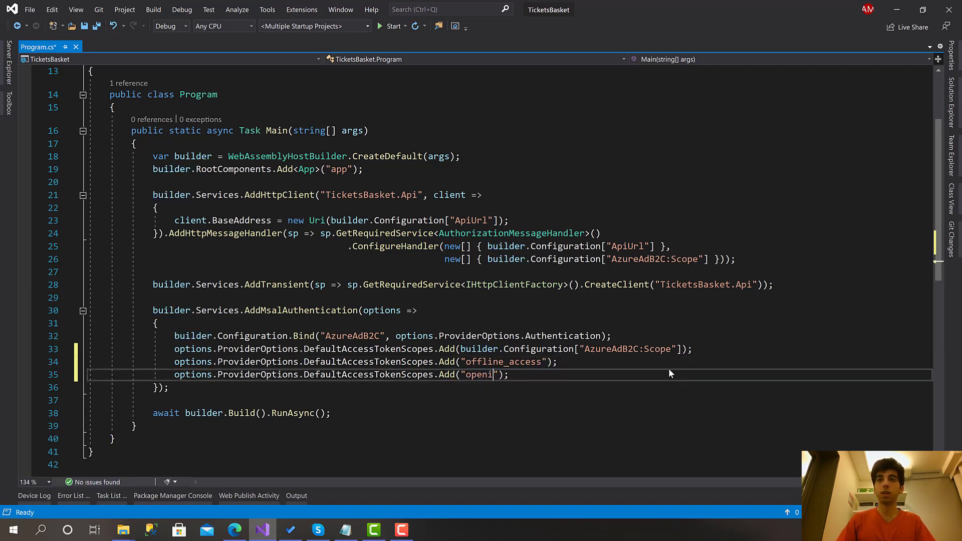
click(234, 530)
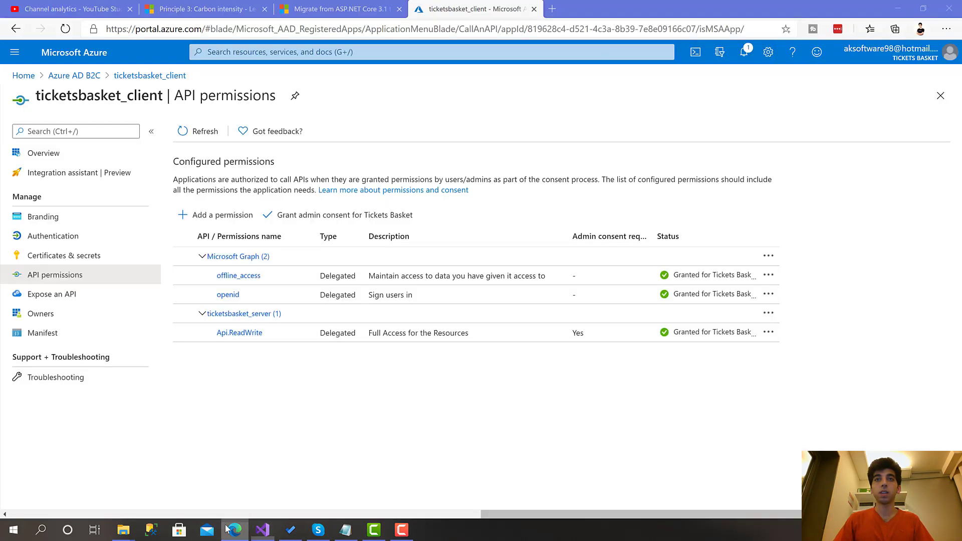
Step: Confirm offline_access, openid and Api.ReadWrite are granted, then go back to Program.cs
double_click(227, 294)
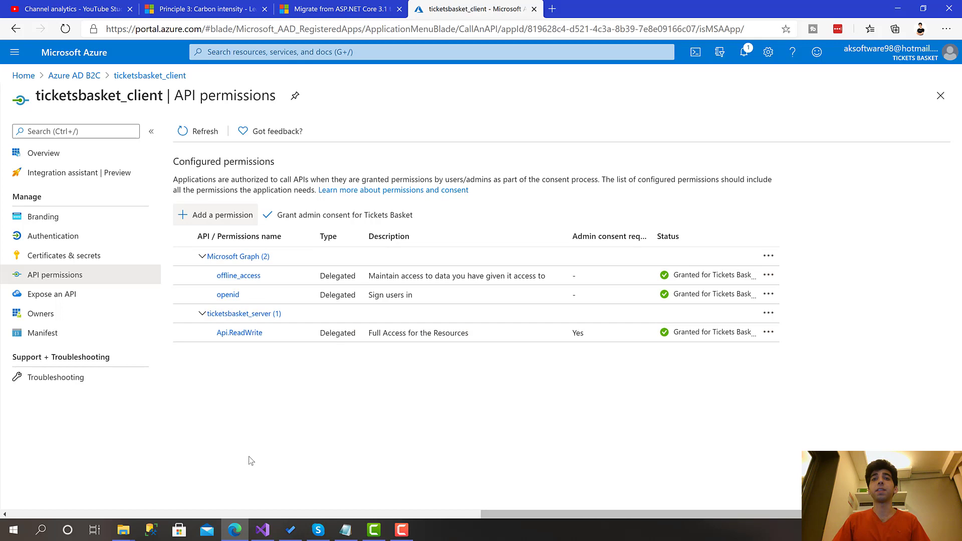
click(261, 529)
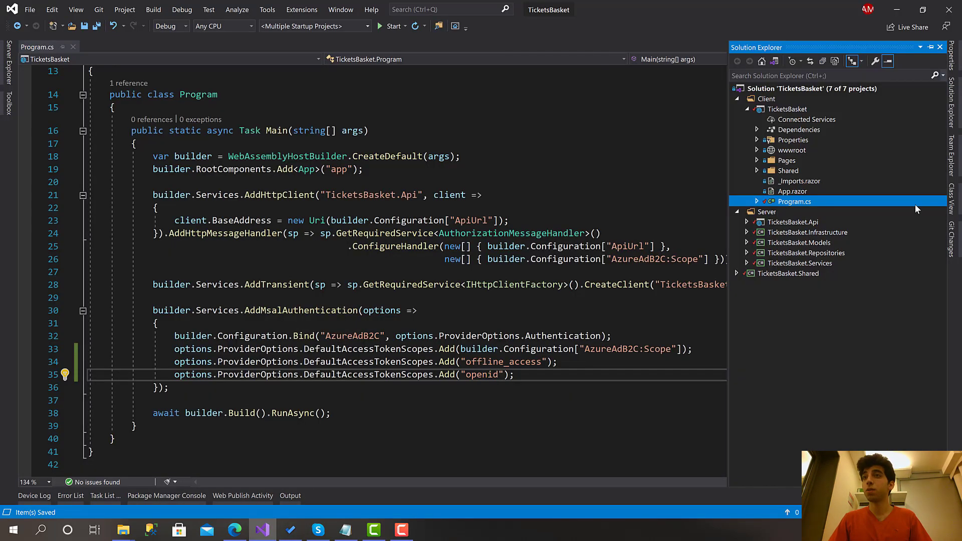
Step: Expand TicketsBasket.Api and open the AddB2CAuthentication definition with its obsolete AzureADB2C bearer setup
click(756, 221)
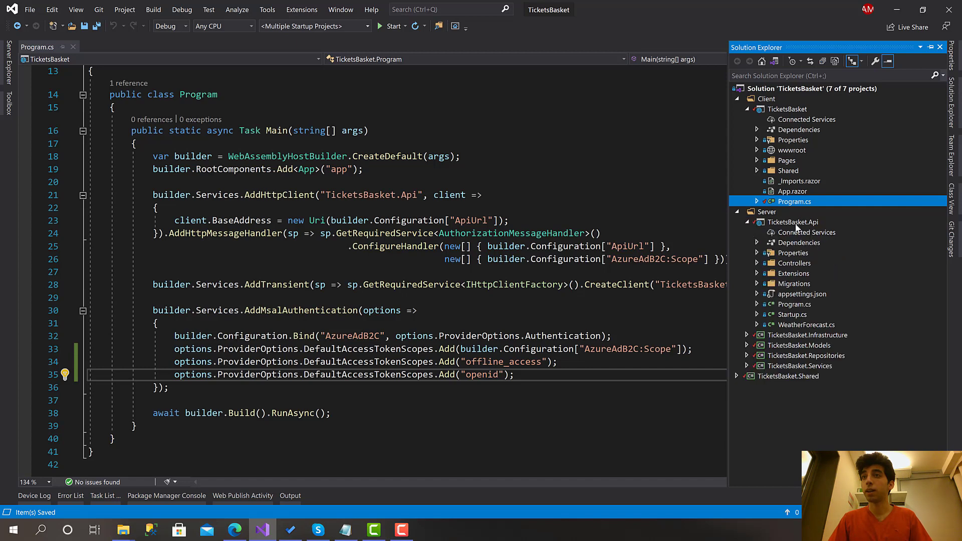
mouse_move(791, 322)
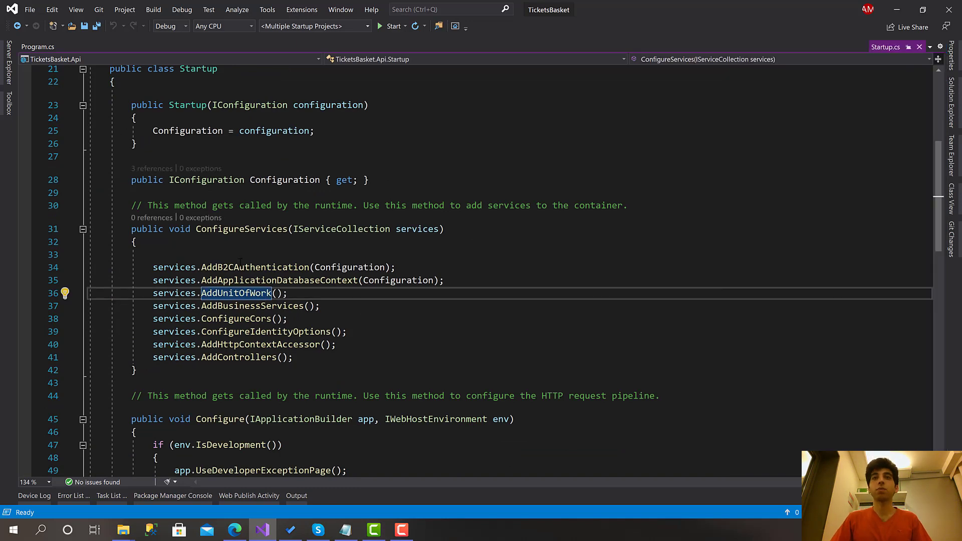
mouse_move(254, 280)
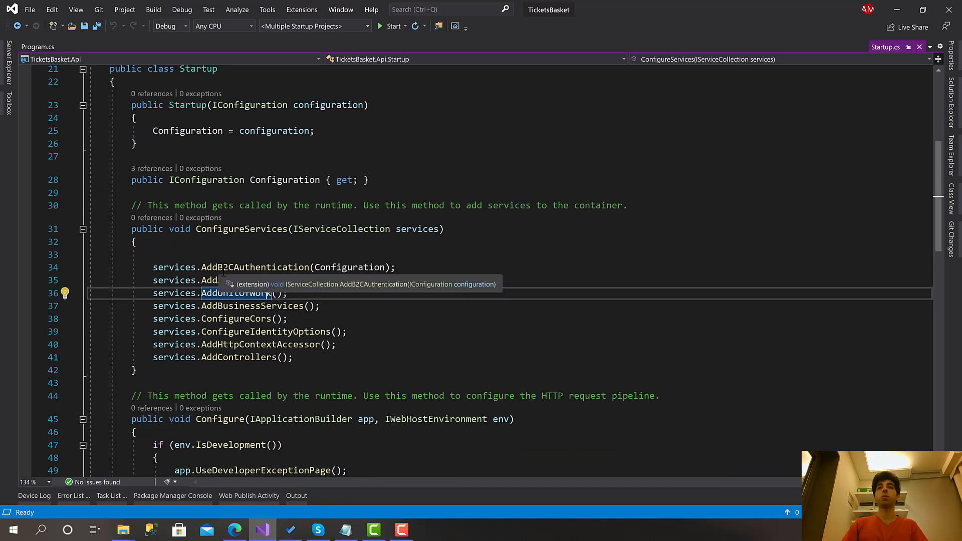
key(ctrl+d)
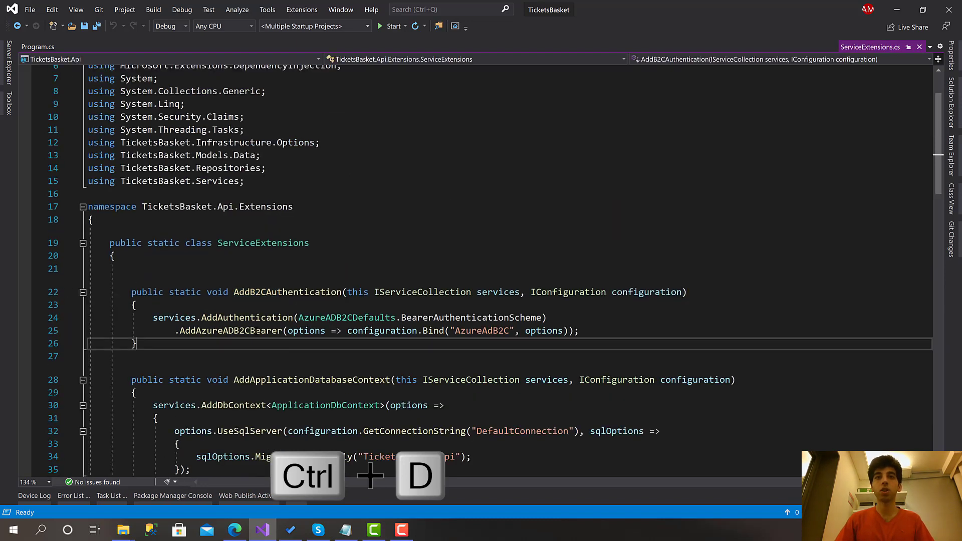
key(ctrl+d)
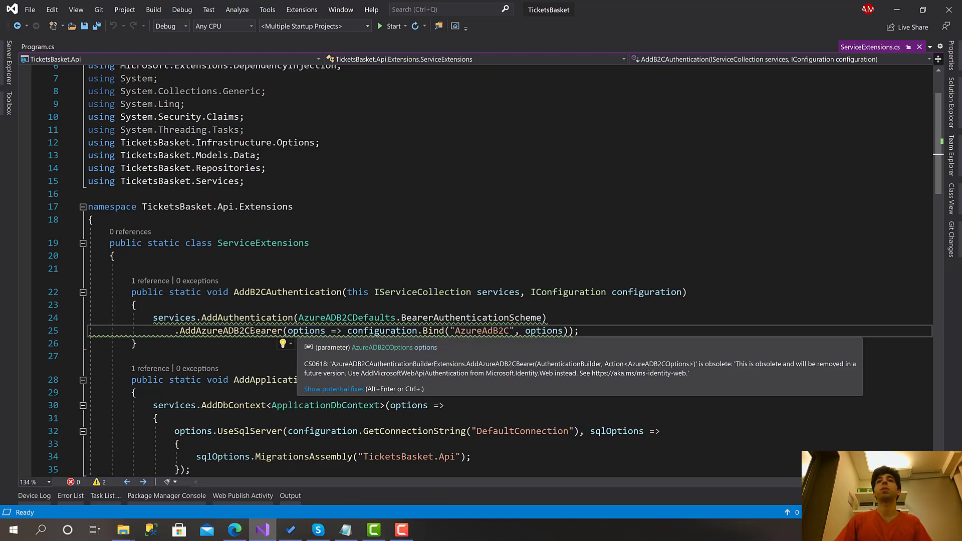
mouse_move(220, 330)
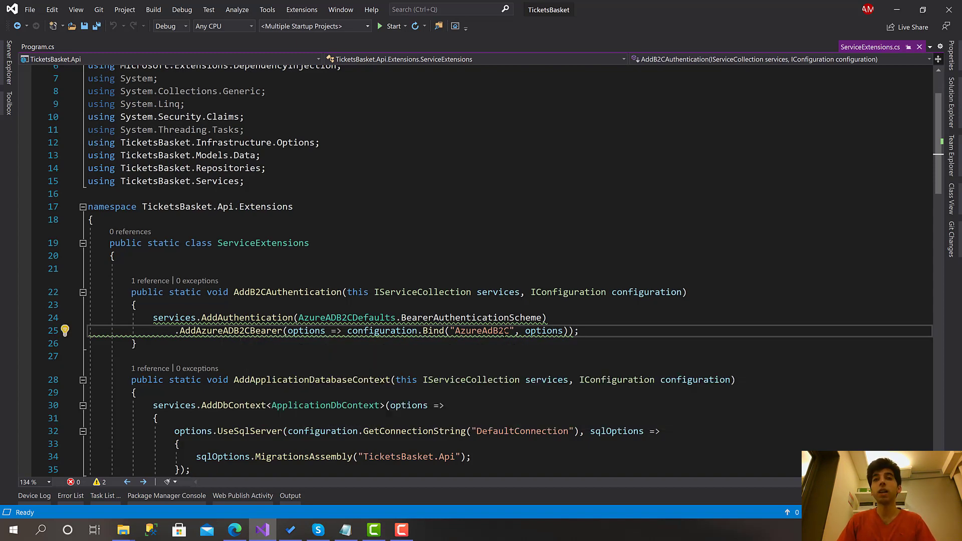
mouse_move(246, 331)
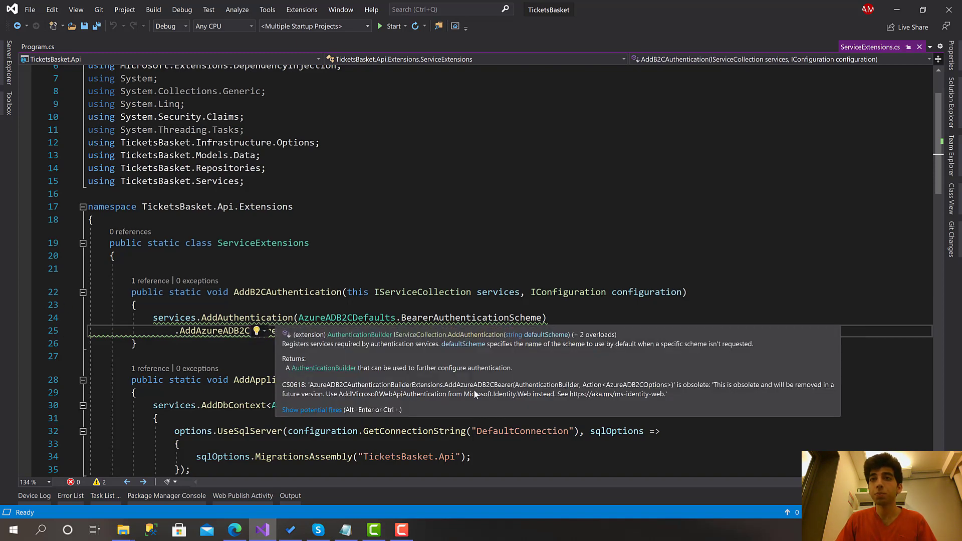
mouse_move(507, 391)
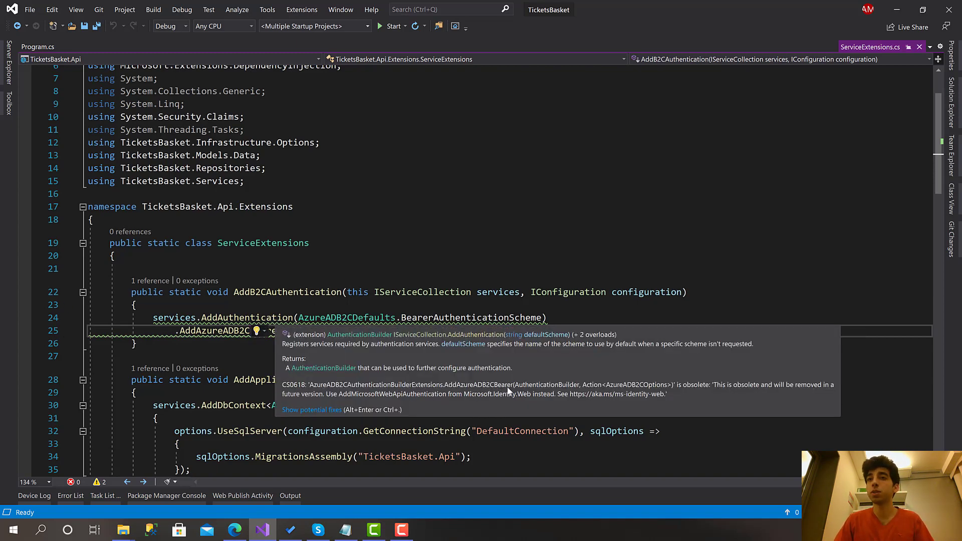
mouse_move(756, 395)
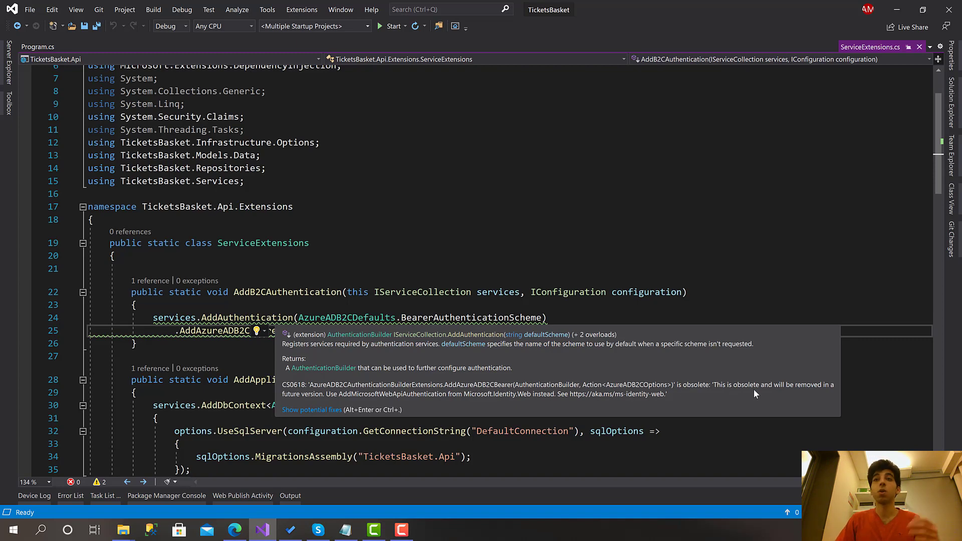
mouse_move(392, 406)
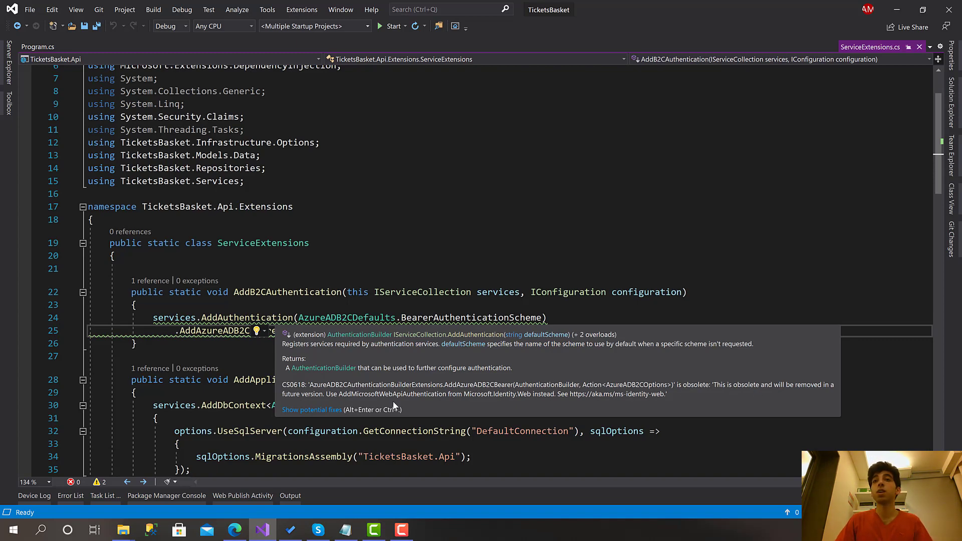
mouse_move(439, 407)
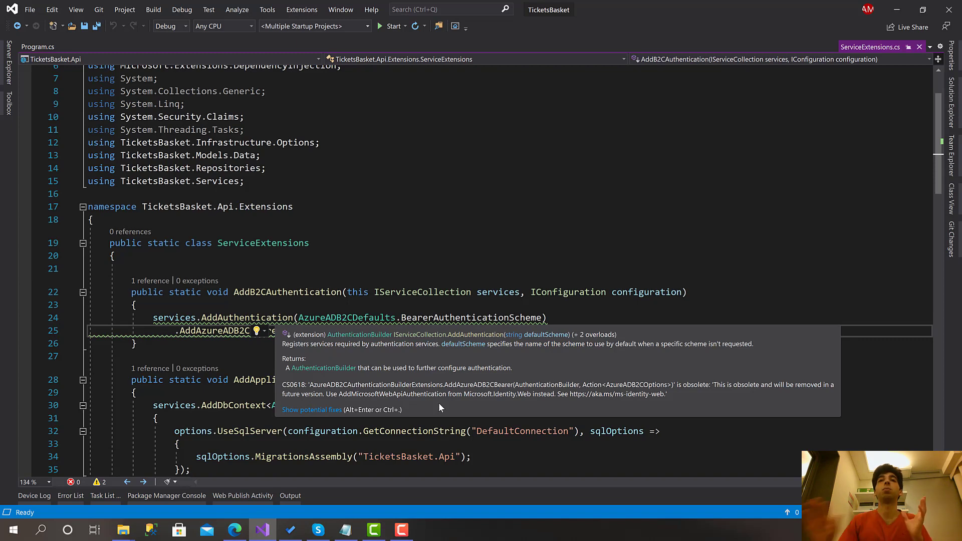
mouse_move(387, 377)
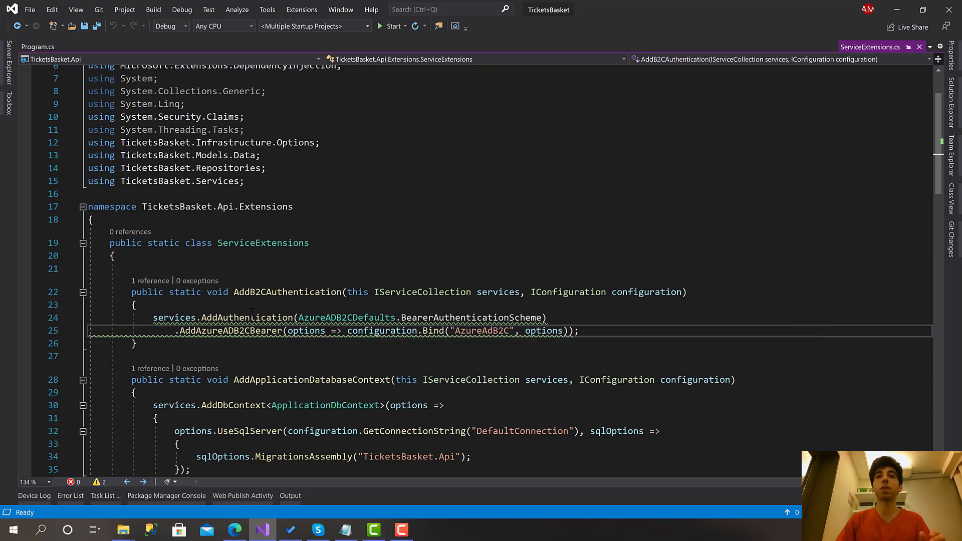
mouse_move(230, 331)
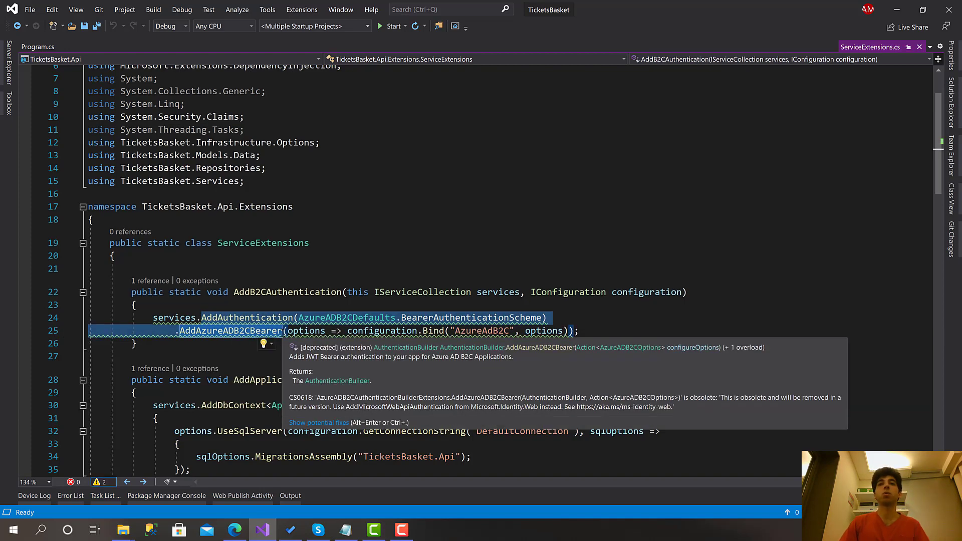
mouse_move(282, 333)
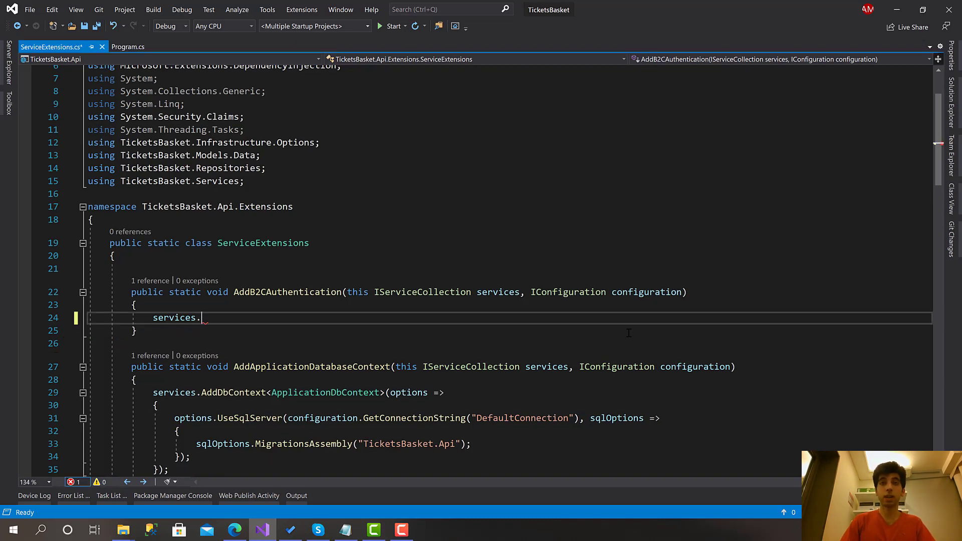
Step: Type services.AddMicrosoftIdentityWebApiAuthentication and check quick fixes for the unresolved method
text(AddMic)
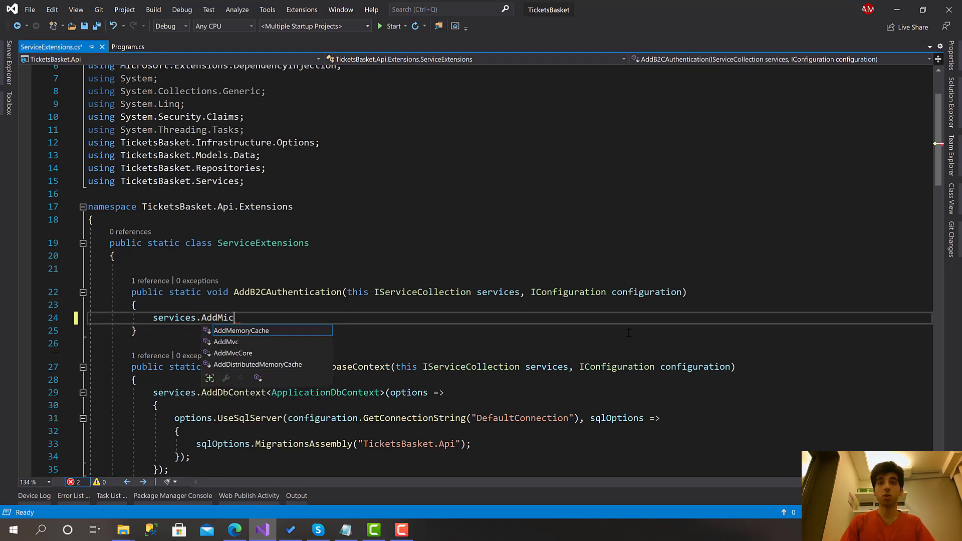
text(rosoftIdentity)
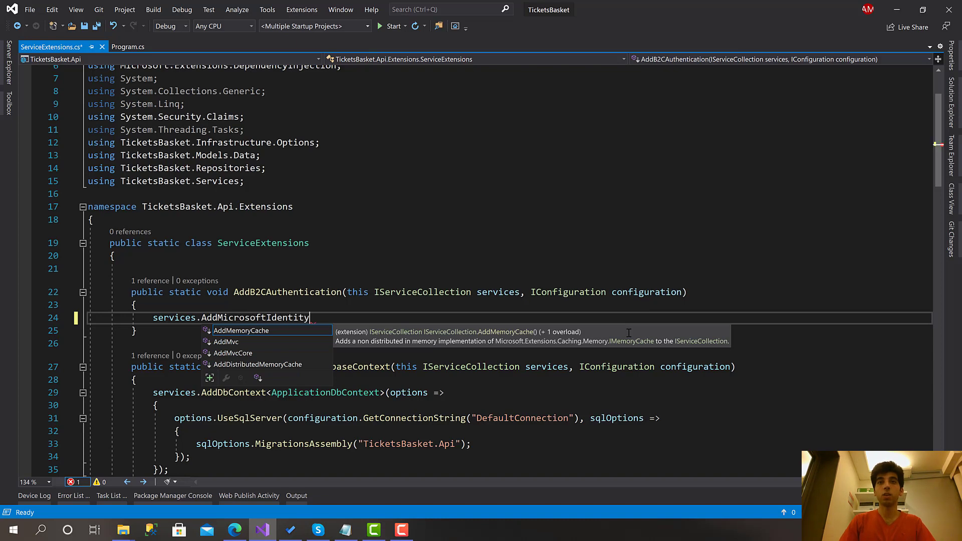
text(WebApiAuthentication()
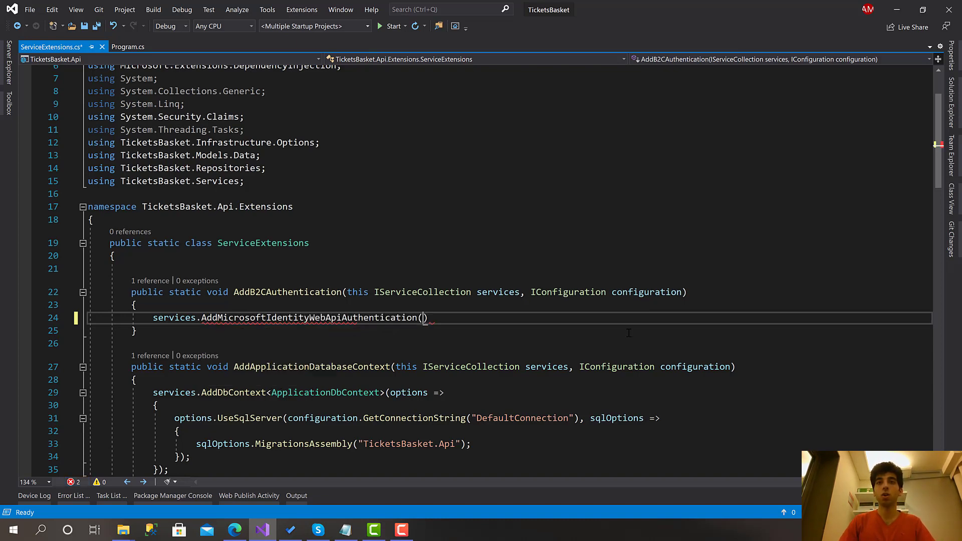
key(ctrl+.)
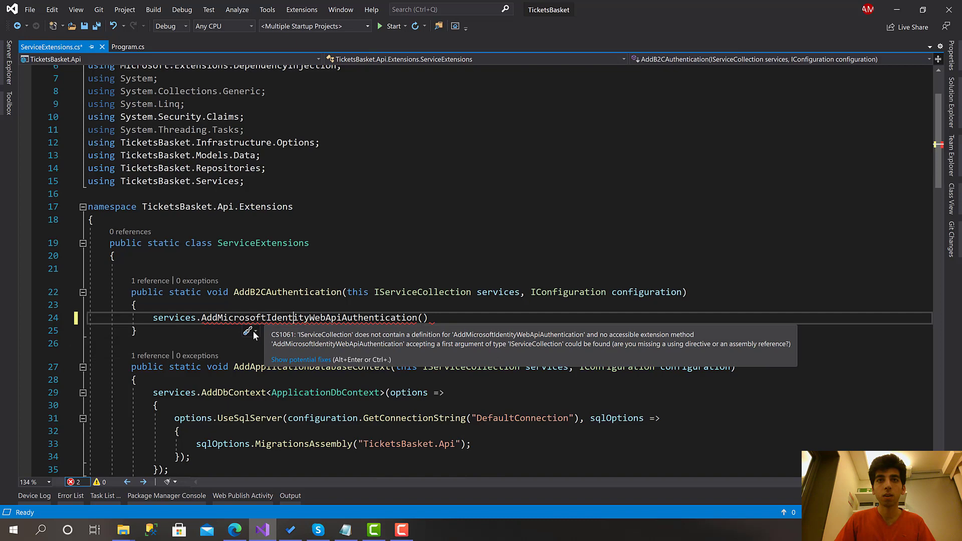
click(248, 331)
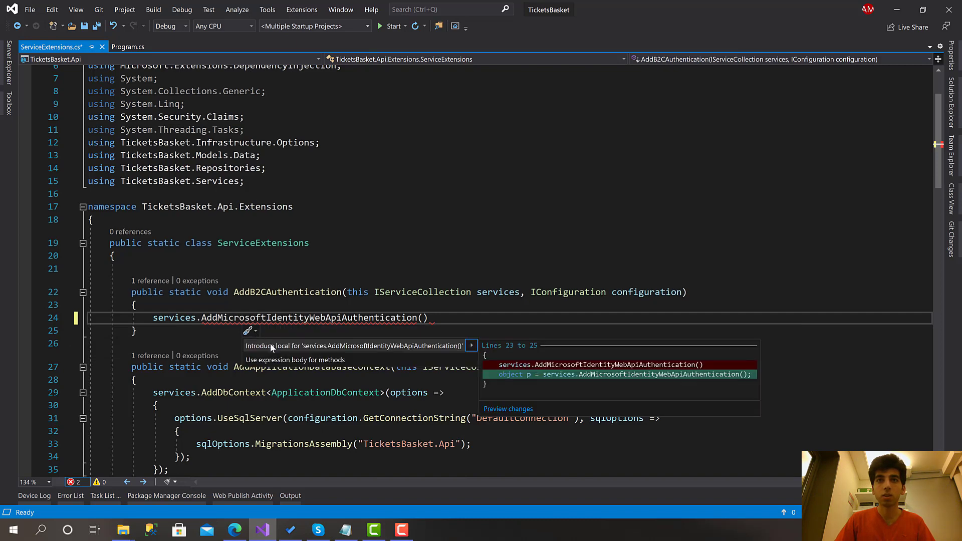
mouse_move(294, 330)
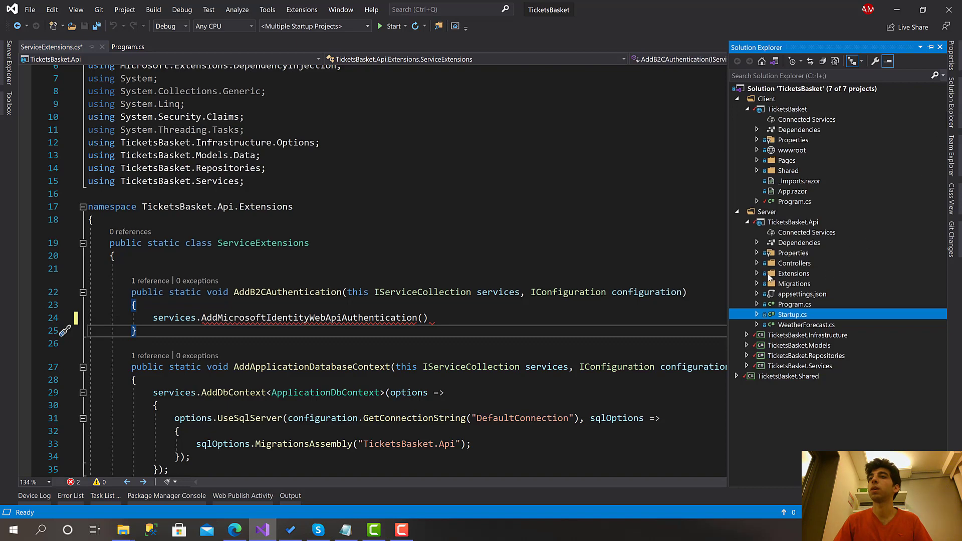
right_click(793, 232)
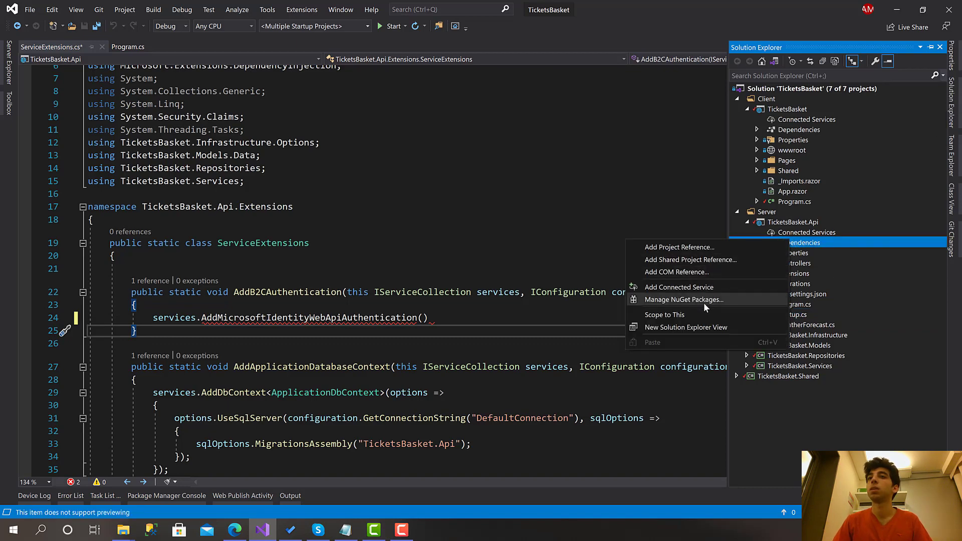
Step: Install Microsoft.Identity.Web 1.3.0 into TicketsBasket.Api, accepting the license, and return to ServiceExtensions.cs
click(683, 299)
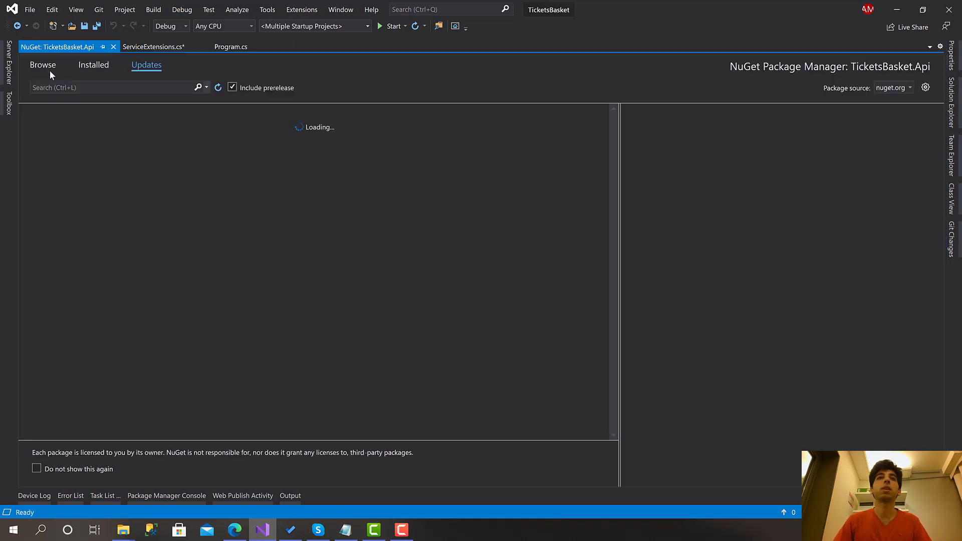
click(42, 65)
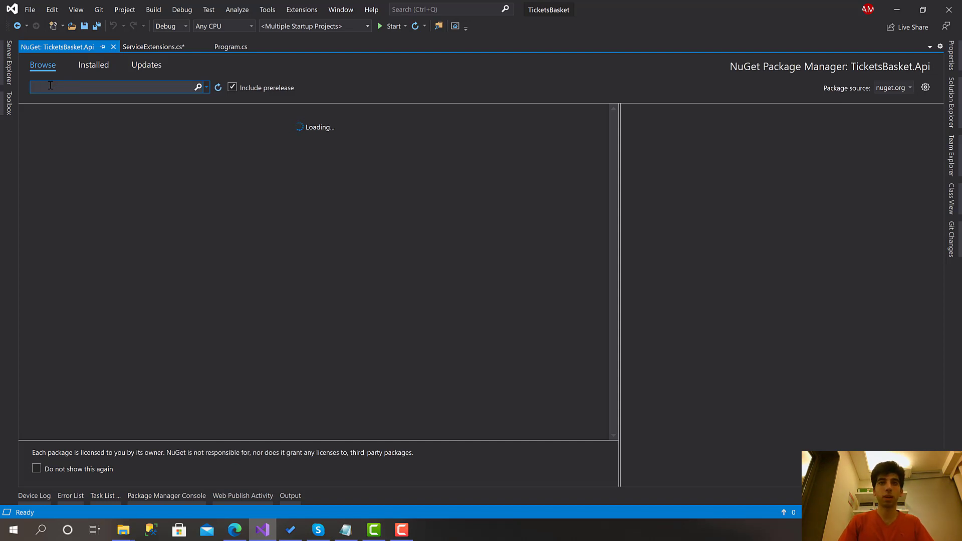
text(microsoft.)
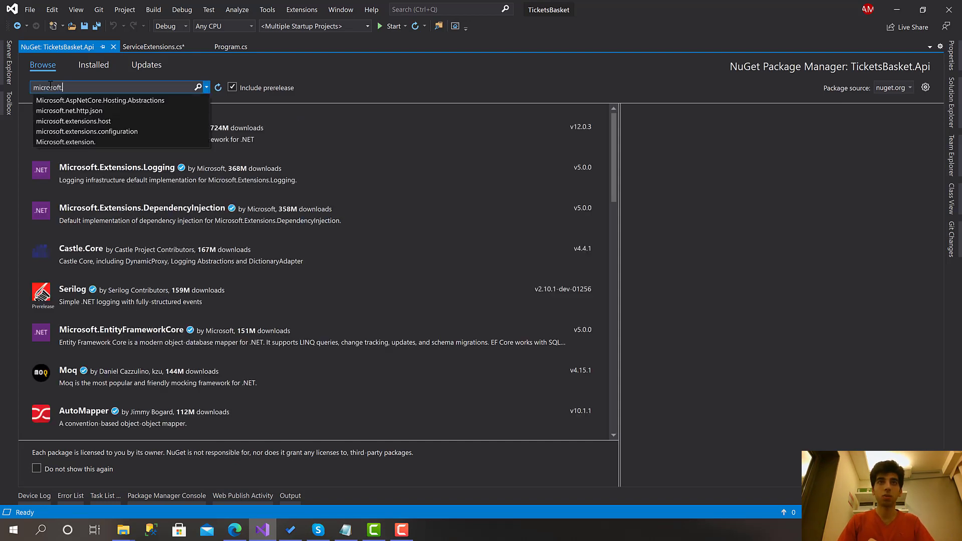
text(microsoft.identity.web)
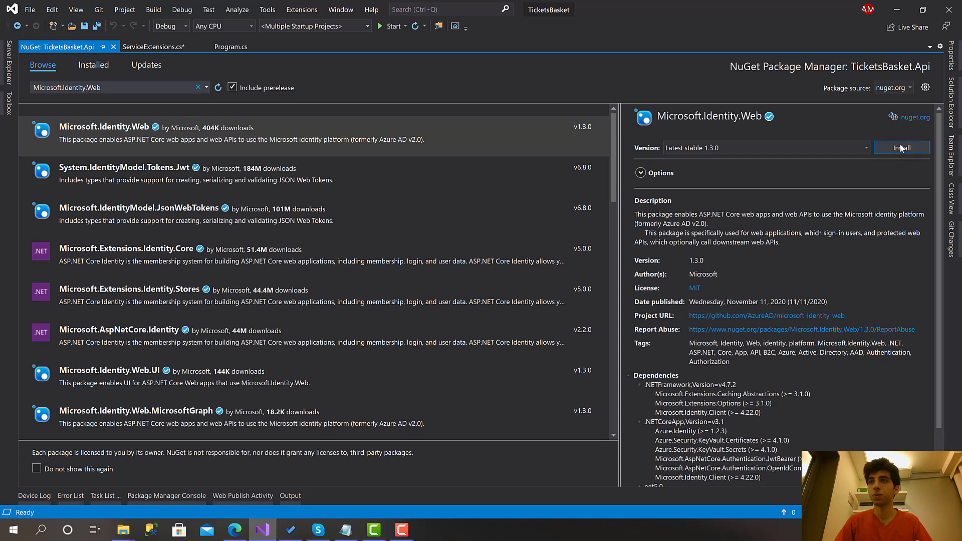
click(900, 148)
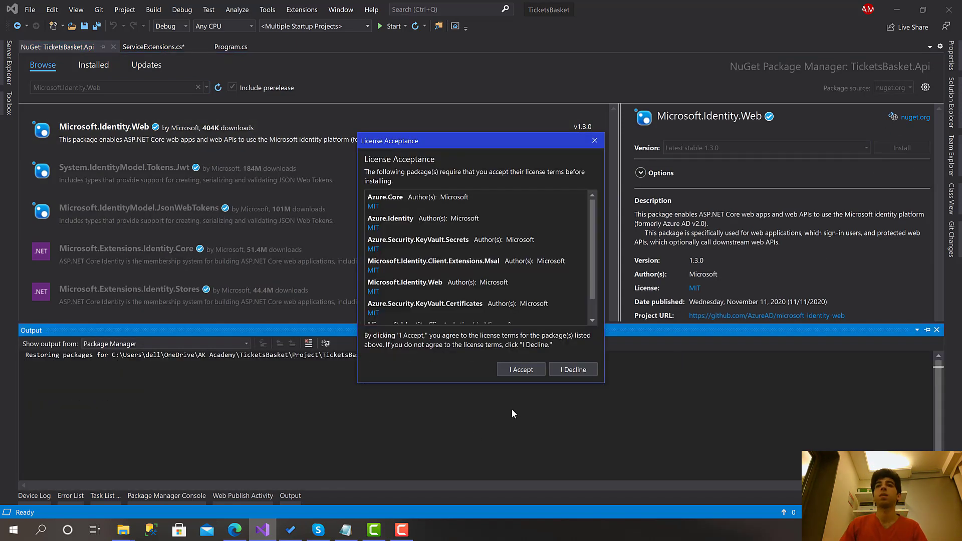
click(520, 369)
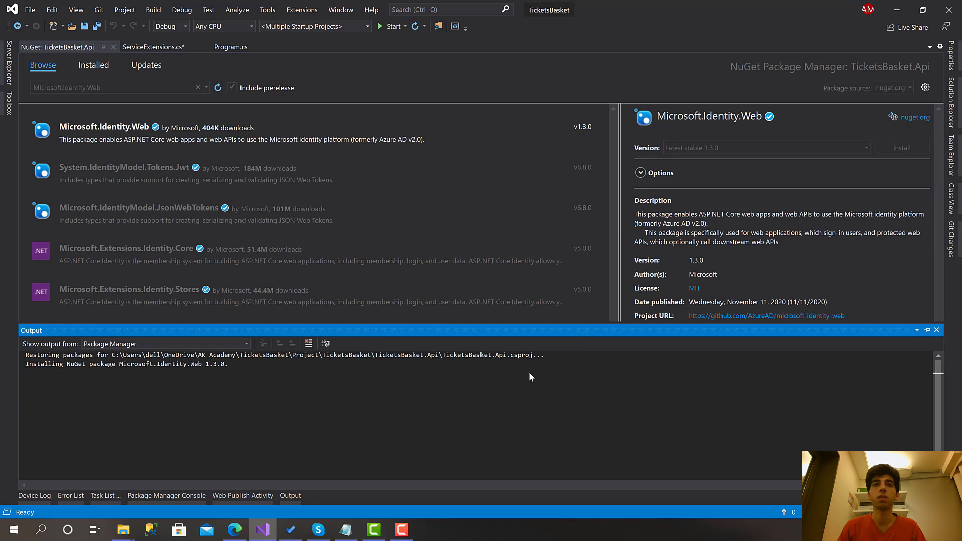
click(70, 495)
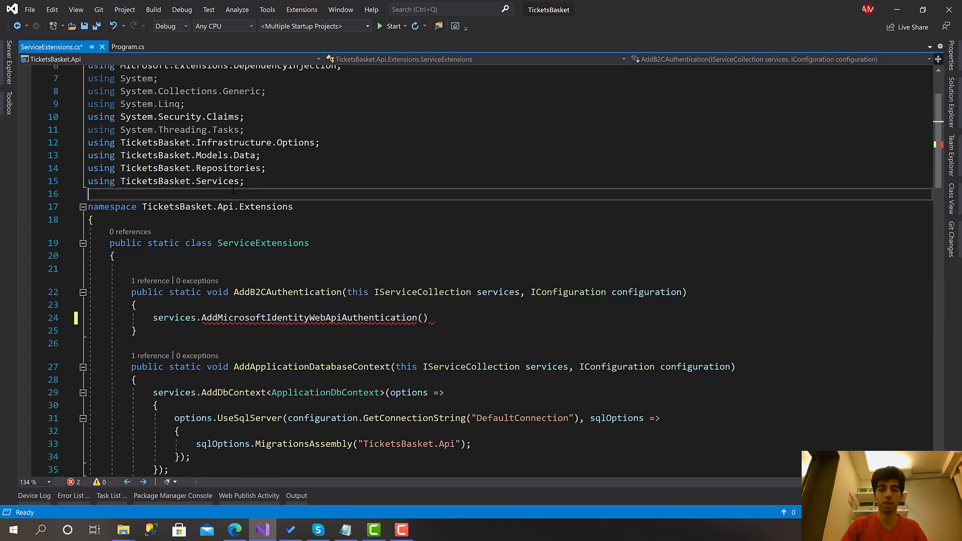
Step: Add 'using Microsoft.Identity.Web;' and call AddMicrosoftIdentityWebApiAuthentication(configuration, "AzureAdB2C")
text(using Syste)
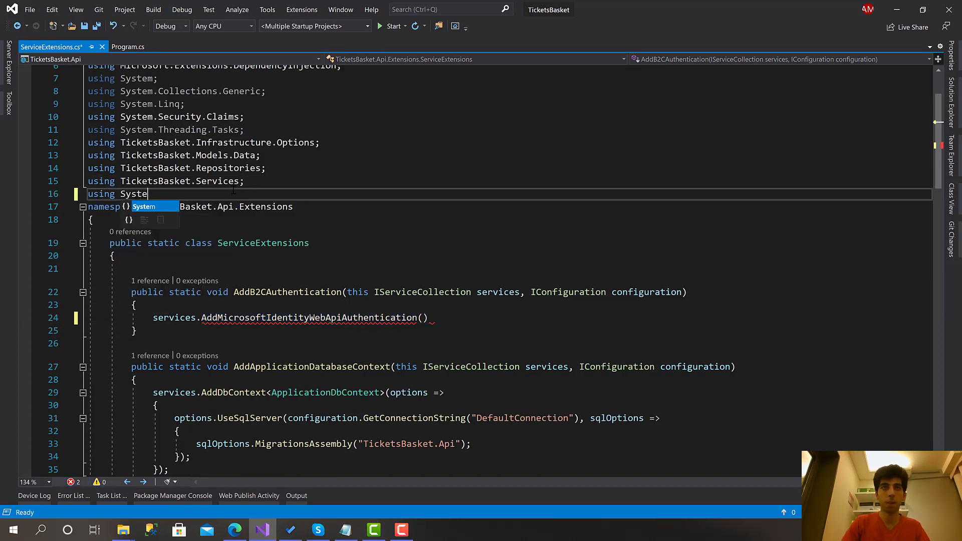
text(Microsoft.id)
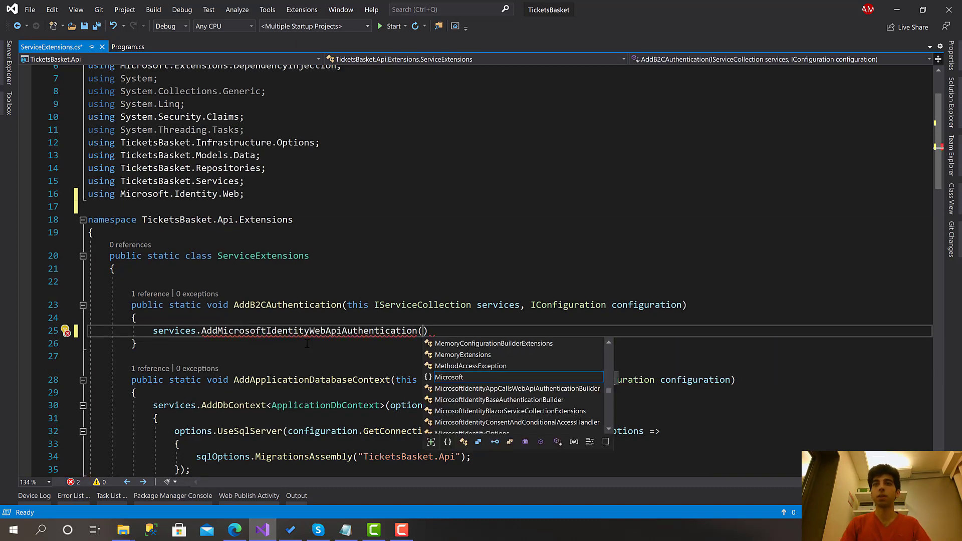
text(configuration,)
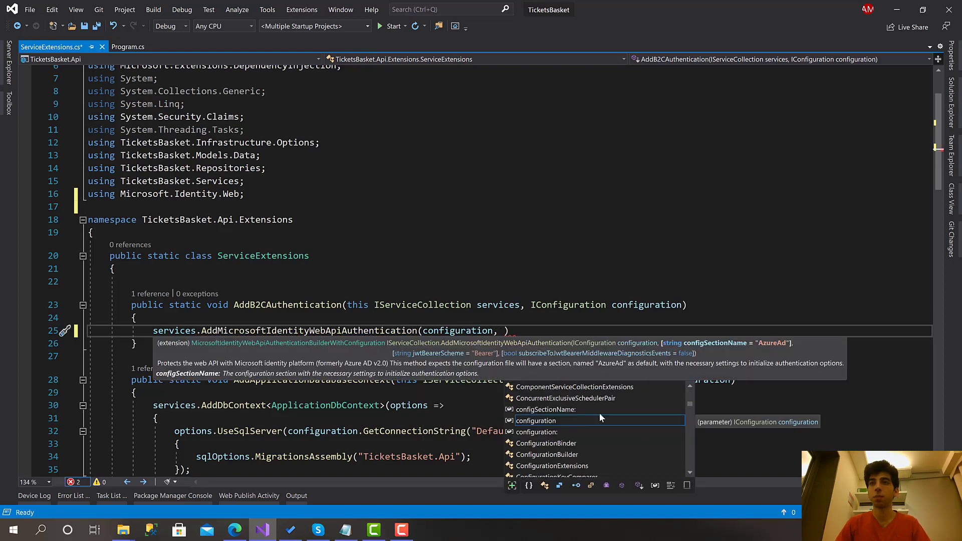
mouse_move(713, 350)
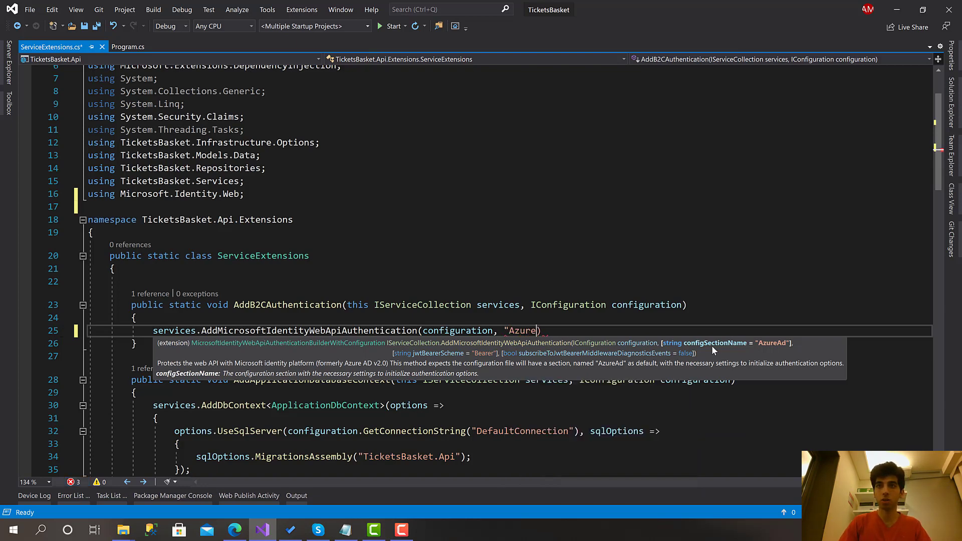
text(d)
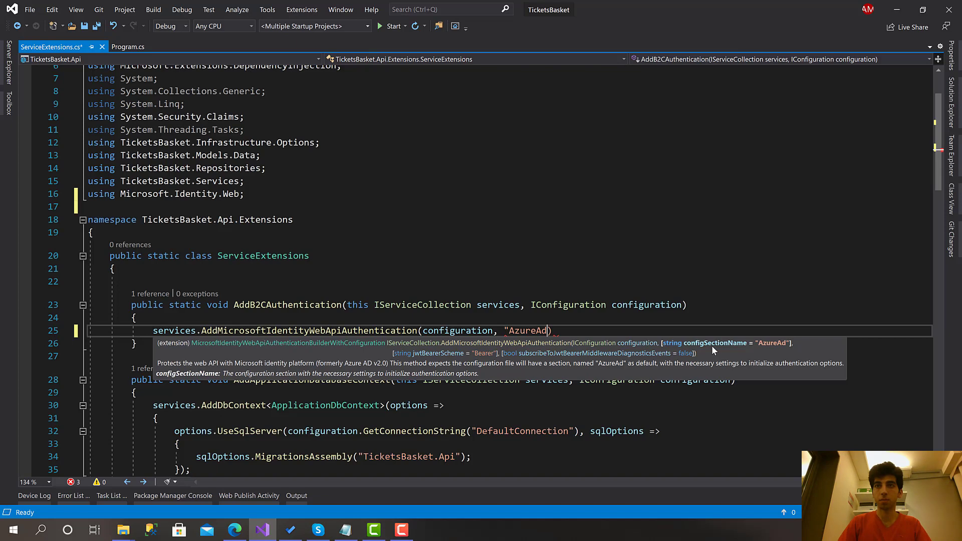
text(B2c)
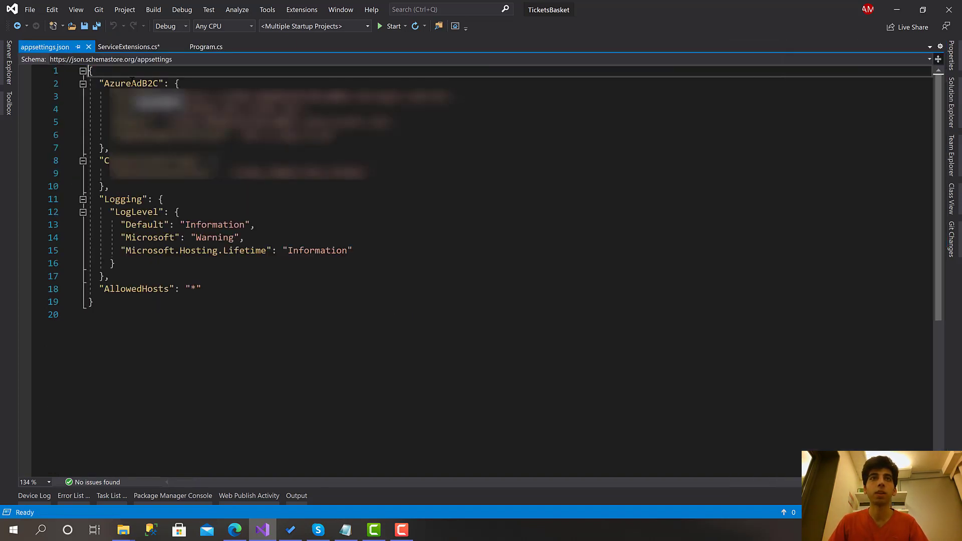
Step: Copy the AzureAdB2C section name from appsettings.json into the section argument
double_click(129, 83)
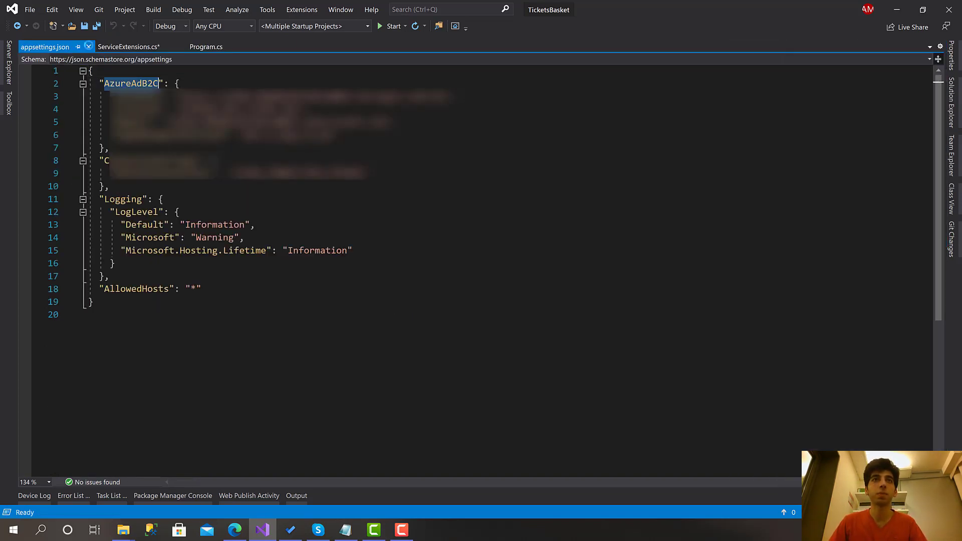
click(128, 46)
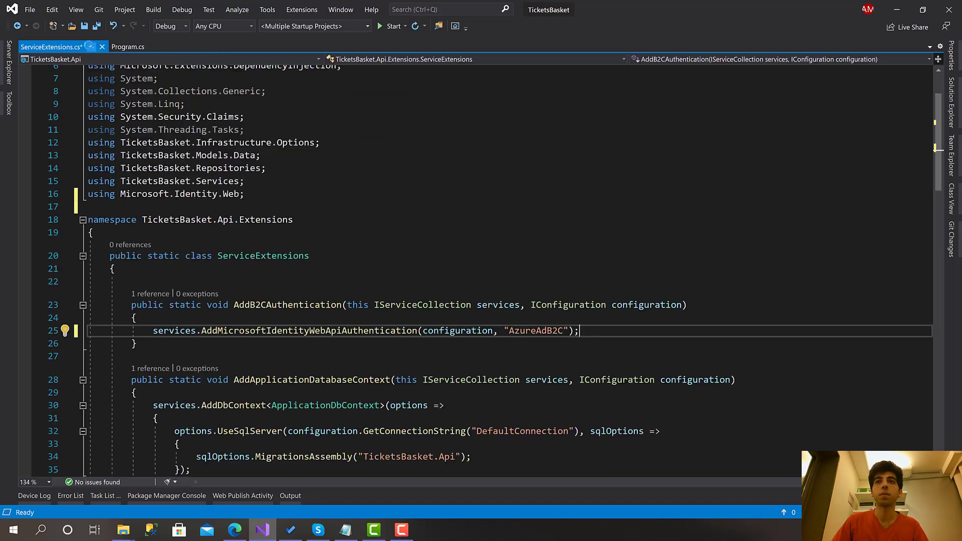
double_click(535, 331)
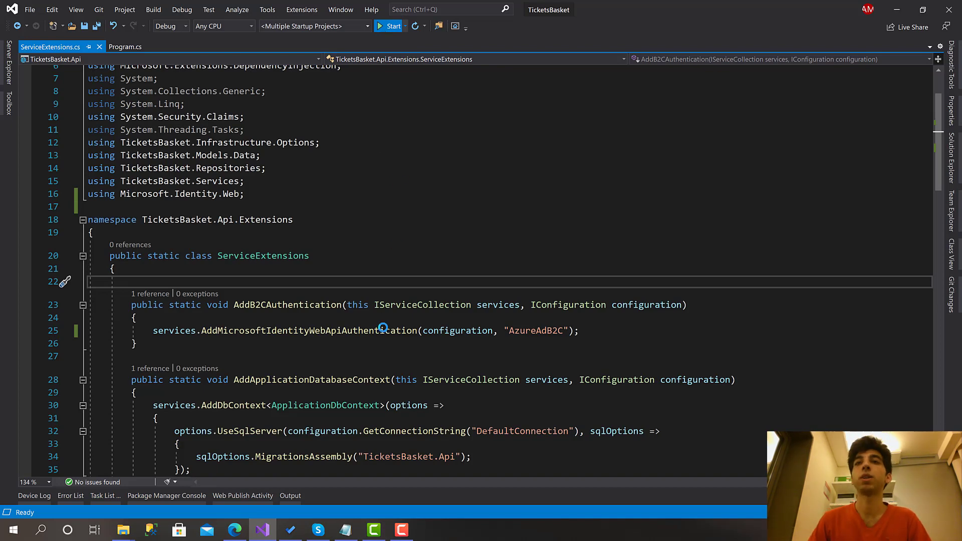
click(388, 26)
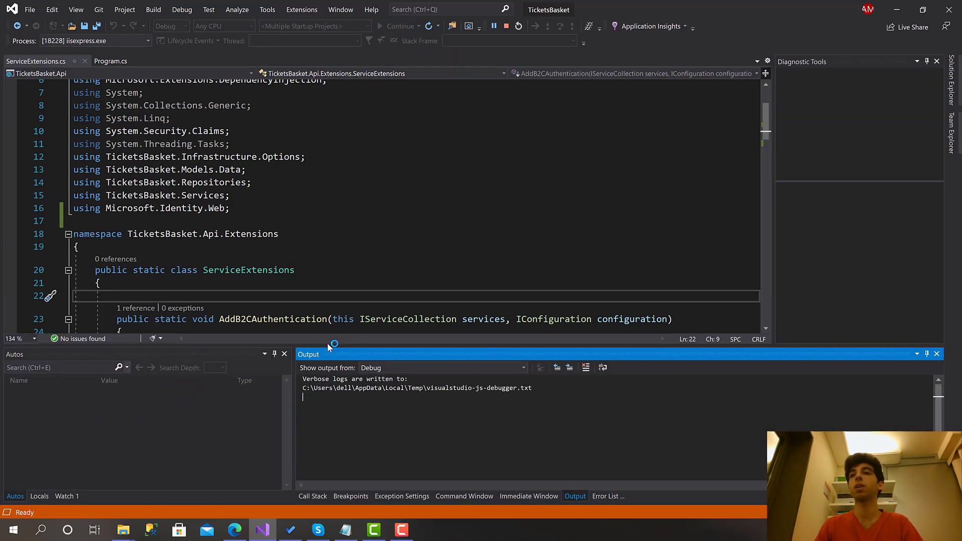
click(235, 529)
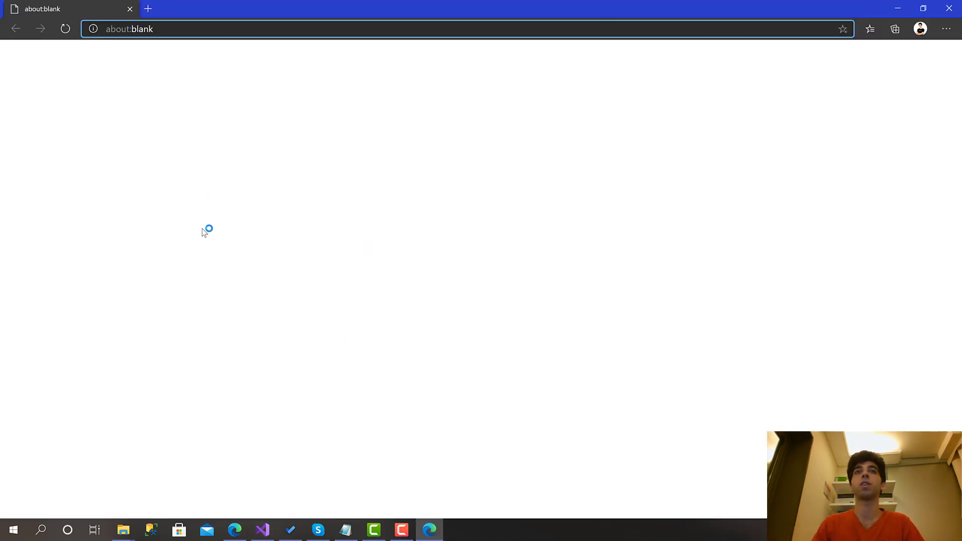
mouse_move(151, 145)
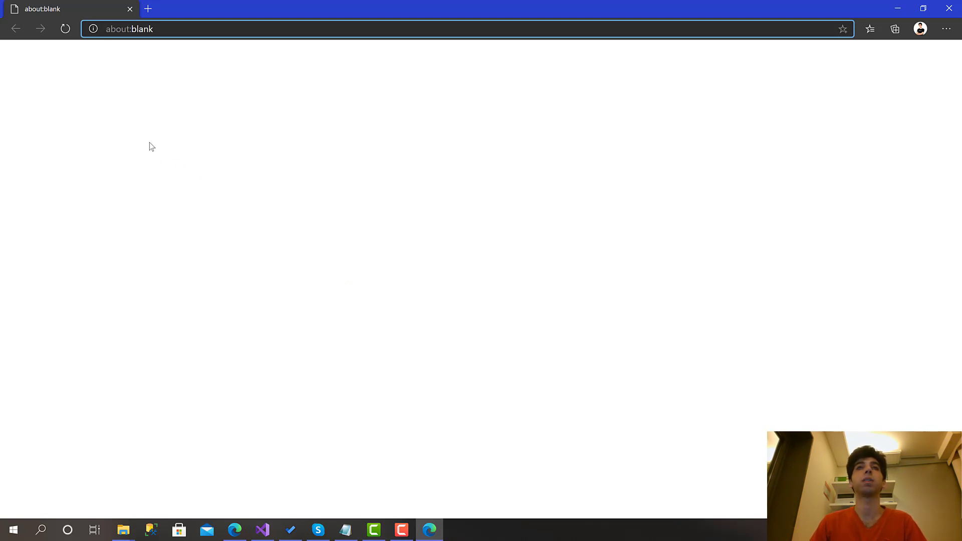
text(https://localhost:44349)
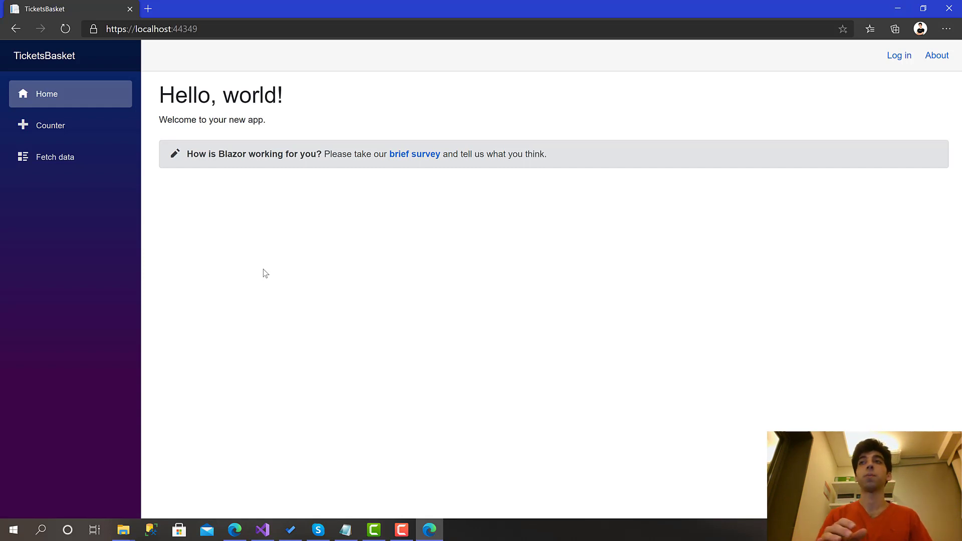
mouse_move(927, 72)
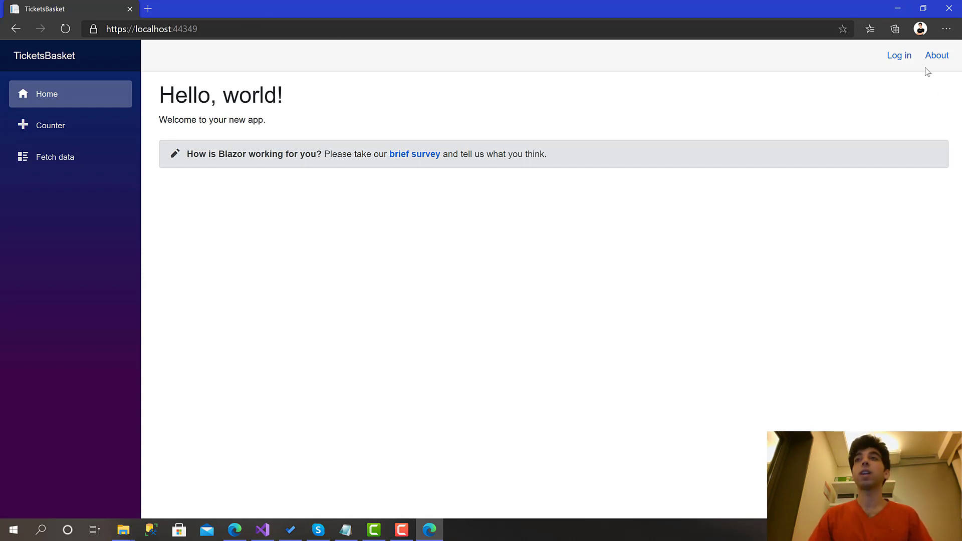
mouse_move(644, 238)
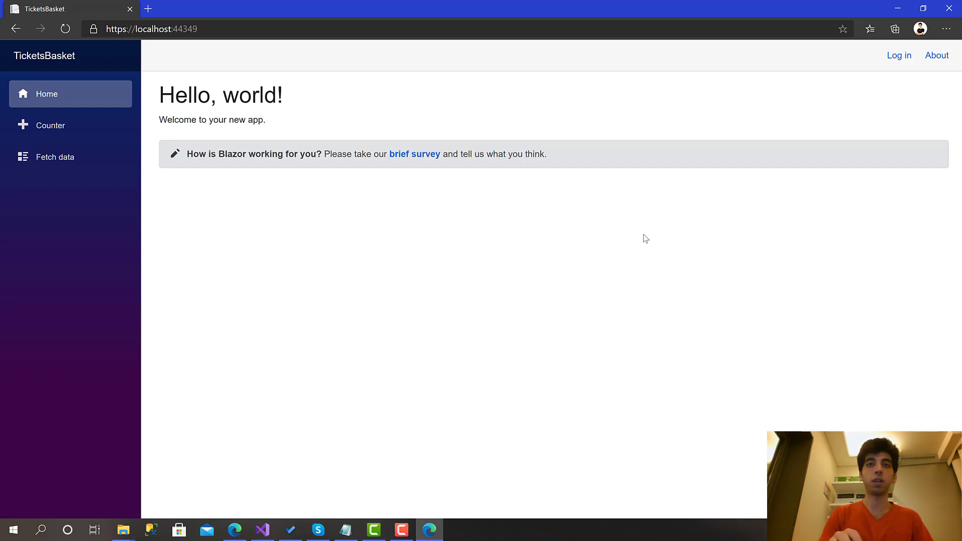
click(65, 29)
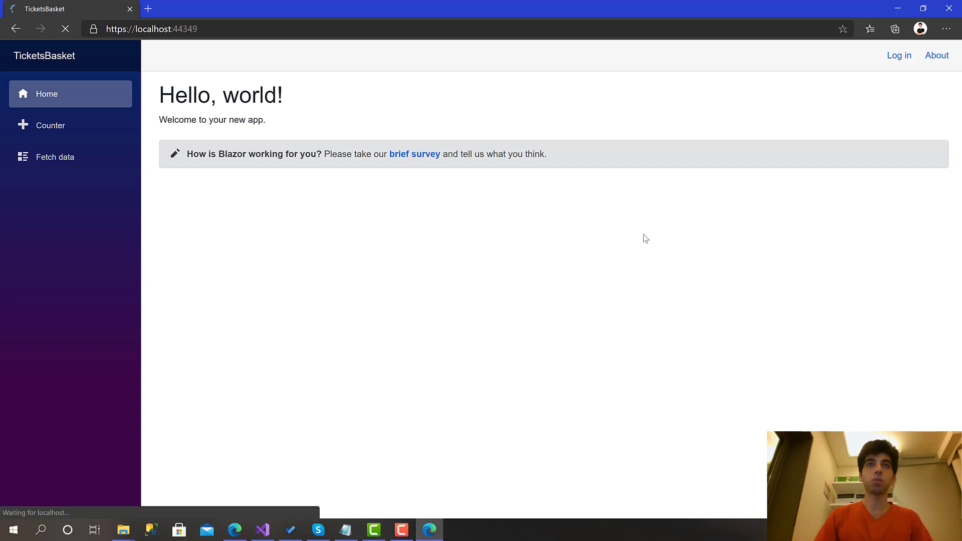
mouse_move(229, 88)
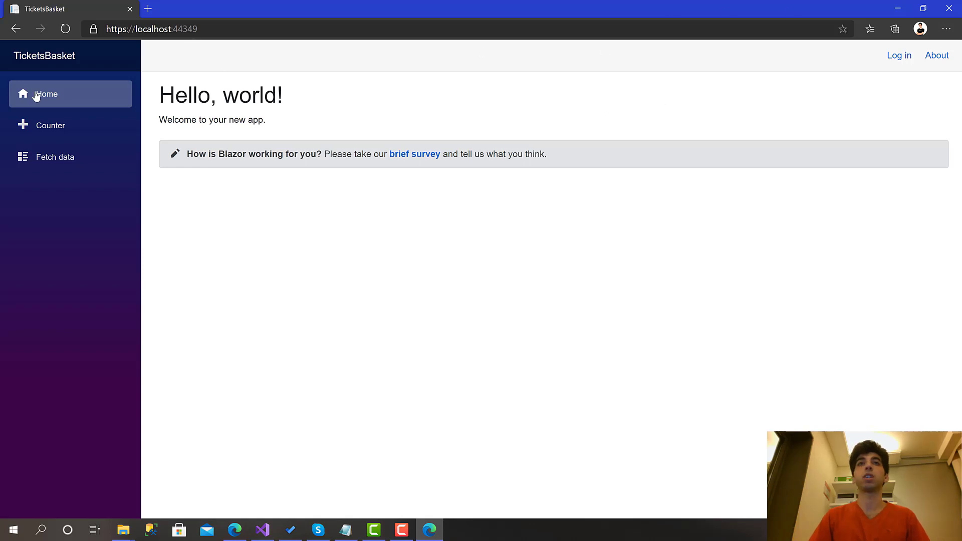
mouse_move(899, 55)
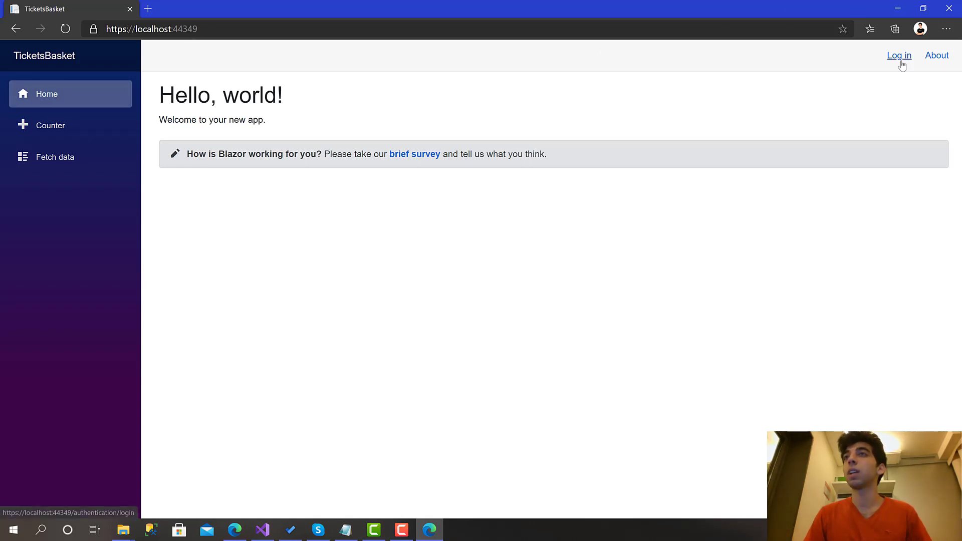
click(899, 55)
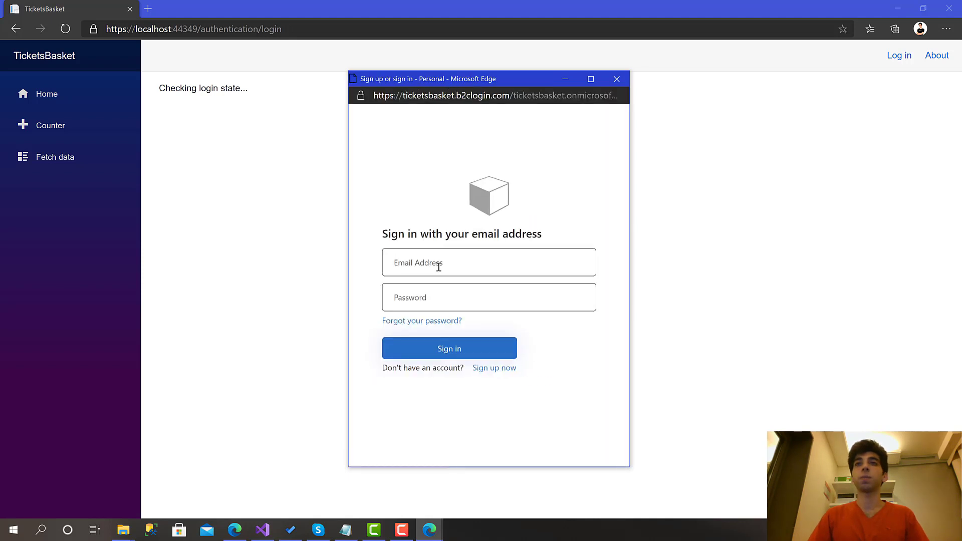
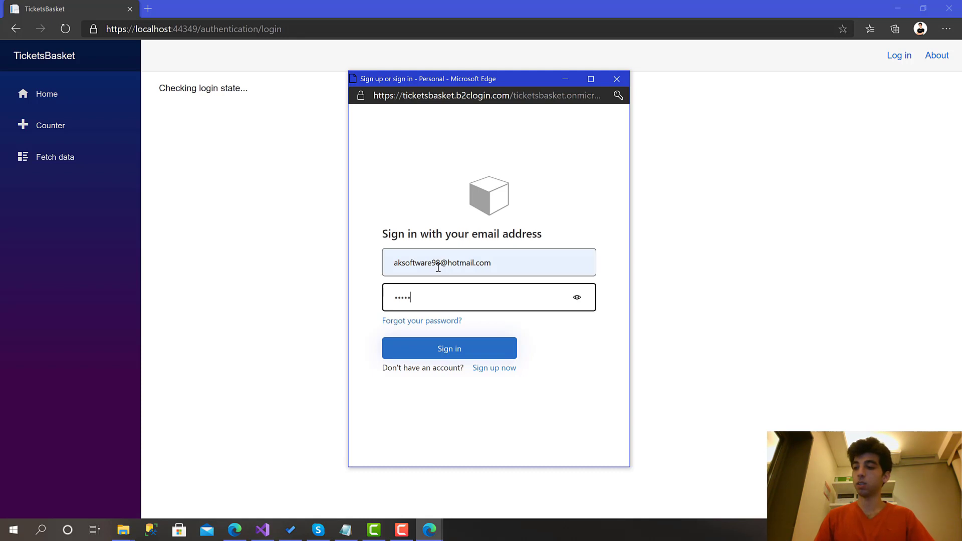
text(password)
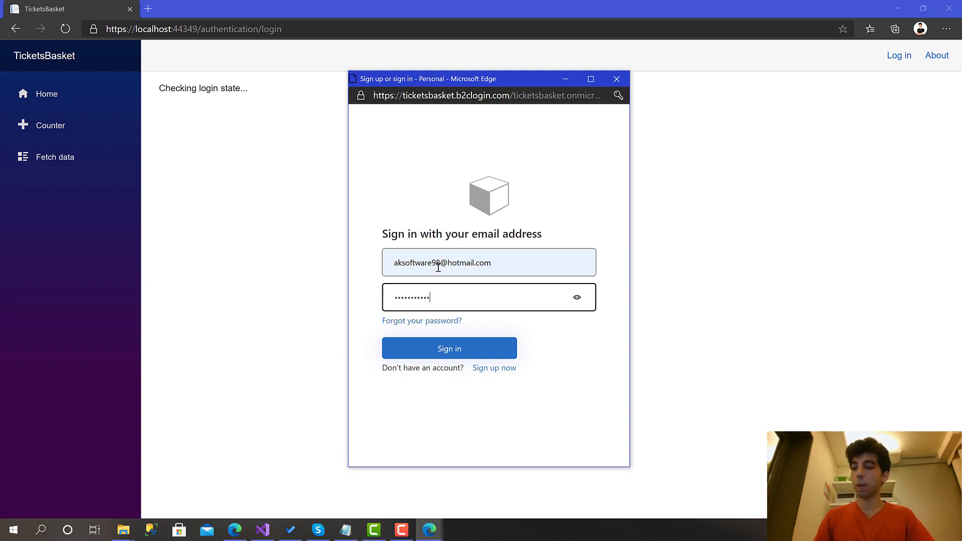
click(449, 348)
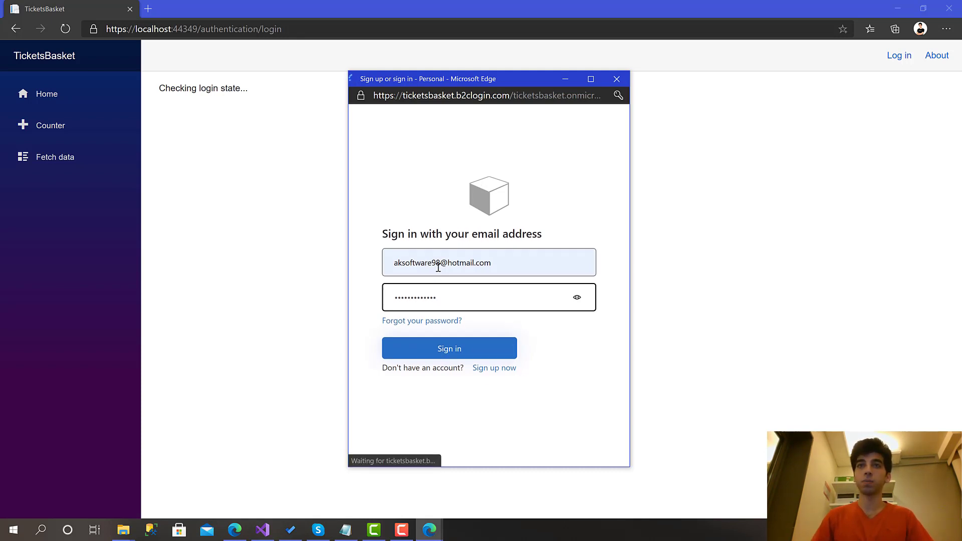
click(449, 347)
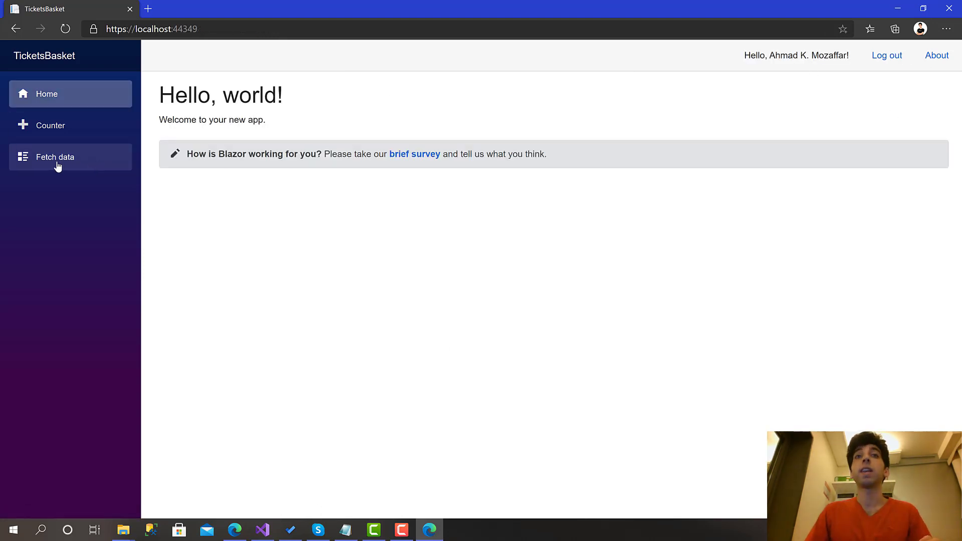
mouse_move(55, 157)
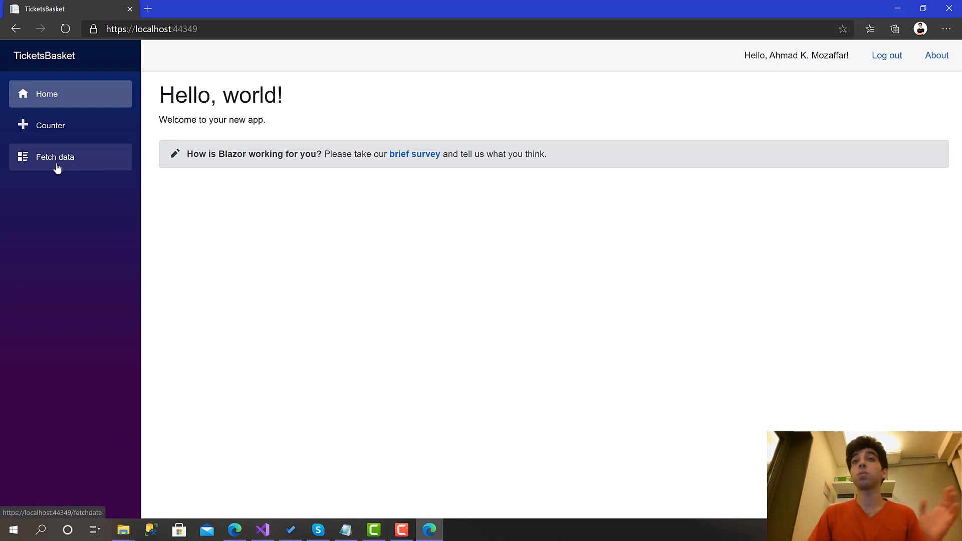
Step: Open Fetch data, hit the unhandled error, and view ticketsbasket_client API permissions
click(54, 157)
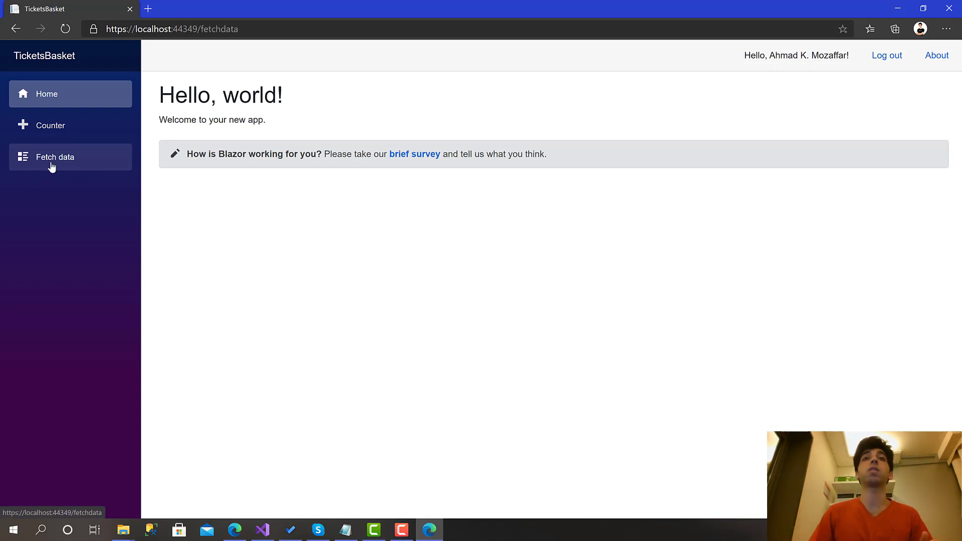
click(55, 157)
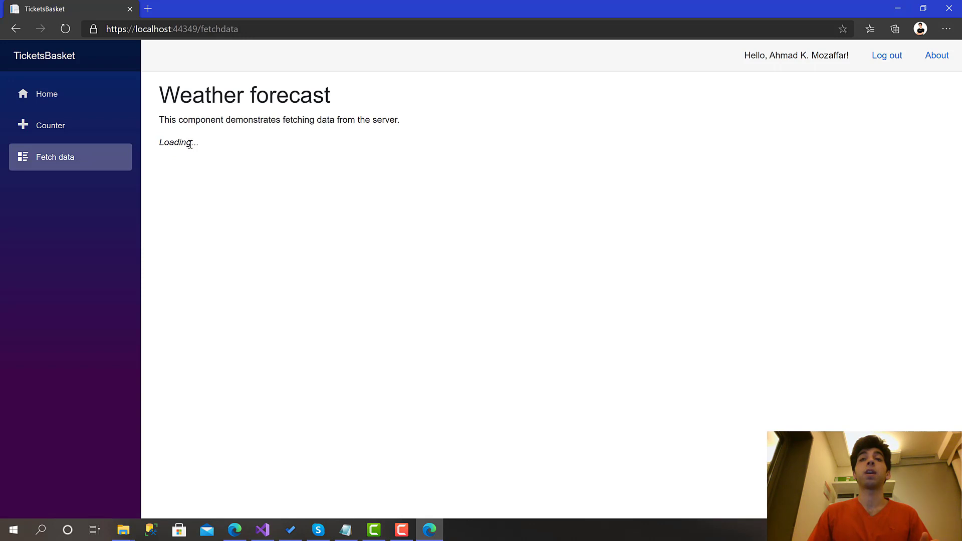
mouse_move(247, 189)
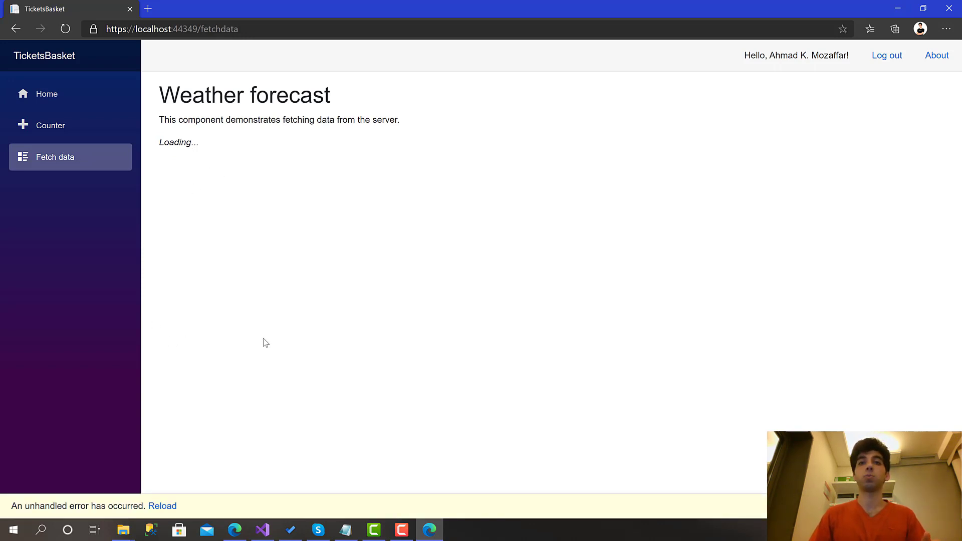
key(F12)
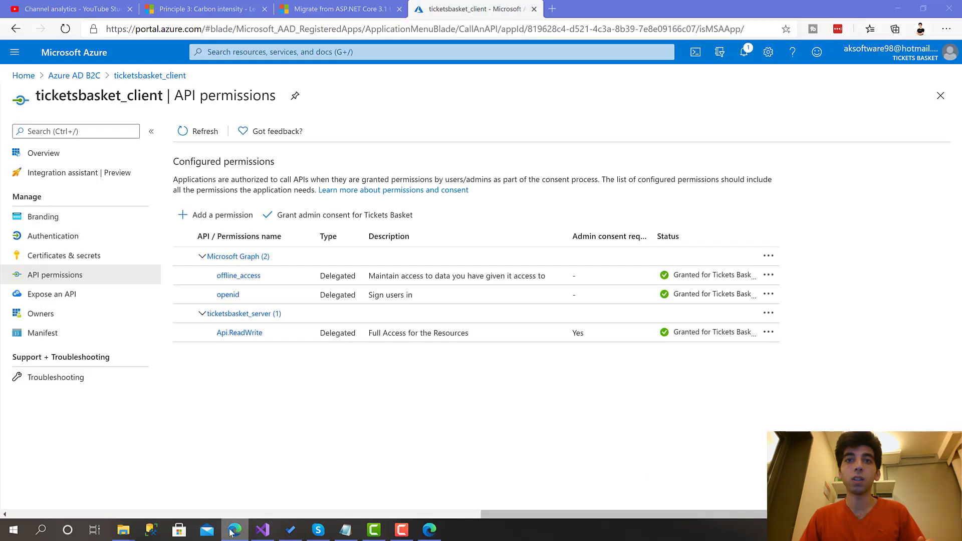
Step: Start a new debug instance of TicketsBasket.Api from its Solution Explorer Debug menu
click(261, 530)
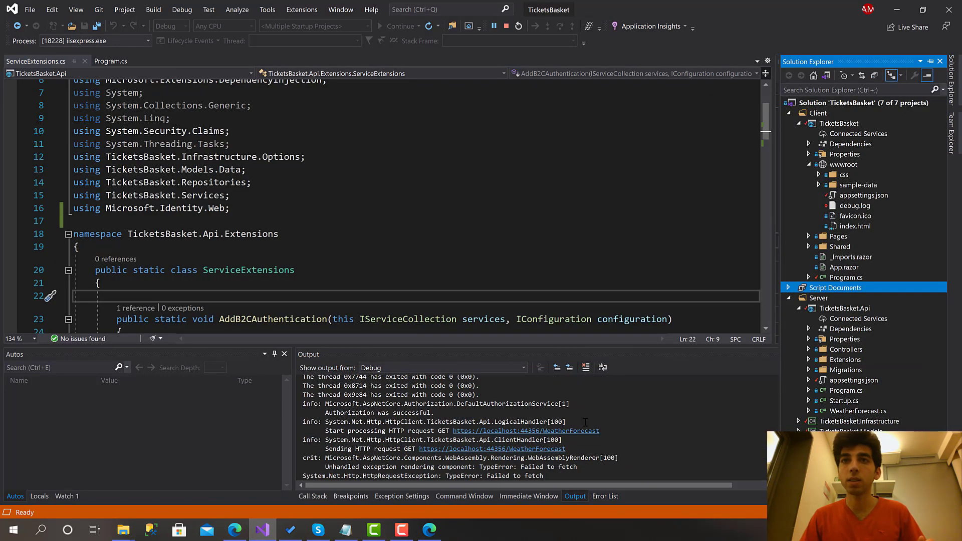
scroll(down, 3)
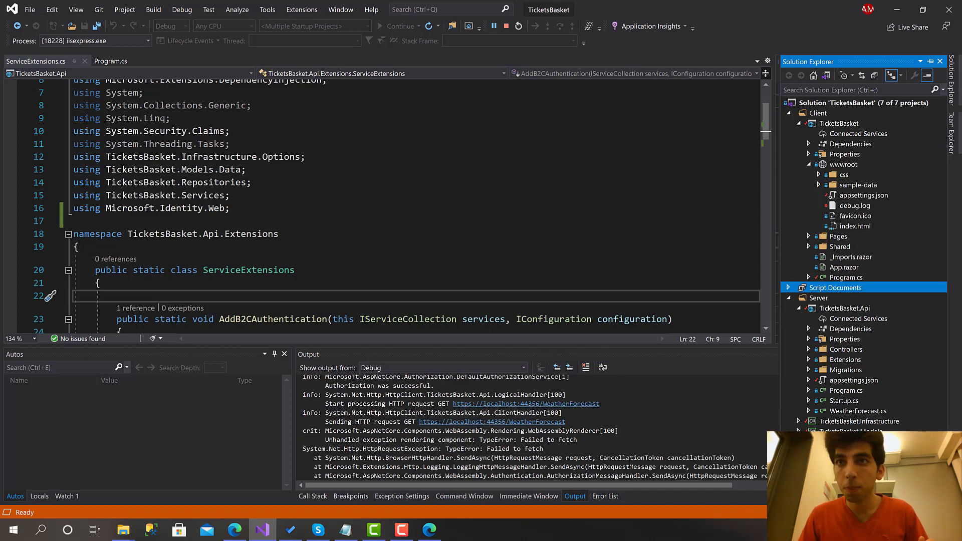
right_click(839, 123)
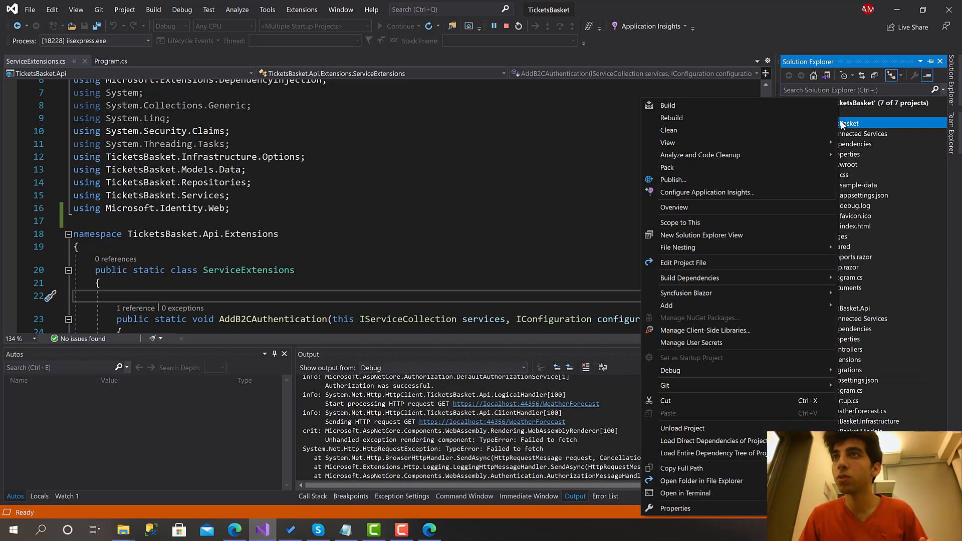
right_click(850, 256)
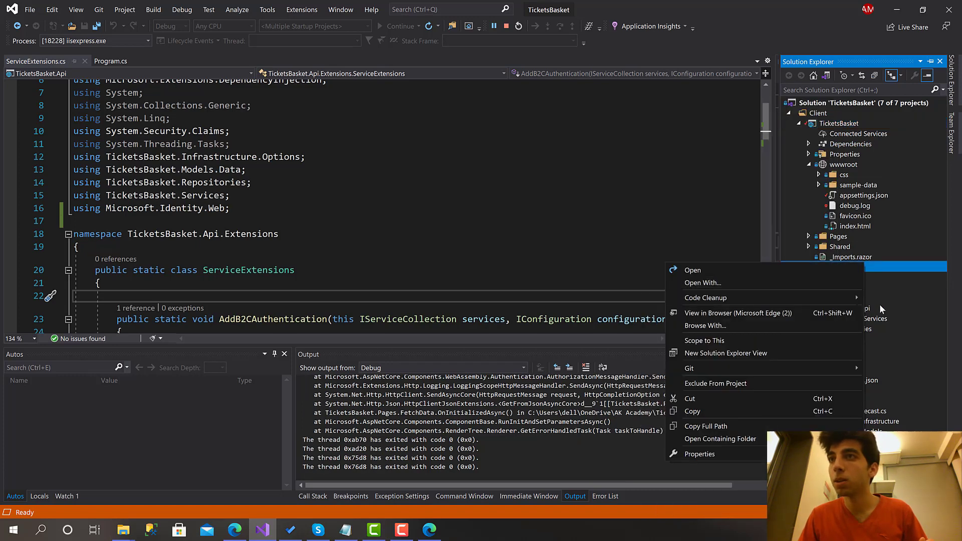
right_click(838, 123)
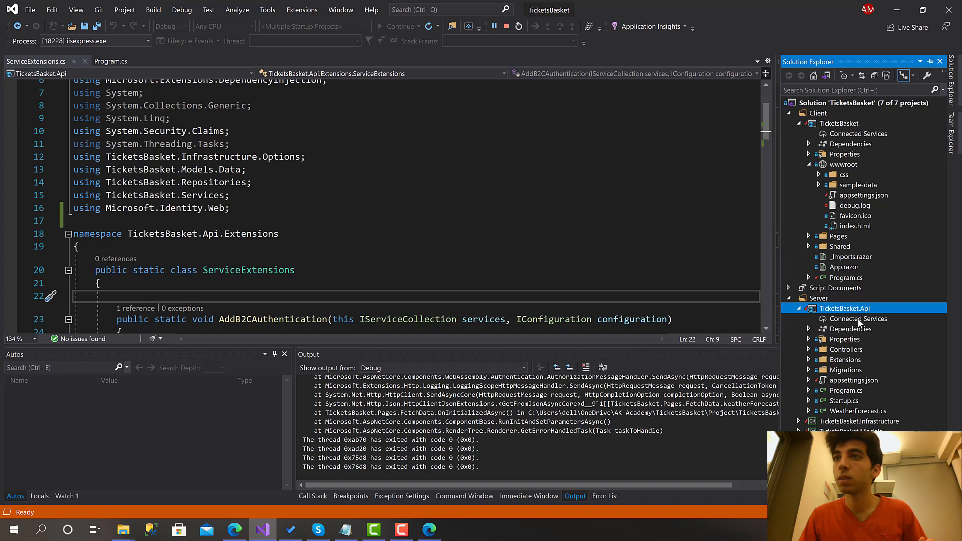
right_click(846, 307)
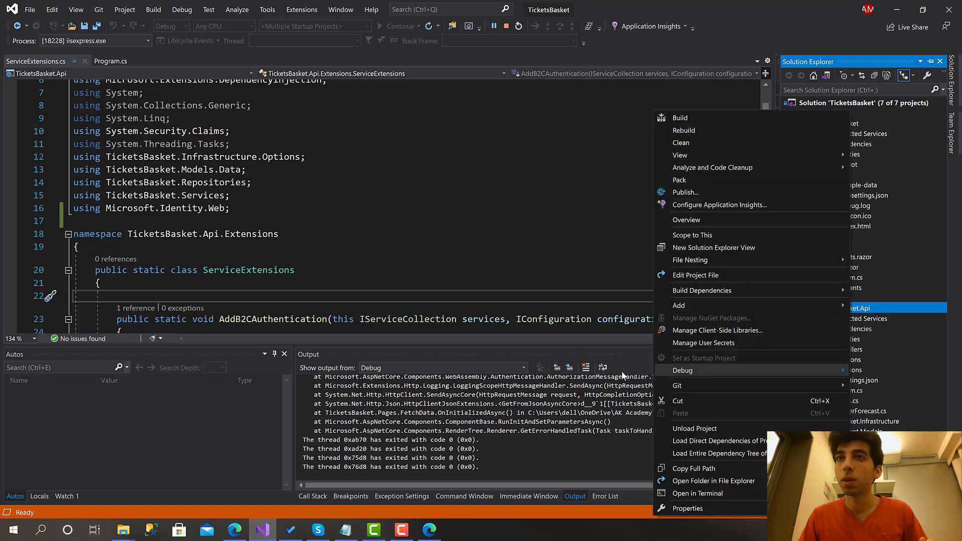
click(679, 117)
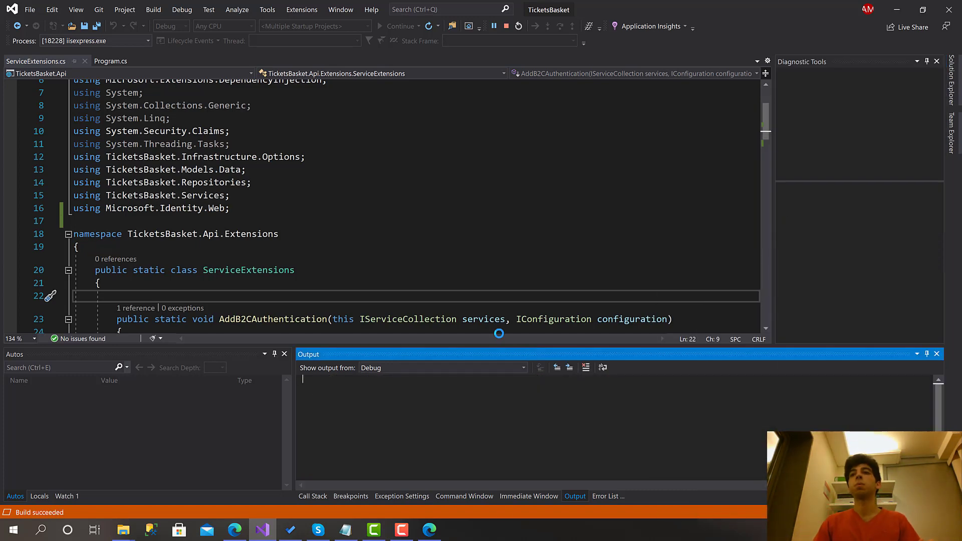
click(399, 25)
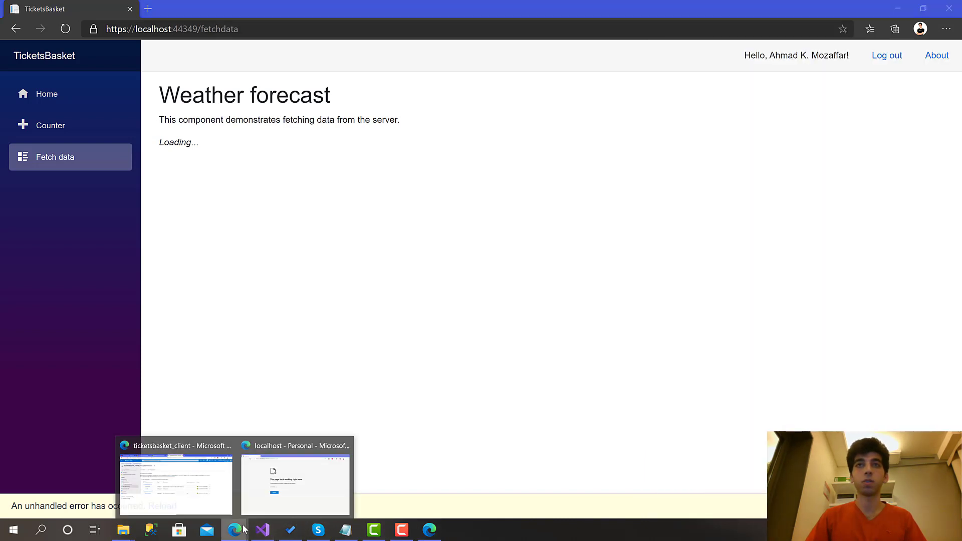
mouse_move(404, 4)
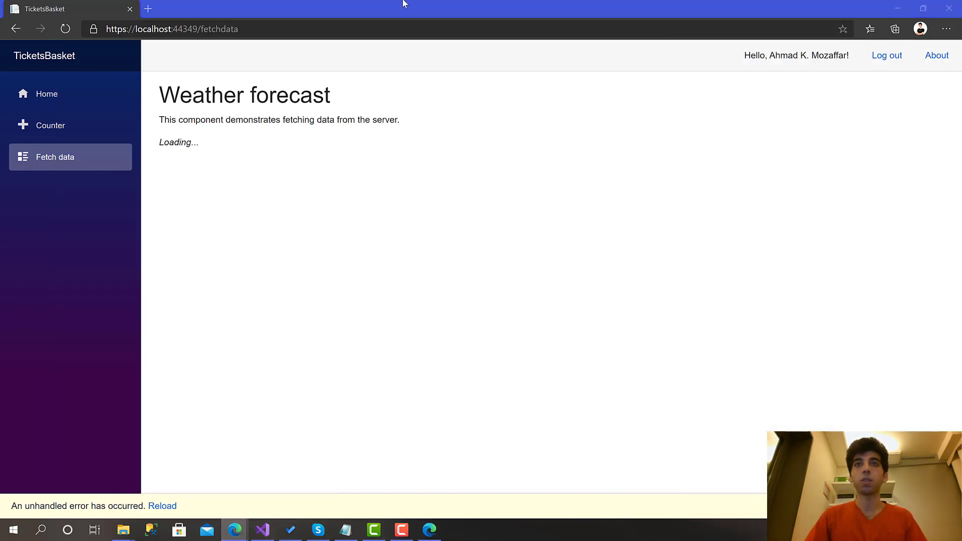
Step: Visit Counter, then Fetch data again to load the forecast table and access token
click(50, 125)
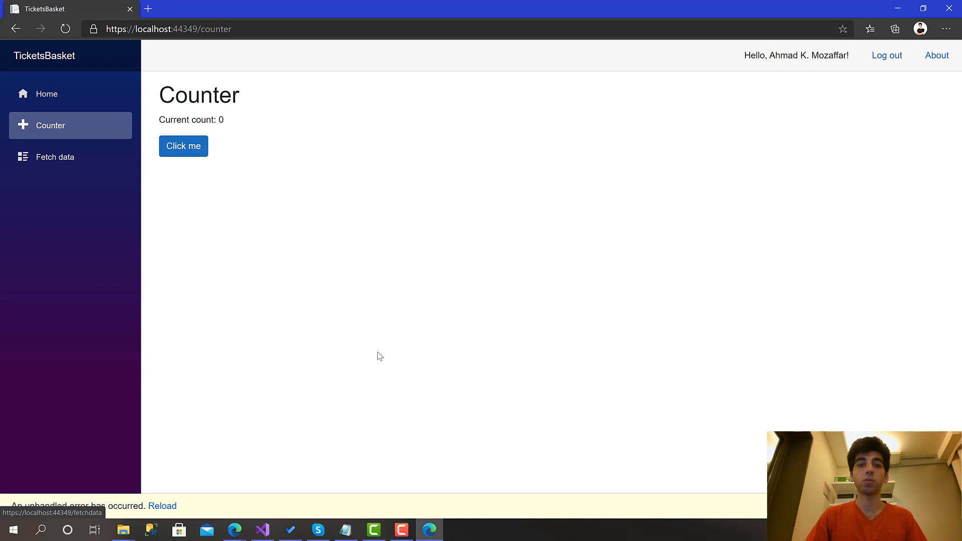
click(162, 505)
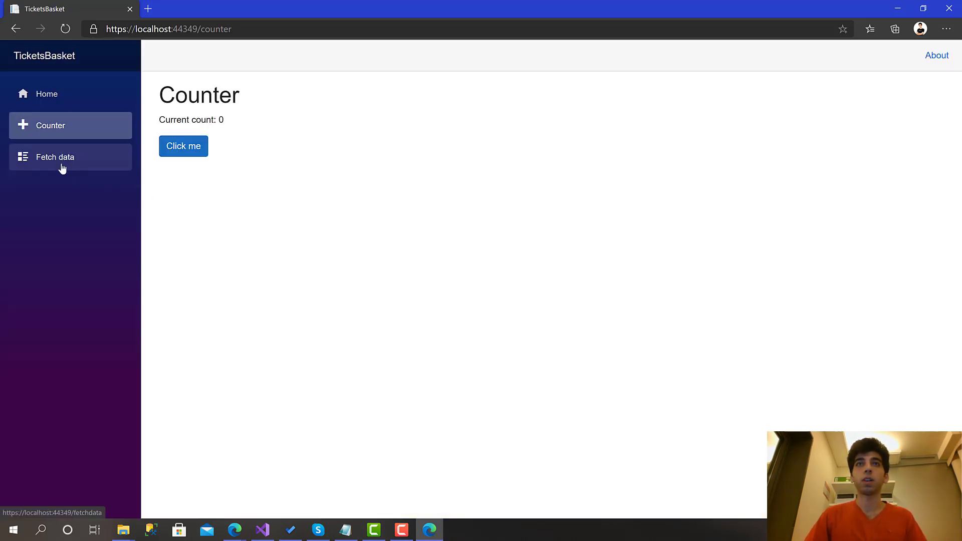
click(55, 156)
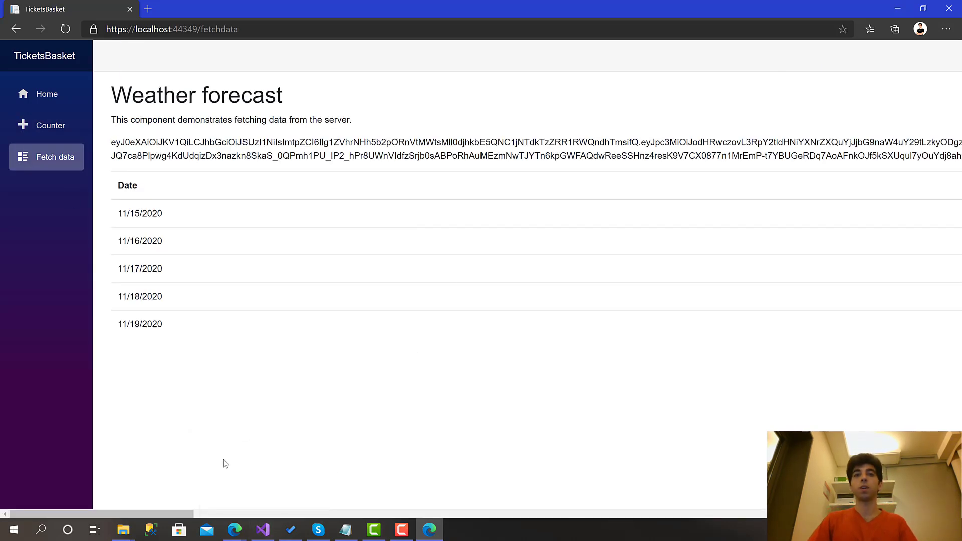
mouse_move(224, 342)
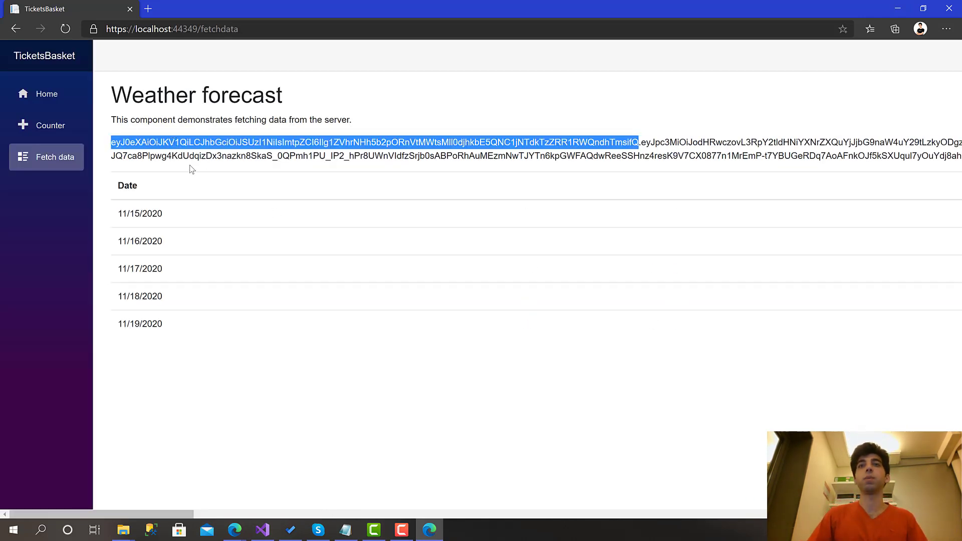
click(262, 530)
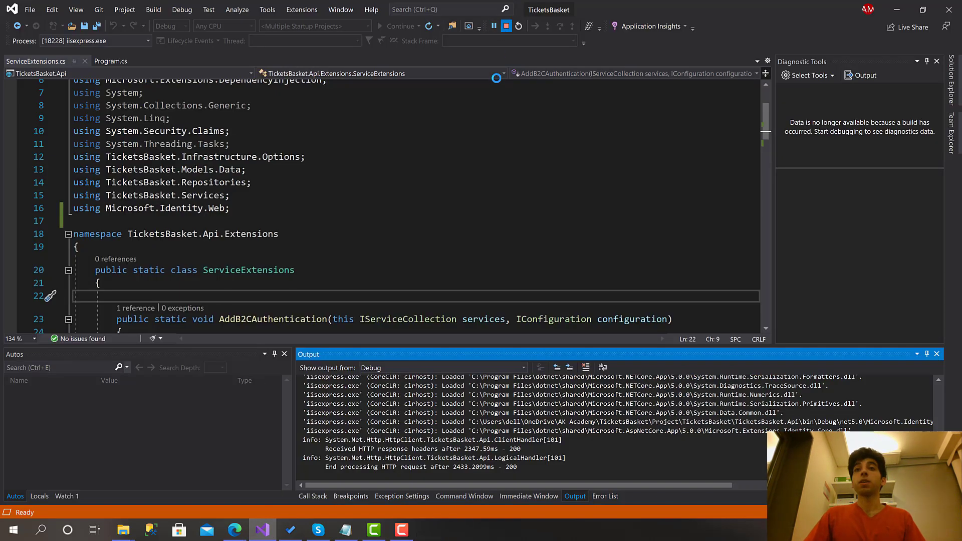
Step: Stop debugging, collapse the client's wwwroot folder, and return to ServiceExtensions.cs
click(506, 26)
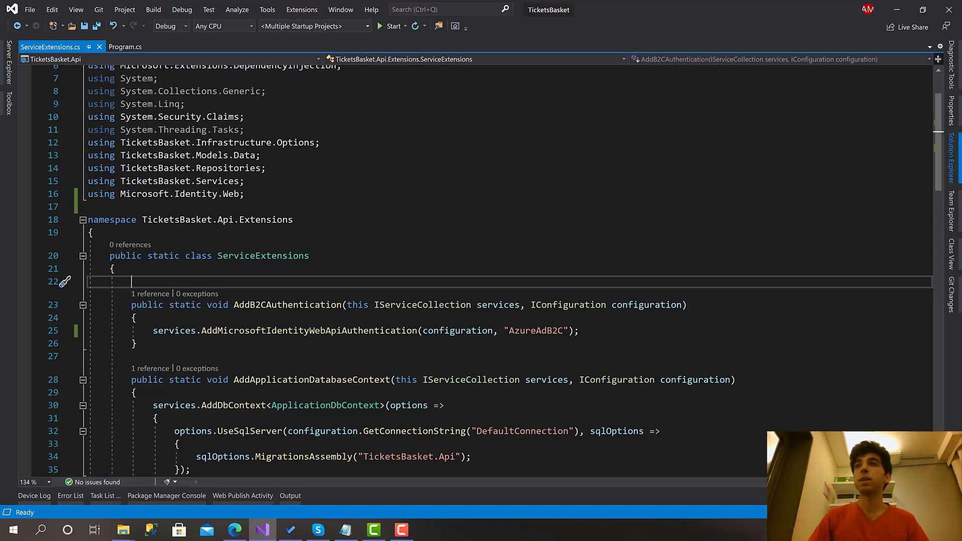
click(951, 164)
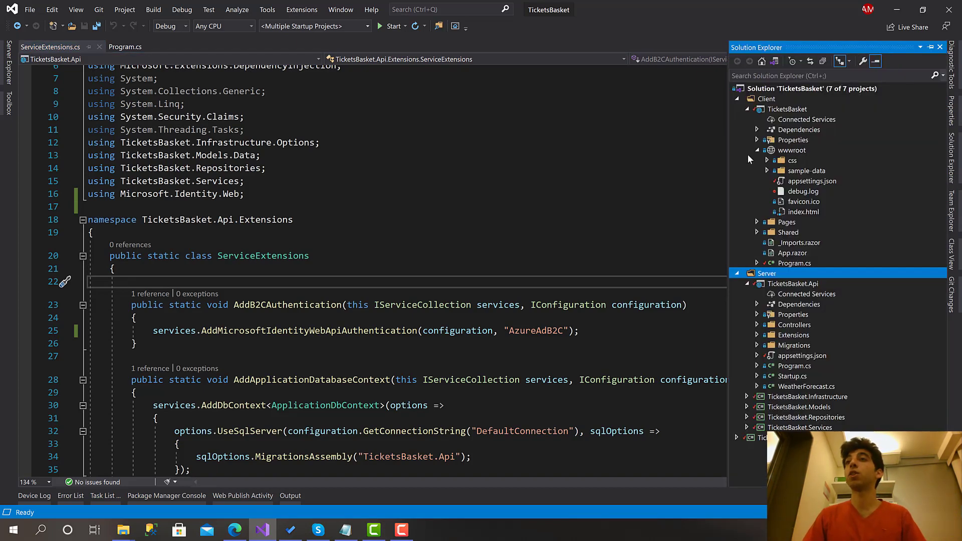
click(756, 149)
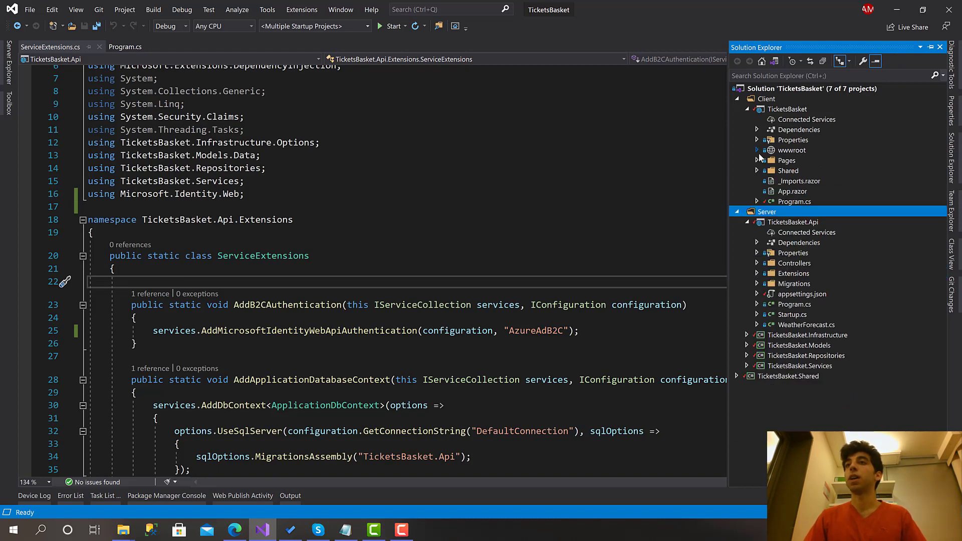
click(747, 109)
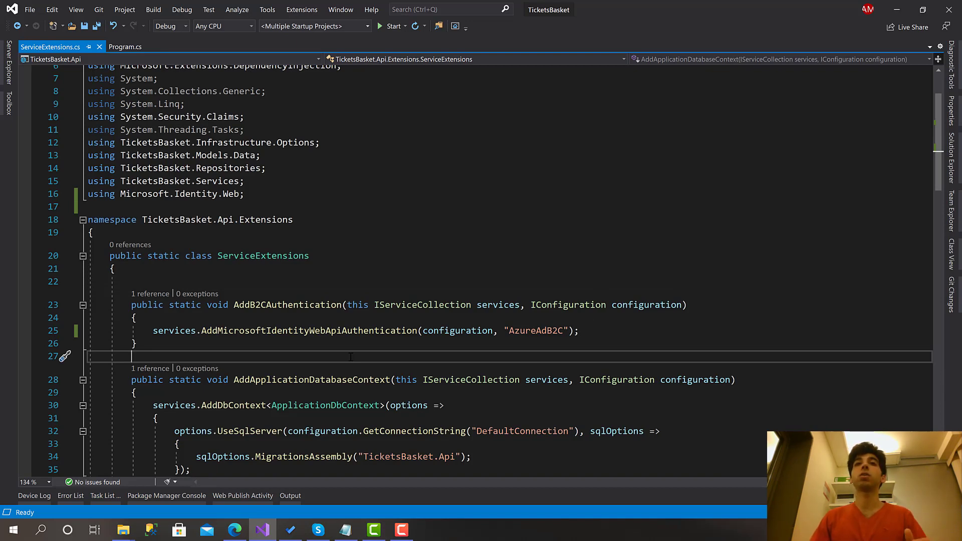
Step: Save and close ServiceExtensions.cs, then select the TicketsBasket namespace in Program.cs
click(125, 47)
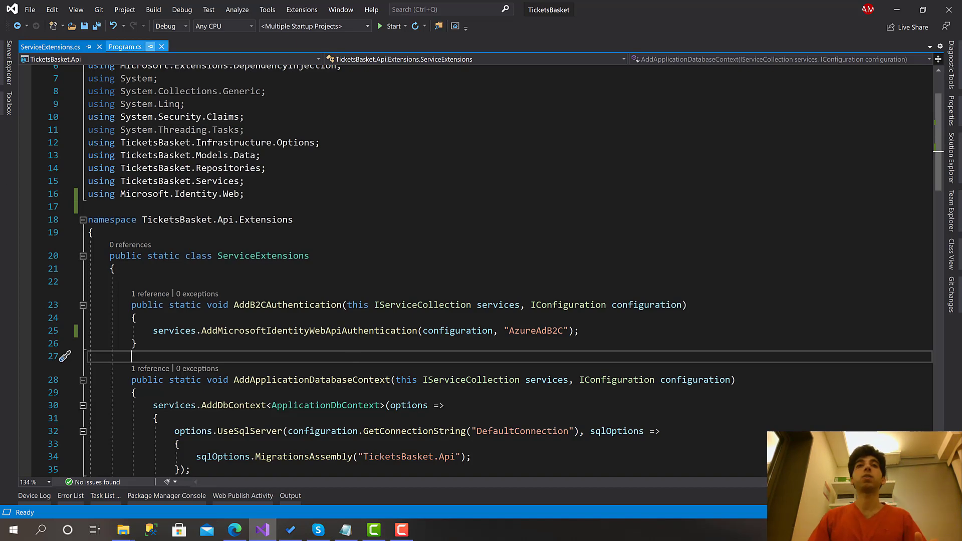
key(ctrl+s)
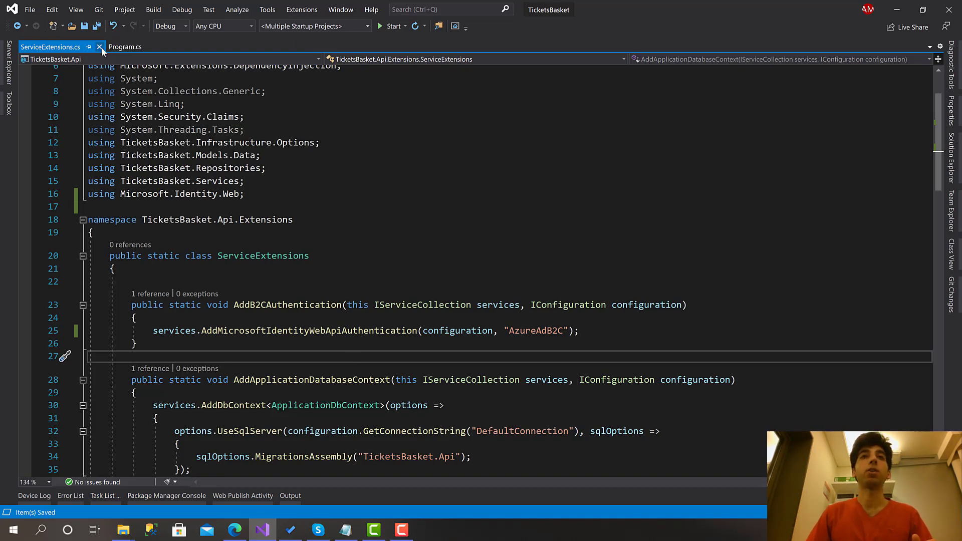
click(99, 47)
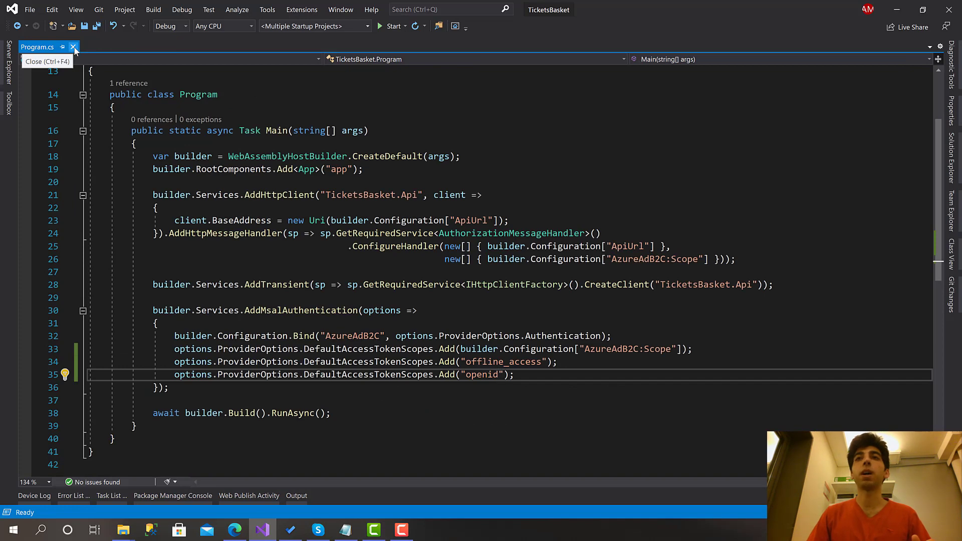
scroll(up, 3)
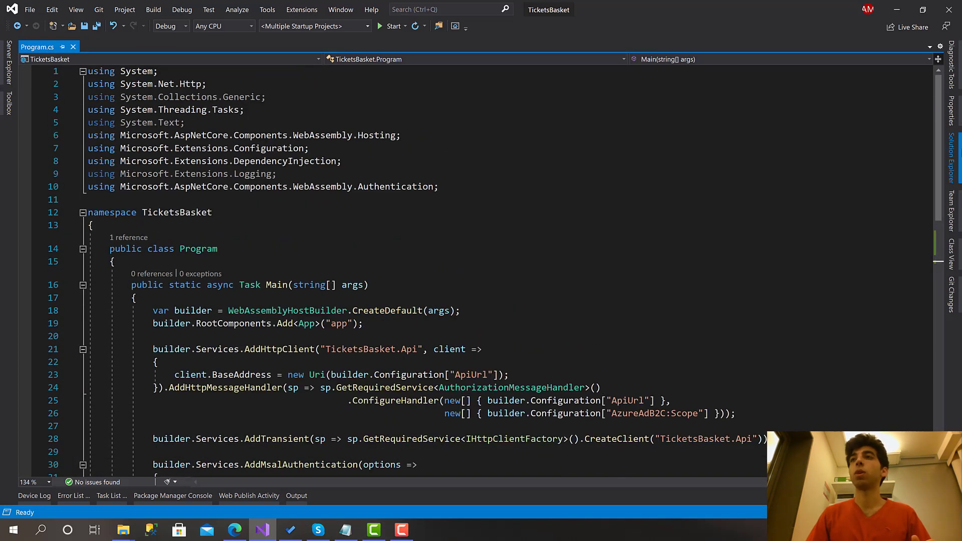
mouse_move(73, 47)
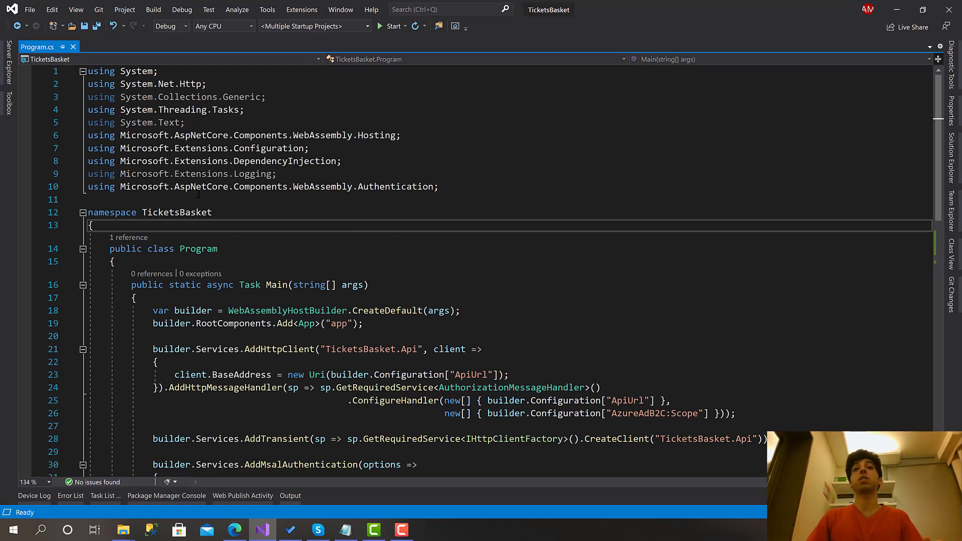
double_click(175, 213)
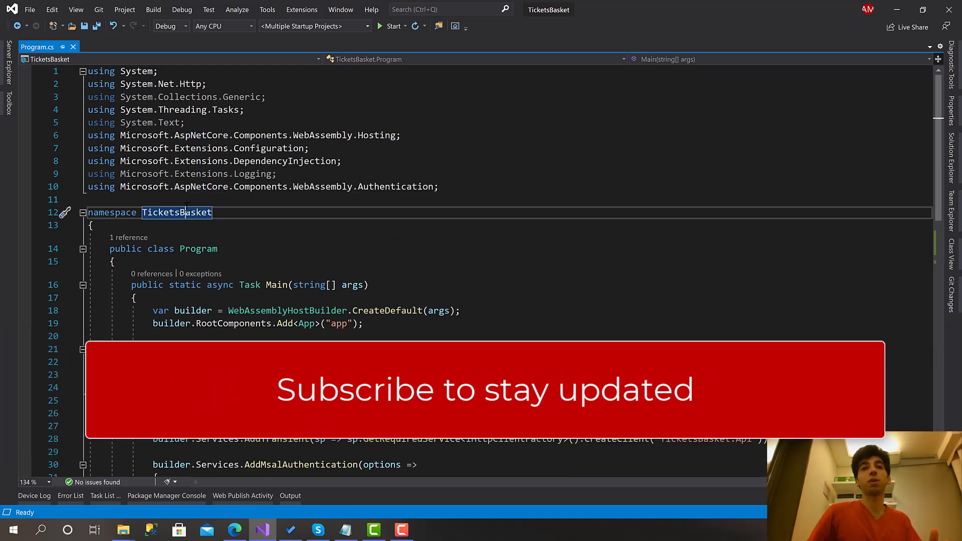